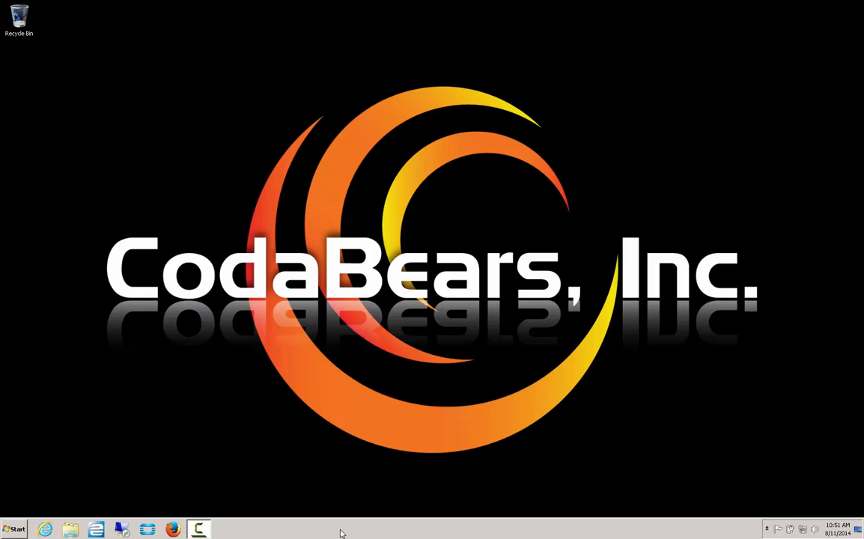
{"action": "mouse_move", "coordinate": [353, 456]}
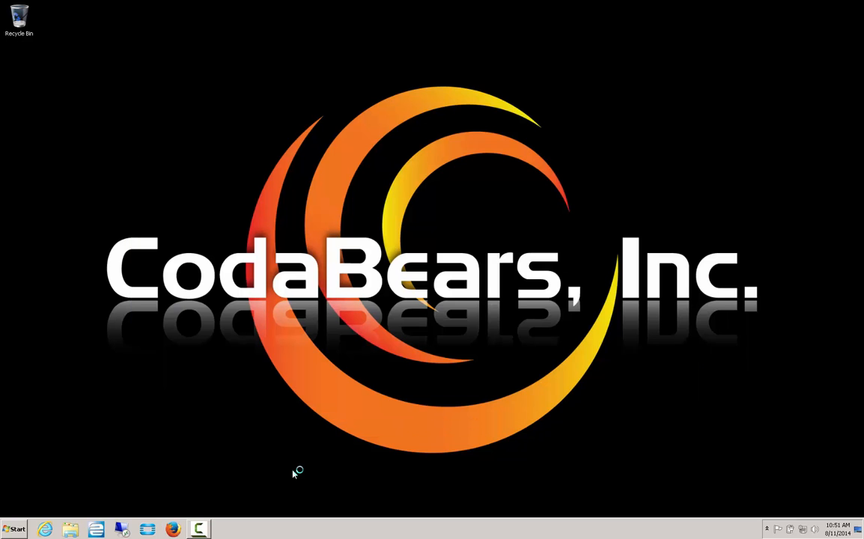
Launch the Epicor client to the Main Menu and nudge the Tip of the Day window left.
{"action": "left_click", "coordinate": [198, 530]}
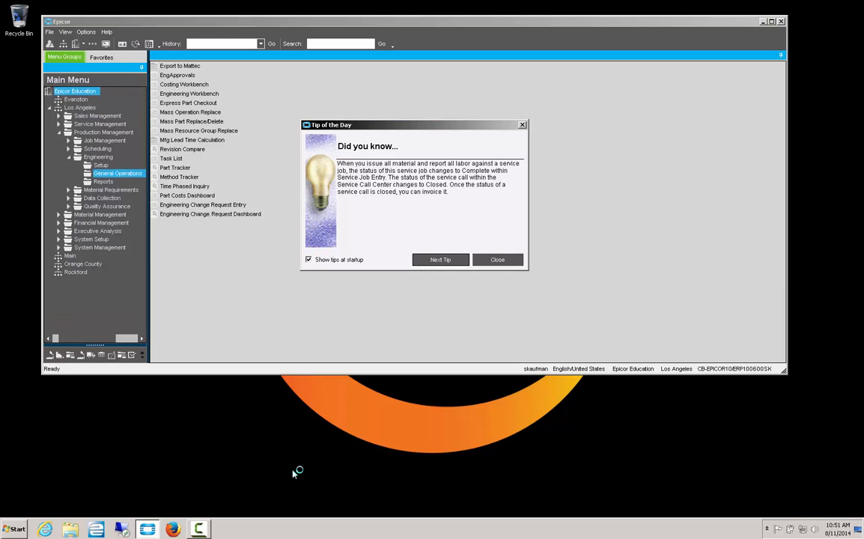
{"action": "mouse_move", "coordinate": [371, 134]}
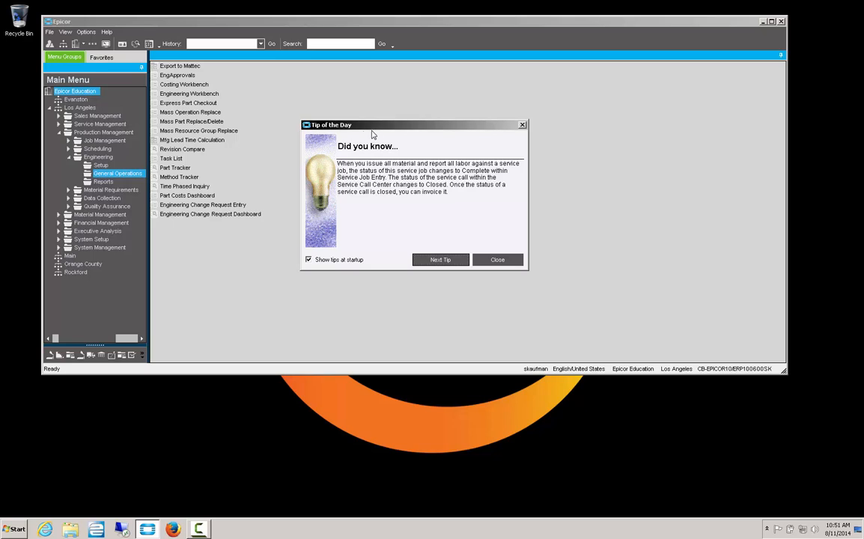
{"action": "left_click_drag", "start_coordinate": [371, 126], "coordinate": [312, 120]}
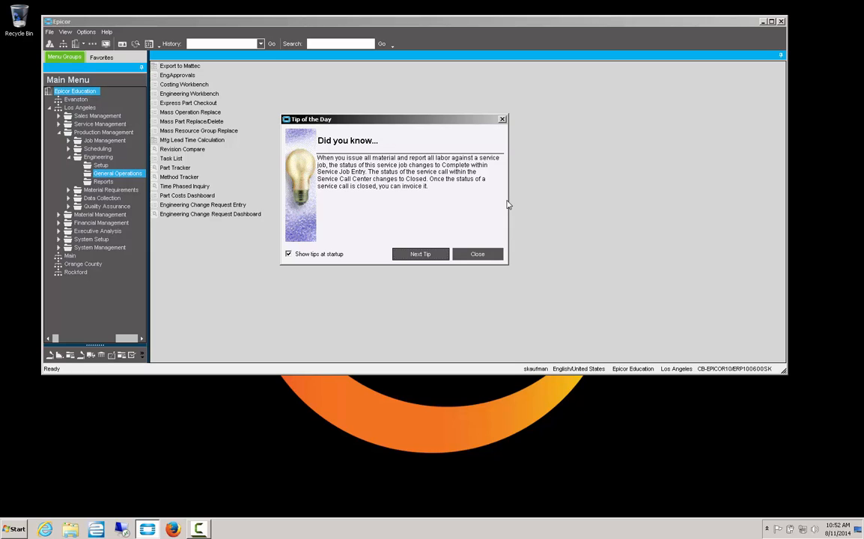
{"action": "mouse_move", "coordinate": [348, 173]}
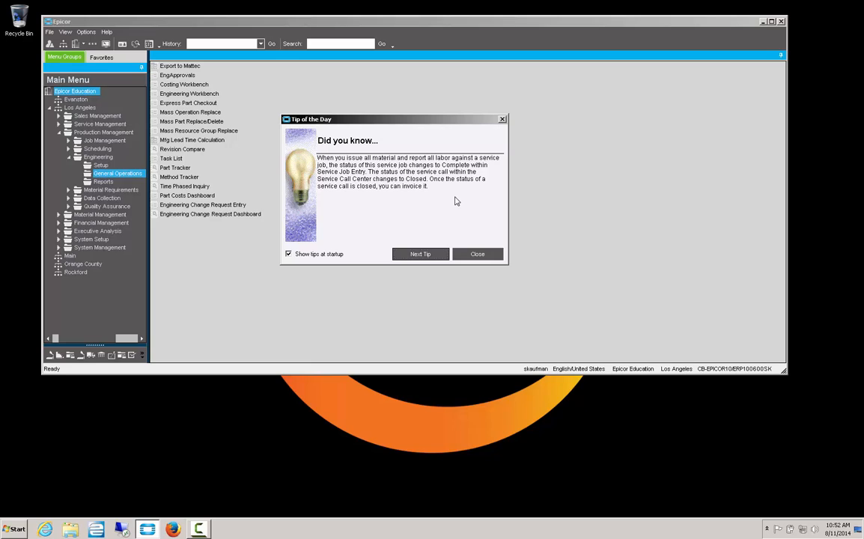
{"action": "mouse_move", "coordinate": [315, 132]}
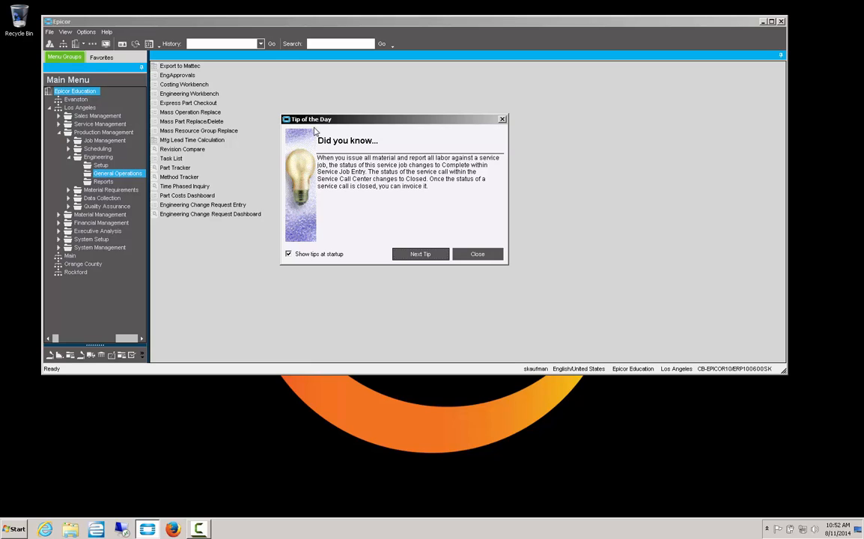
{"action": "mouse_move", "coordinate": [363, 117]}
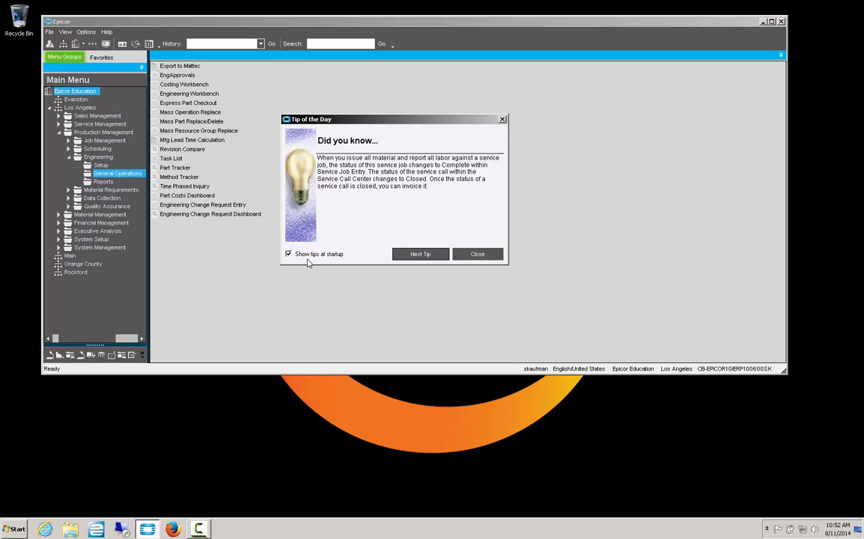
{"action": "mouse_move", "coordinate": [292, 263]}
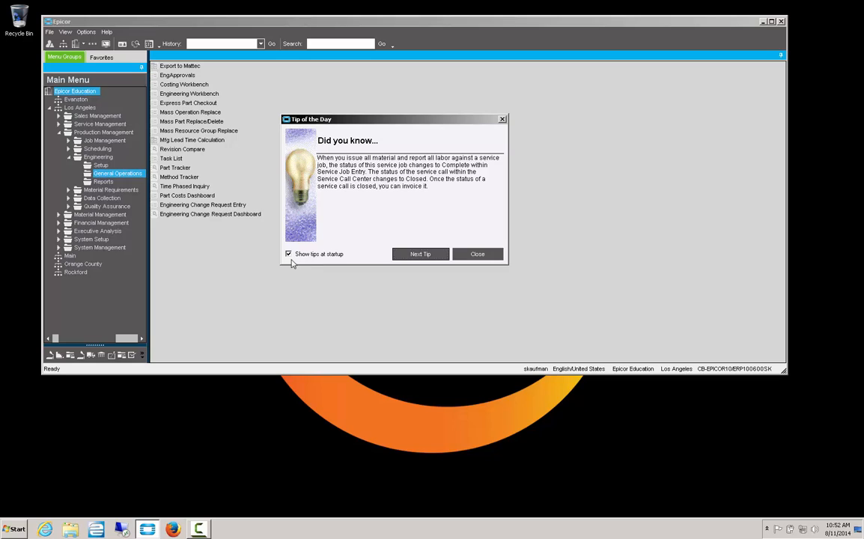
Turn off Show tips at startup, then reopen Tip of the Day from Help and turn it back on.
{"action": "left_click", "coordinate": [287, 255]}
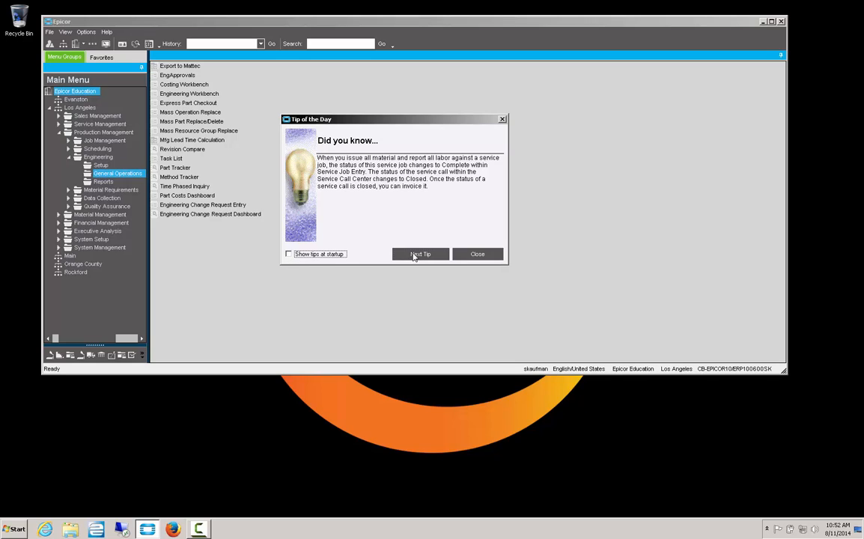
{"action": "left_click", "coordinate": [476, 255]}
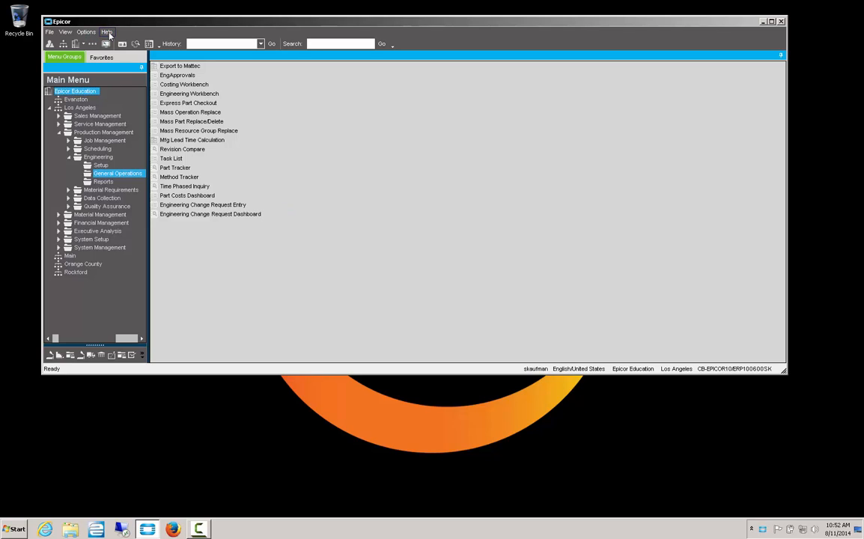
{"action": "left_click", "coordinate": [108, 33]}
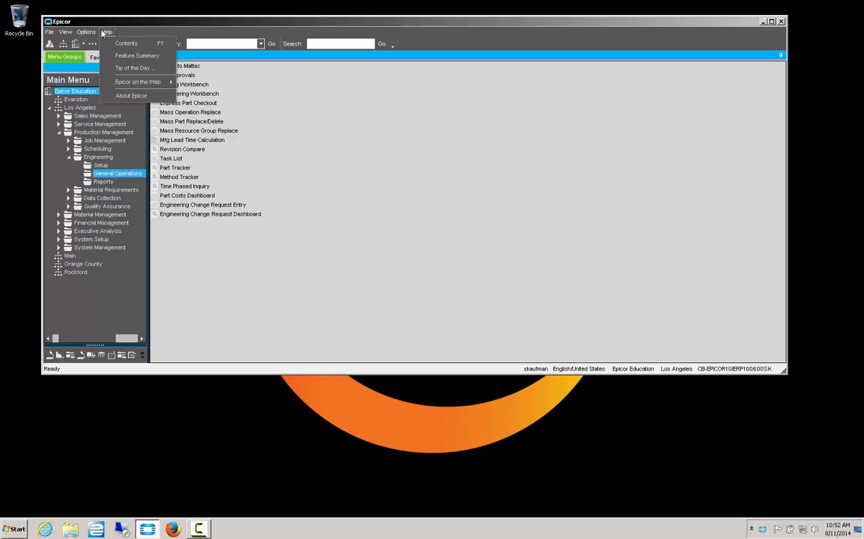
{"action": "mouse_move", "coordinate": [138, 81]}
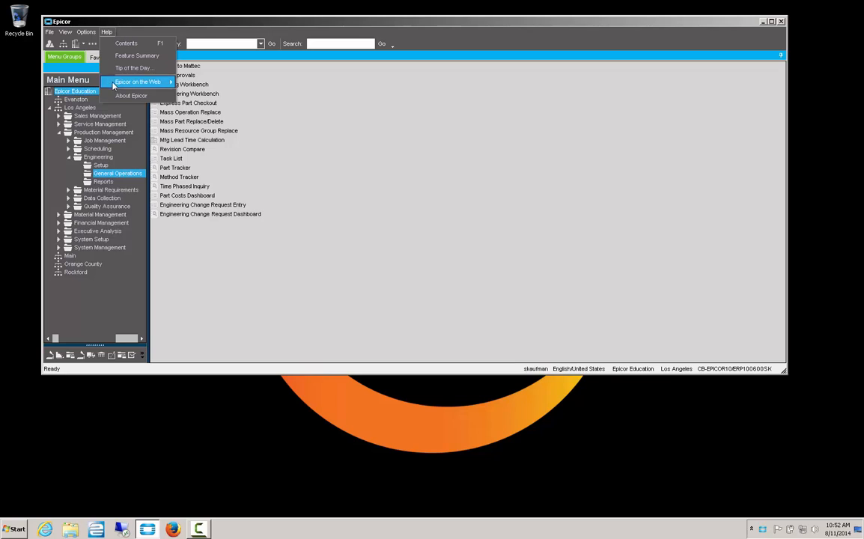
{"action": "left_click", "coordinate": [135, 68]}
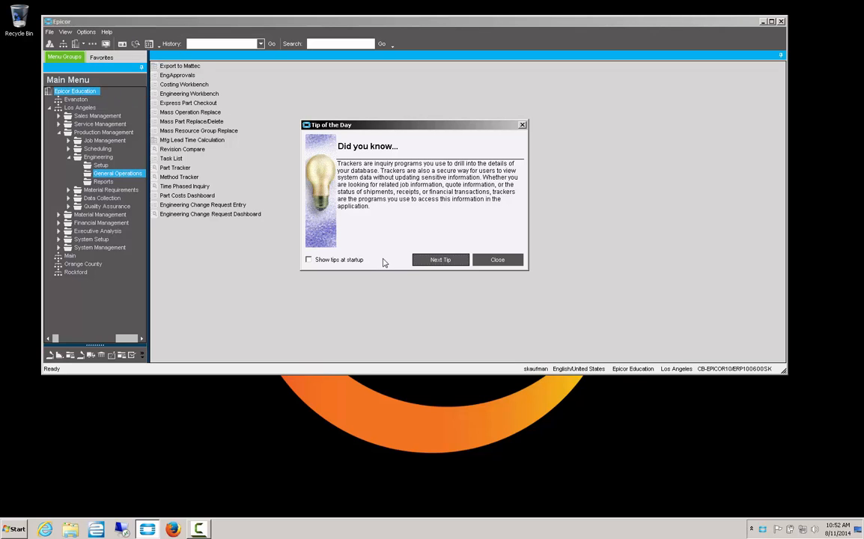
{"action": "mouse_move", "coordinate": [338, 270]}
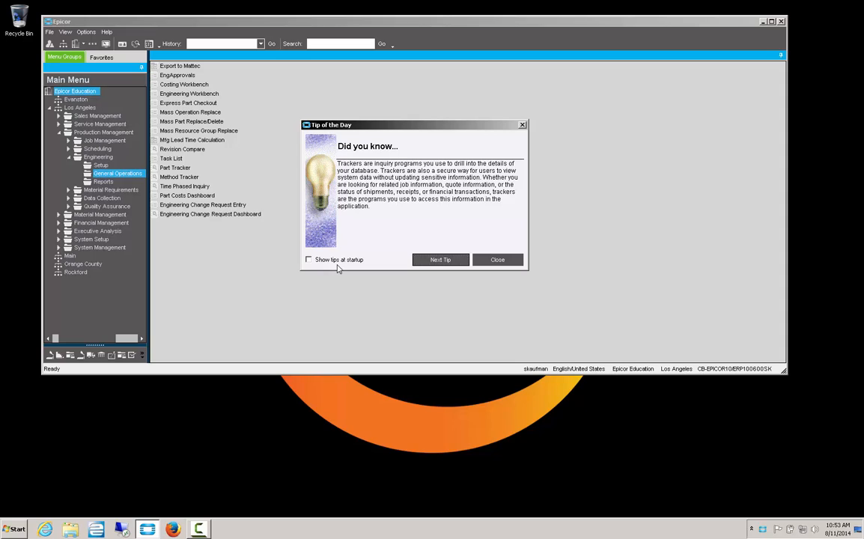
{"action": "mouse_move", "coordinate": [311, 266]}
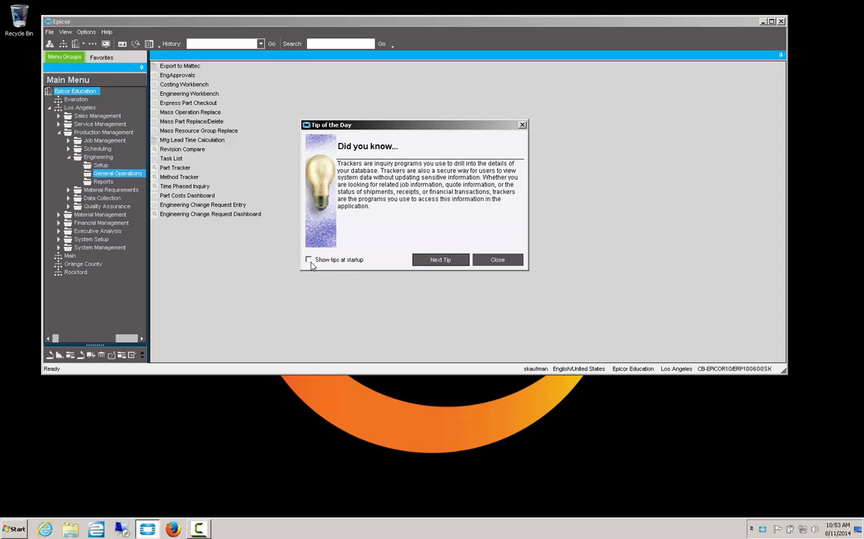
{"action": "left_click", "coordinate": [308, 261]}
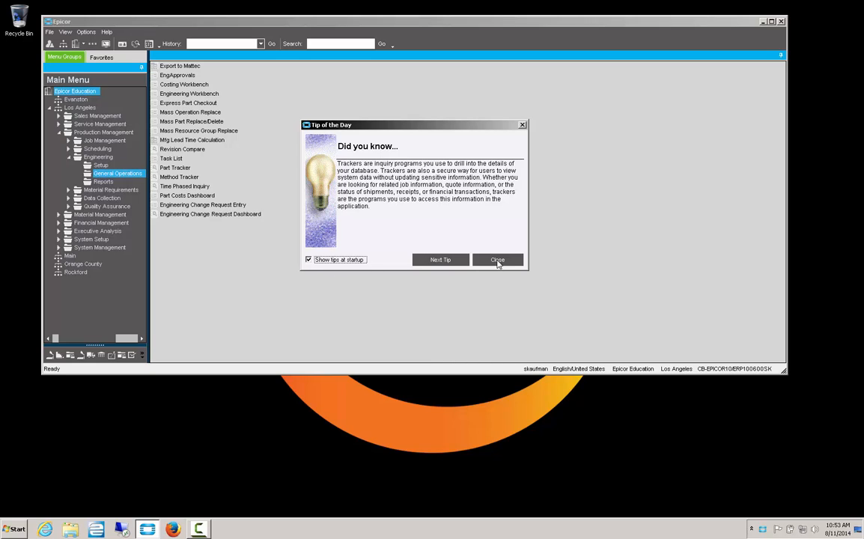
{"action": "left_click", "coordinate": [497, 260]}
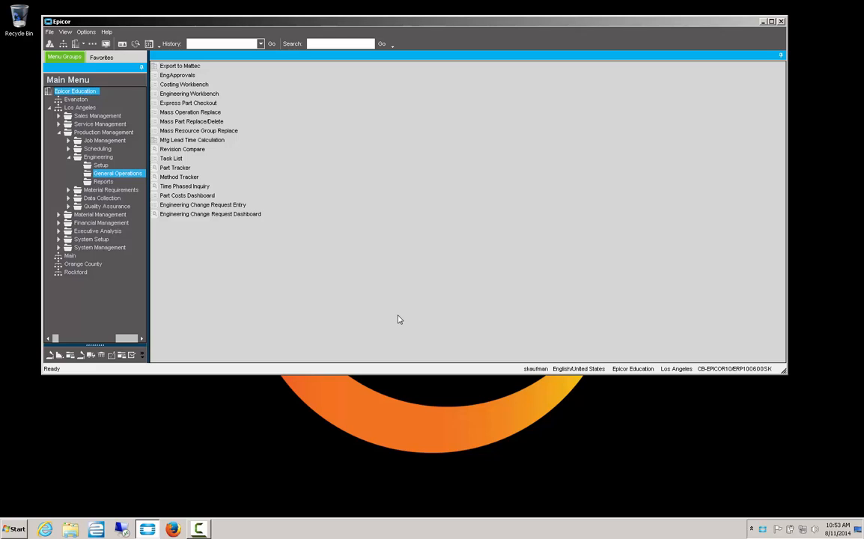
{"action": "mouse_move", "coordinate": [473, 371]}
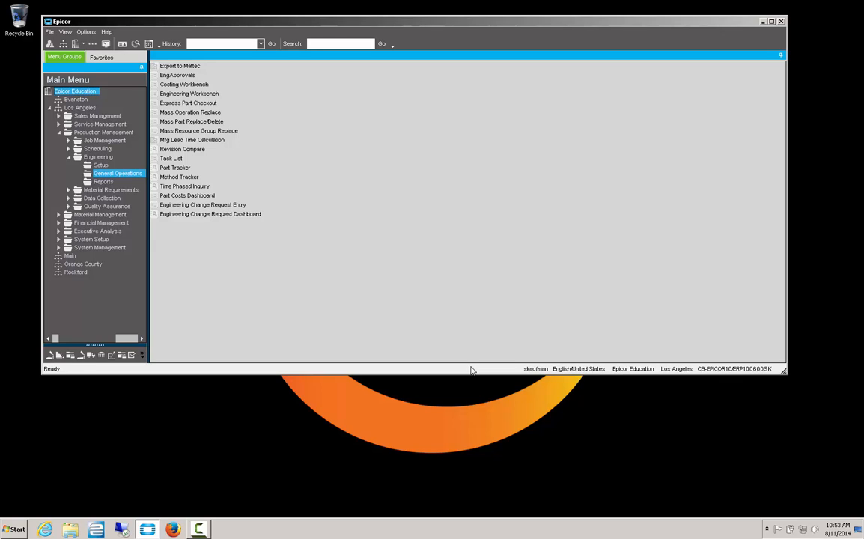
{"action": "mouse_move", "coordinate": [674, 516]}
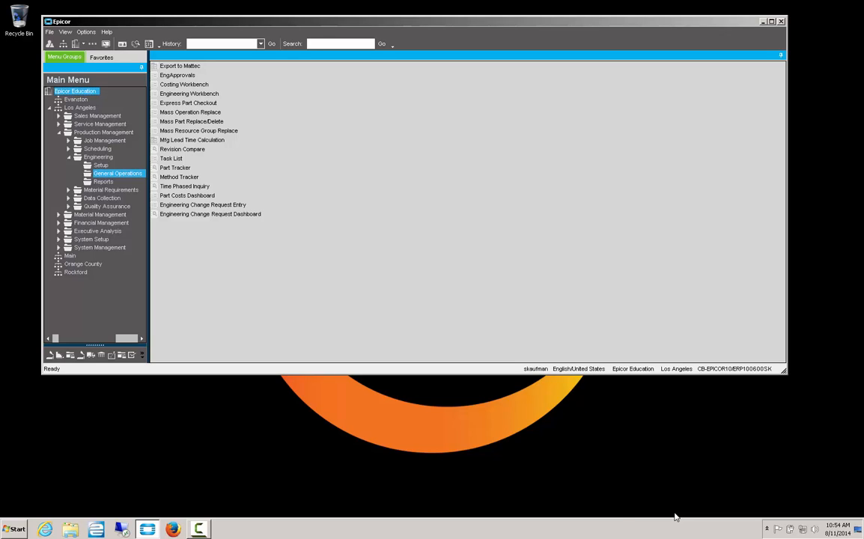
{"action": "mouse_move", "coordinate": [671, 532]}
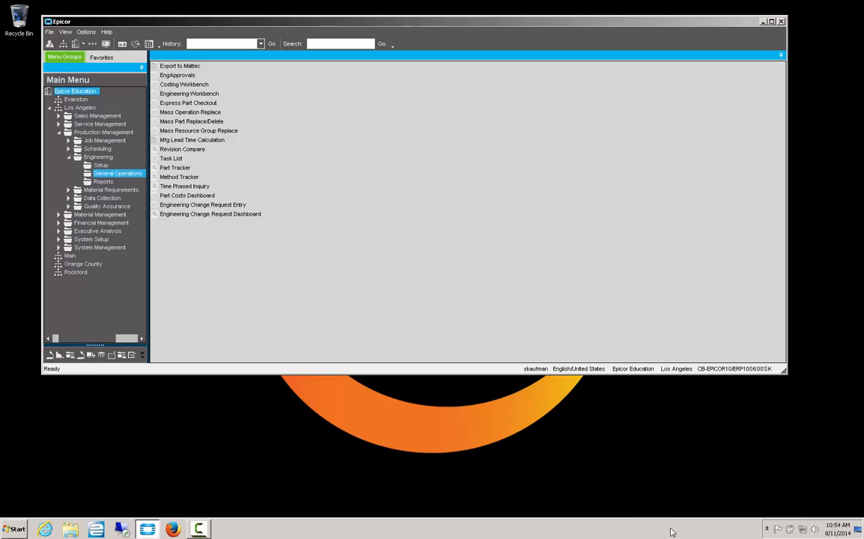
{"action": "mouse_move", "coordinate": [113, 82]}
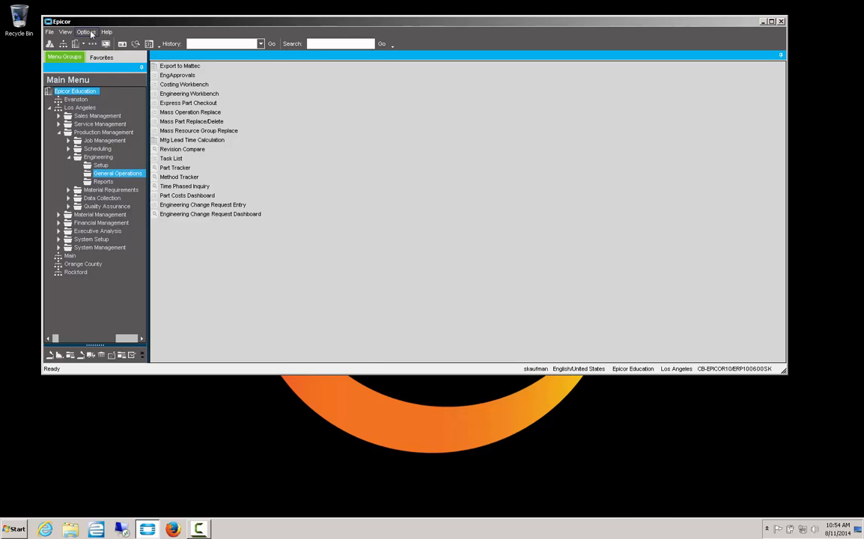
{"action": "left_click", "coordinate": [85, 32]}
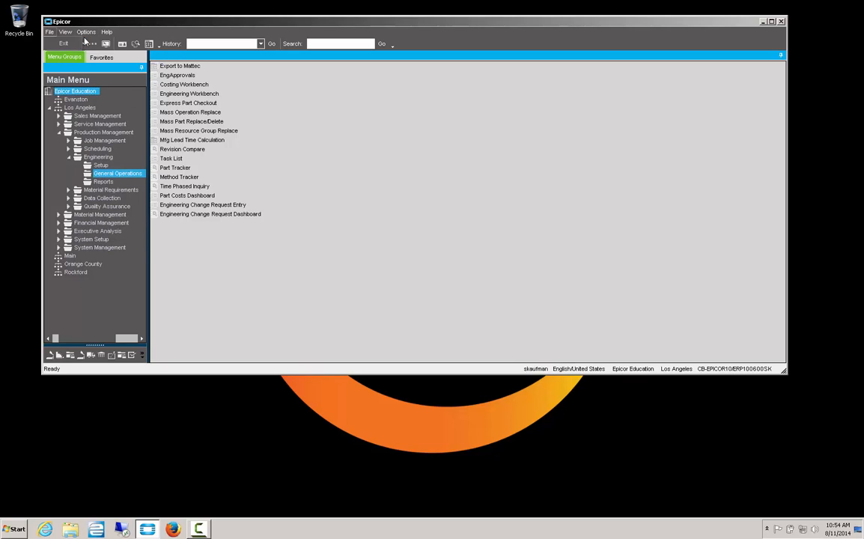
In Tracing Options enable trace logging with track-changes-only and apply the settings.
{"action": "left_click", "coordinate": [87, 33]}
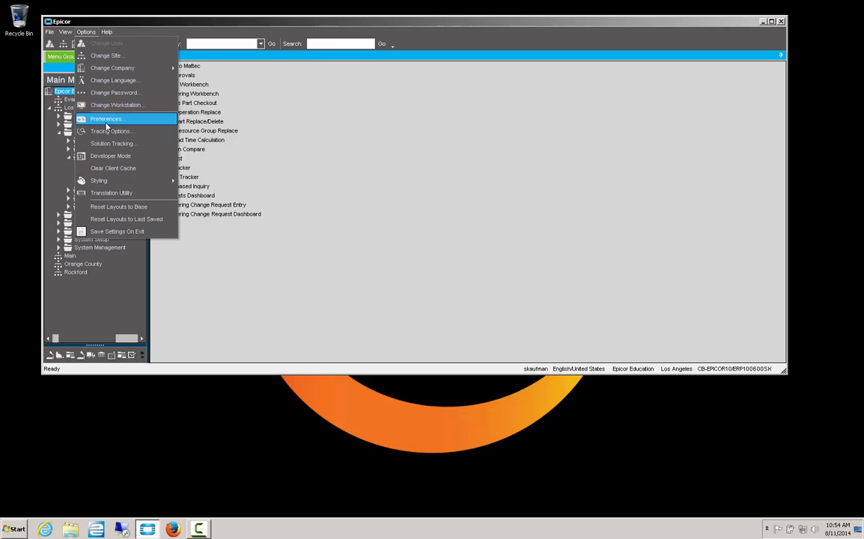
{"action": "mouse_move", "coordinate": [111, 131]}
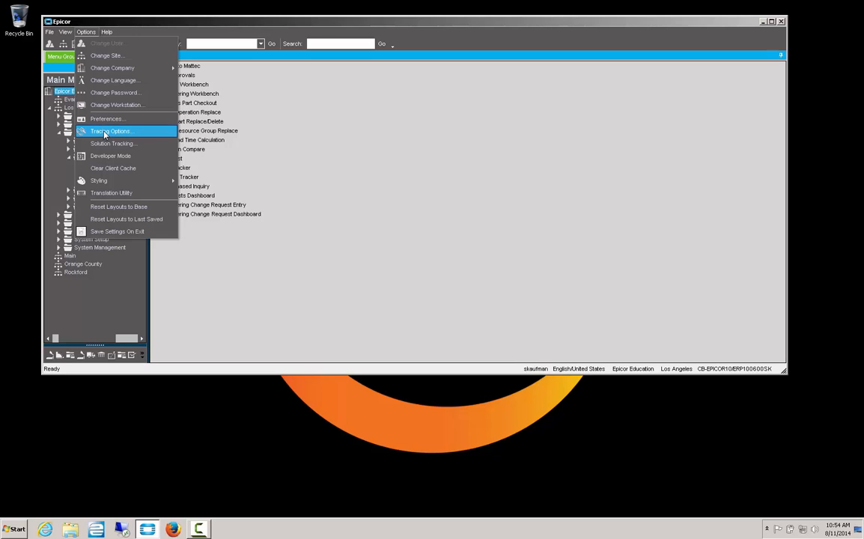
{"action": "left_click", "coordinate": [111, 132]}
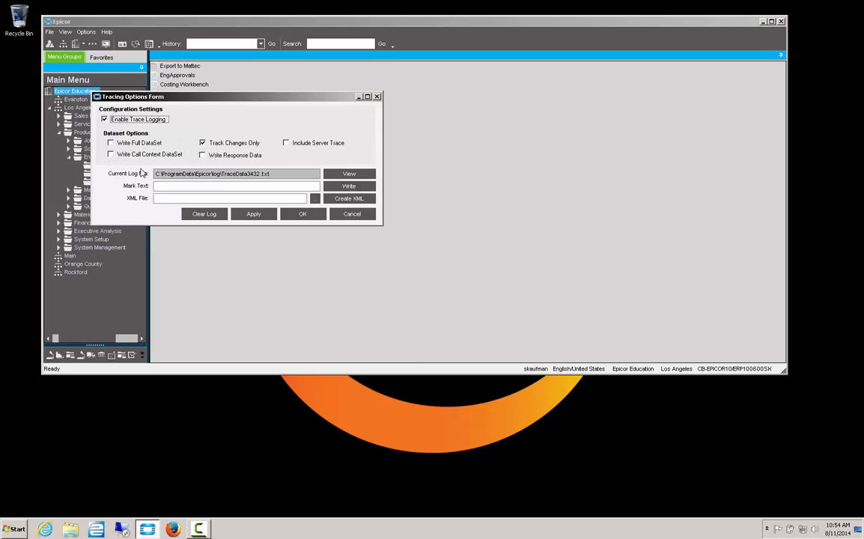
{"action": "left_click", "coordinate": [105, 119]}
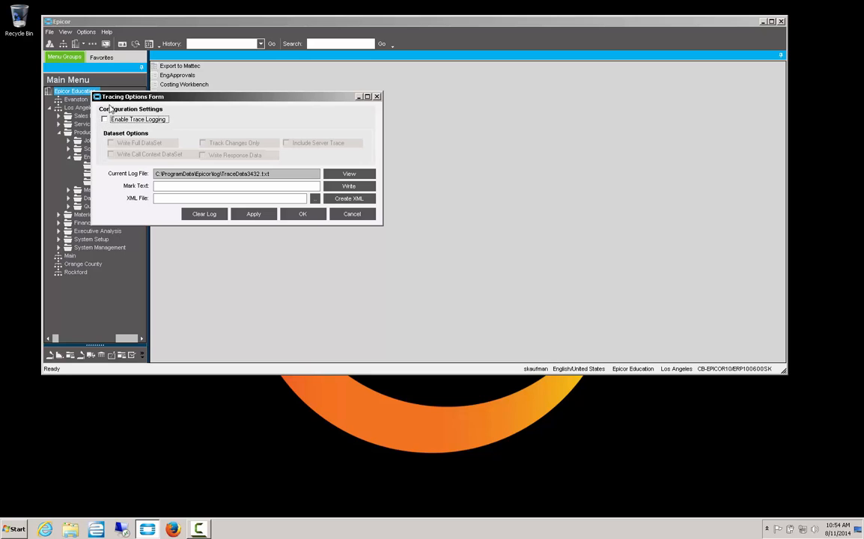
{"action": "mouse_move", "coordinate": [234, 117]}
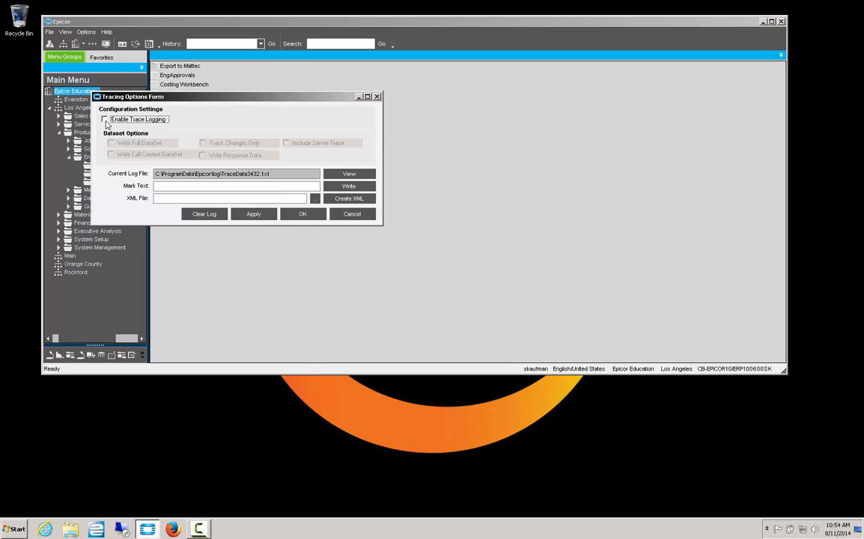
{"action": "left_click", "coordinate": [105, 120]}
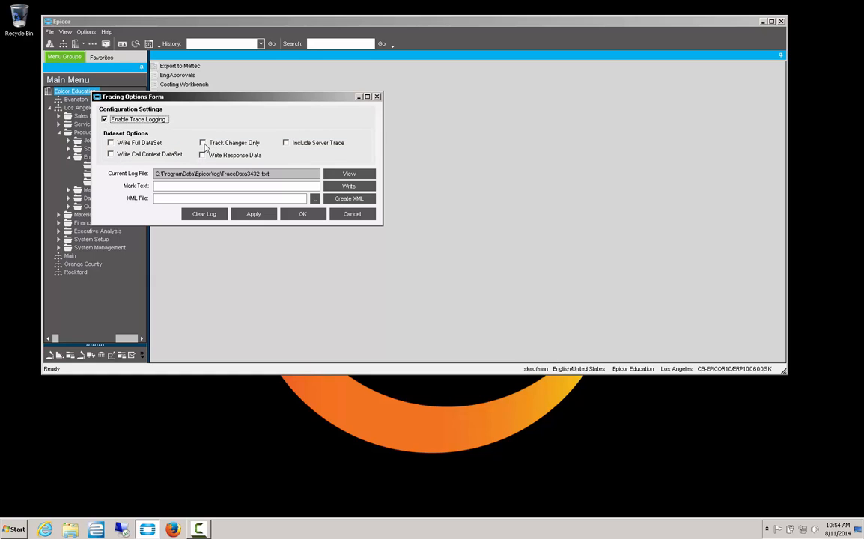
{"action": "left_click", "coordinate": [202, 144]}
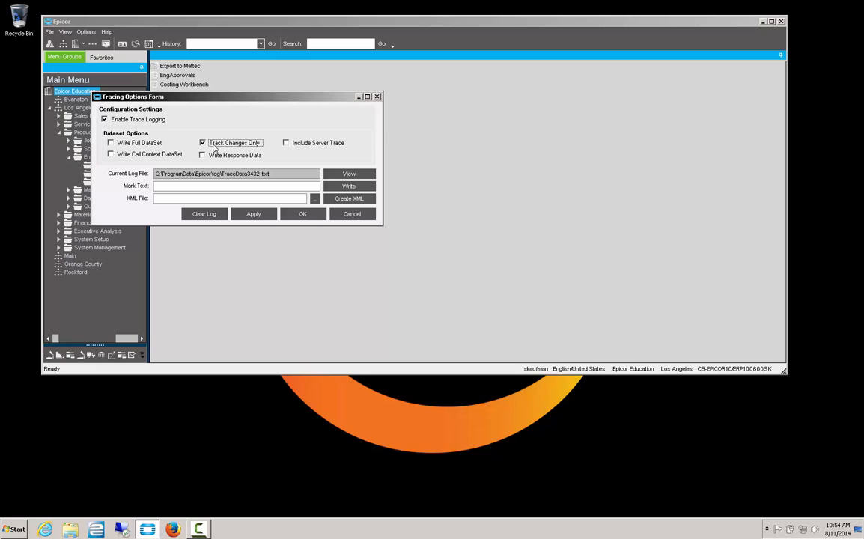
{"action": "mouse_move", "coordinate": [233, 162]}
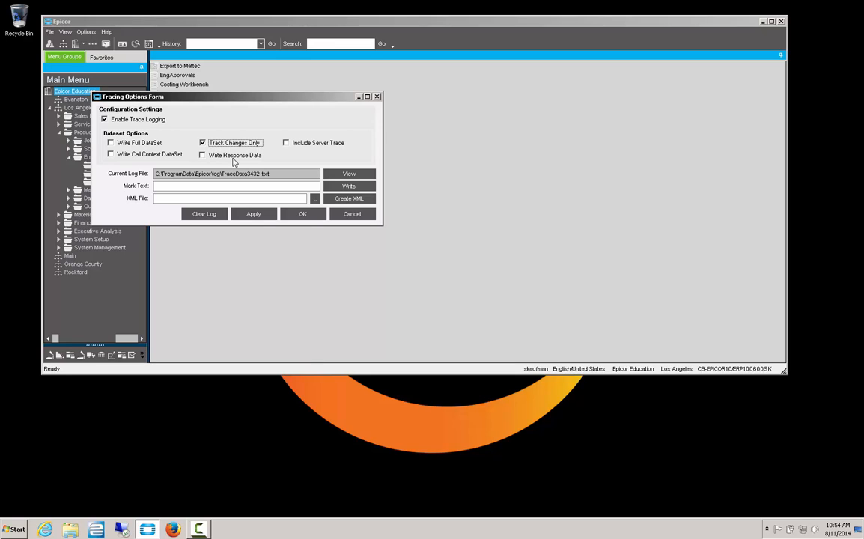
{"action": "mouse_move", "coordinate": [228, 171]}
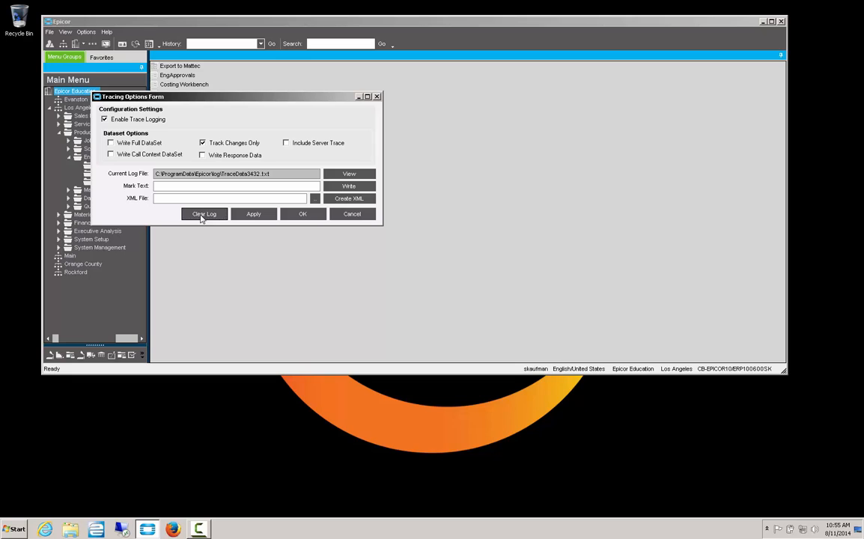
{"action": "mouse_move", "coordinate": [255, 214]}
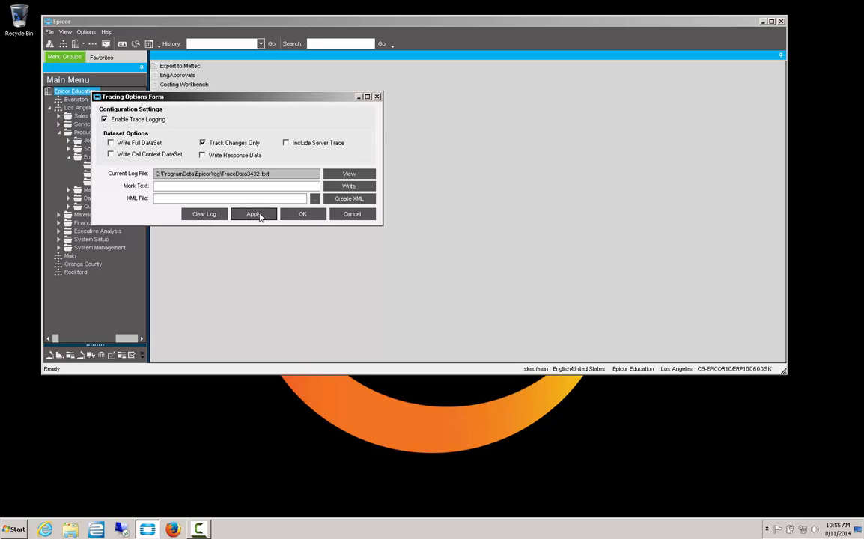
{"action": "left_click", "coordinate": [253, 214]}
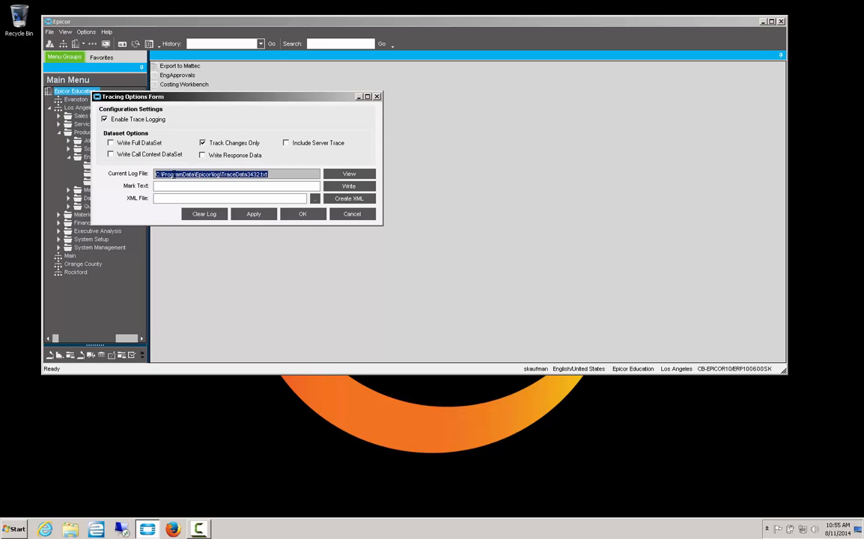
Copy the Current Log File path and confirm the tracing options with OK.
{"action": "right_click", "coordinate": [235, 174]}
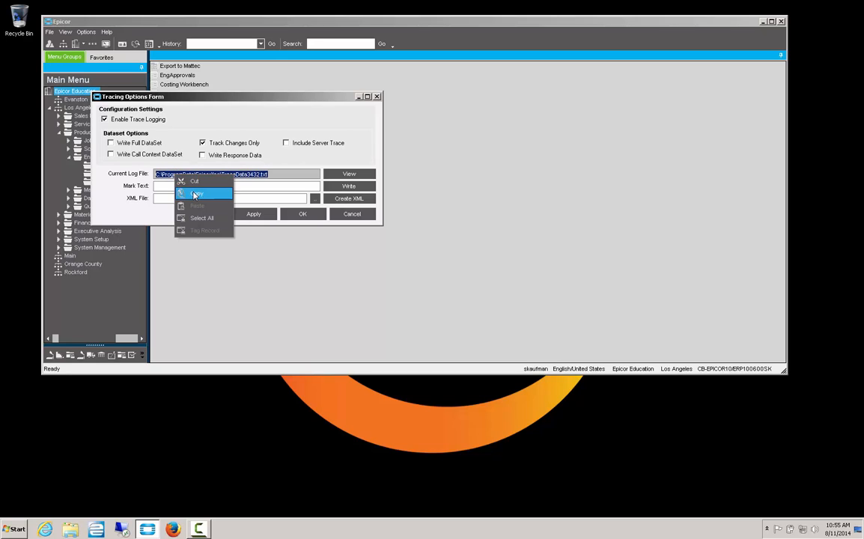
{"action": "left_click", "coordinate": [198, 193]}
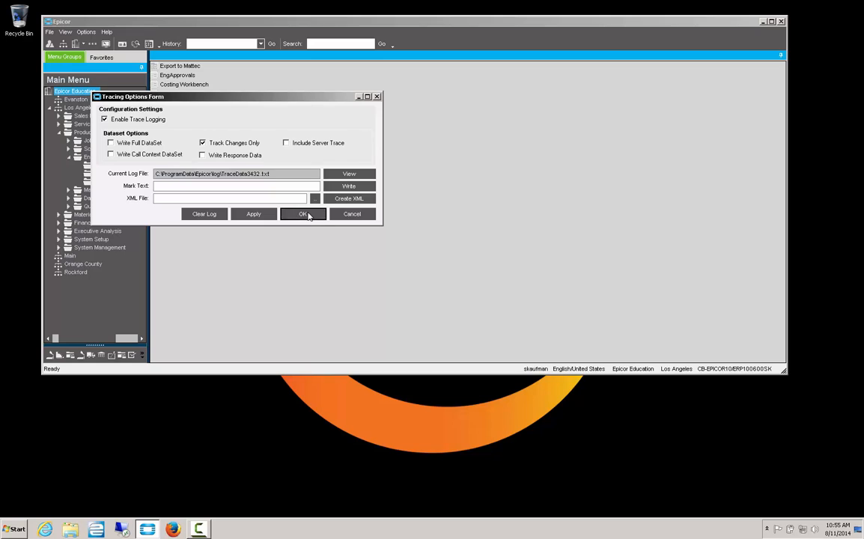
{"action": "left_click", "coordinate": [303, 214]}
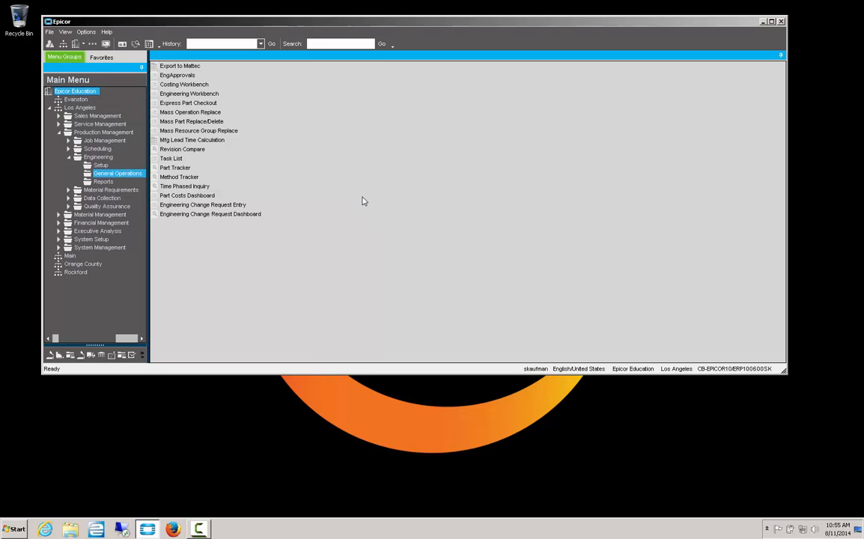
{"action": "mouse_move", "coordinate": [359, 219]}
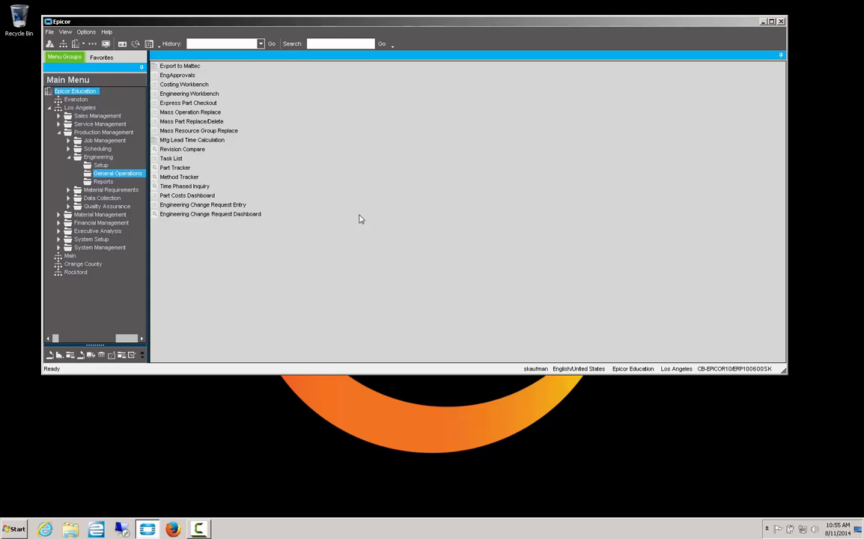
{"action": "mouse_move", "coordinate": [16, 122]}
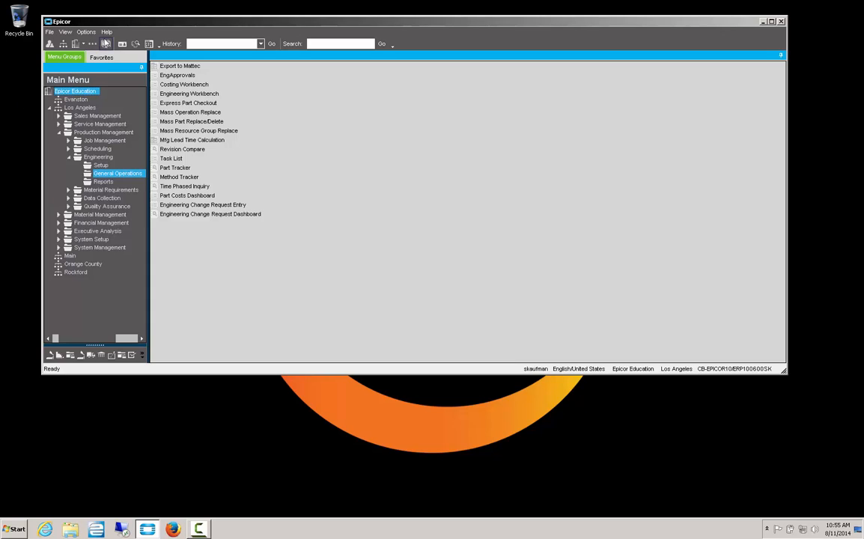
Bring up Tip of the Day from Help, turn off Show tips at startup, and close it.
{"action": "left_click", "coordinate": [108, 32]}
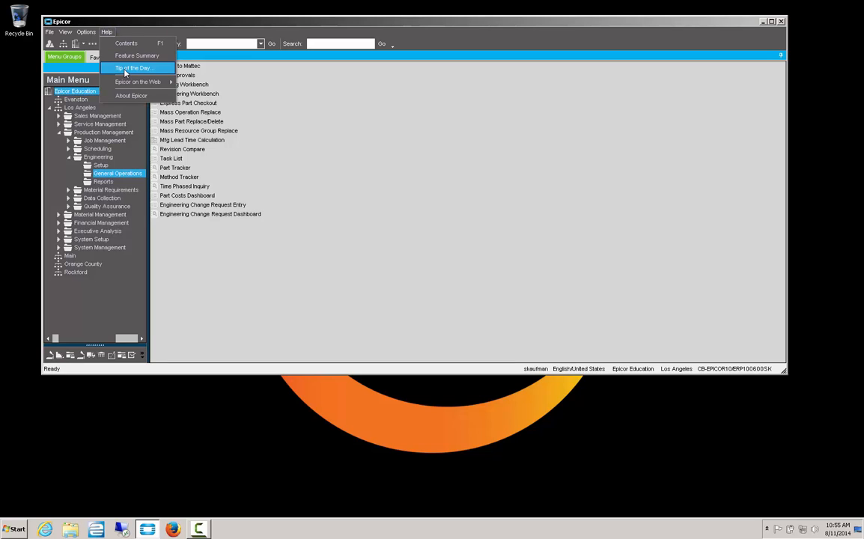
{"action": "left_click", "coordinate": [132, 67]}
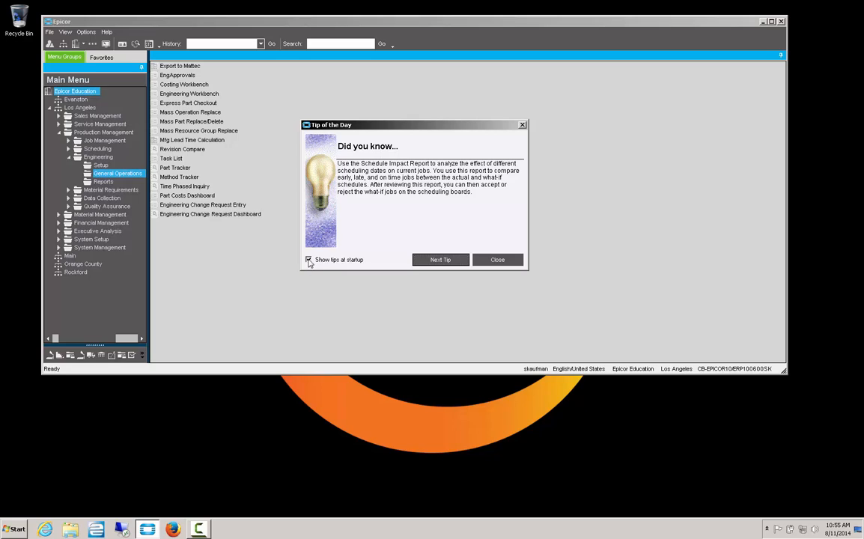
{"action": "left_click", "coordinate": [309, 260]}
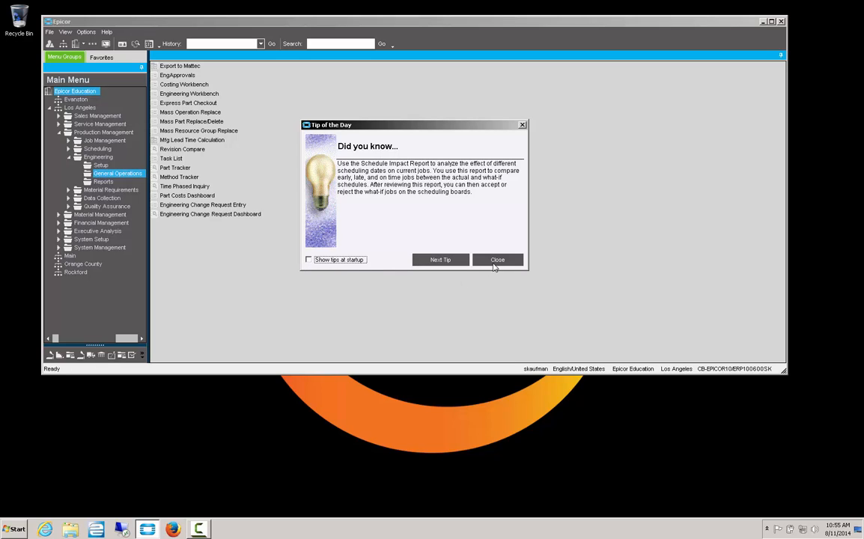
{"action": "left_click", "coordinate": [497, 261]}
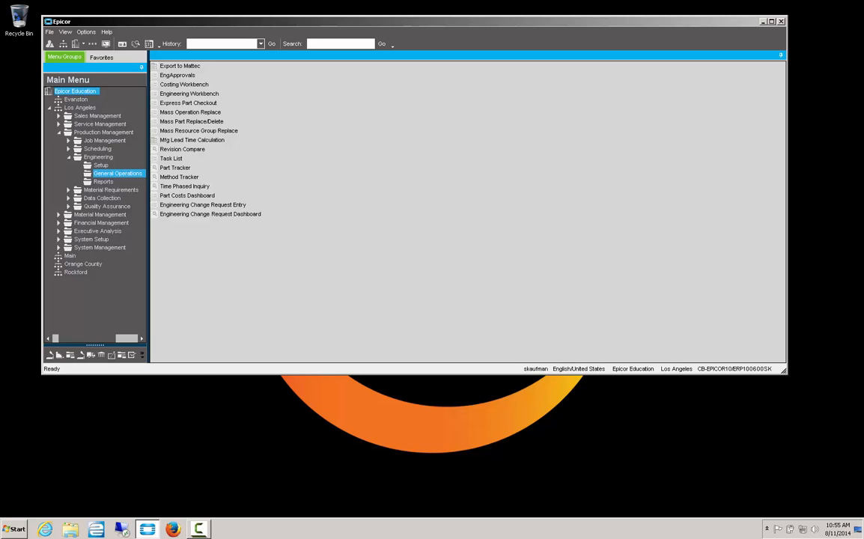
Open C:\ProgramData\Epicor\log\TraceData343 in Notepad and highlight the DispTips change and Update method.
{"action": "left_click", "coordinate": [13, 530]}
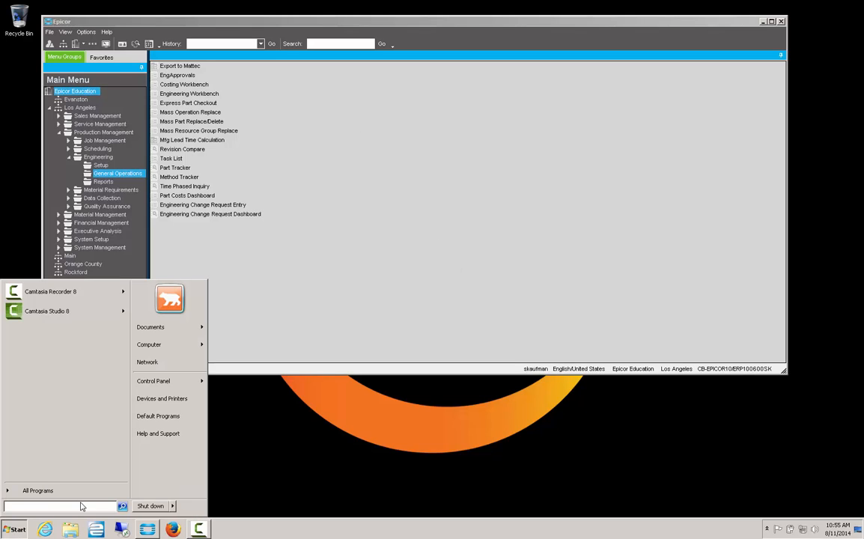
{"action": "type", "text": "C:\\ProgramData\\Epicor\\log\\TraceData343"}
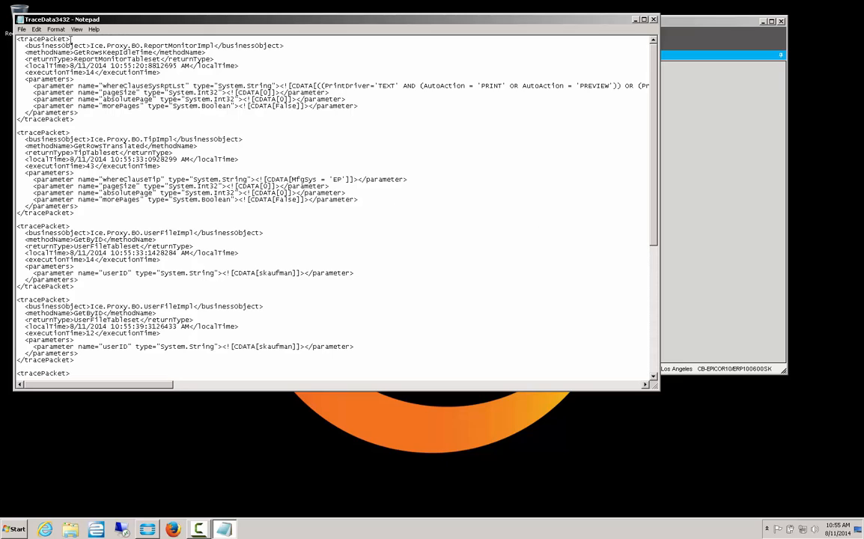
{"action": "mouse_move", "coordinate": [653, 336]}
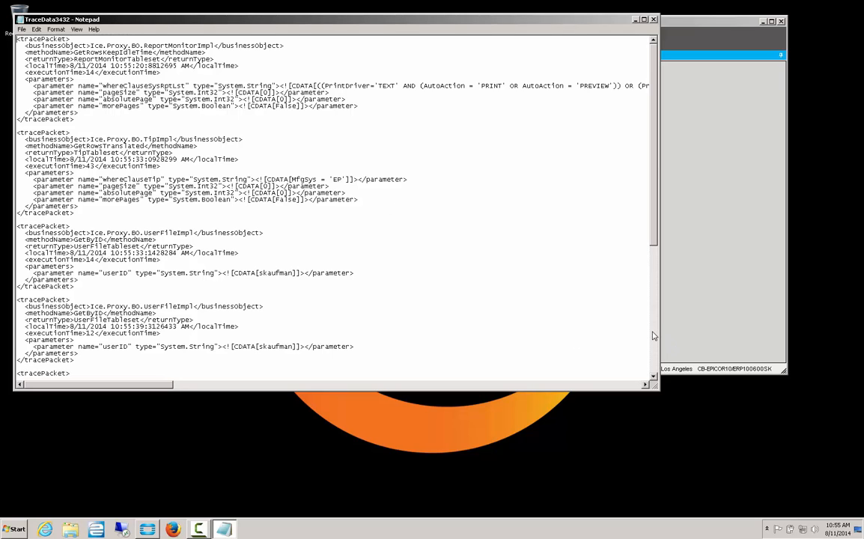
{"action": "scroll", "scroll_direction": "down", "scroll_amount": 3}
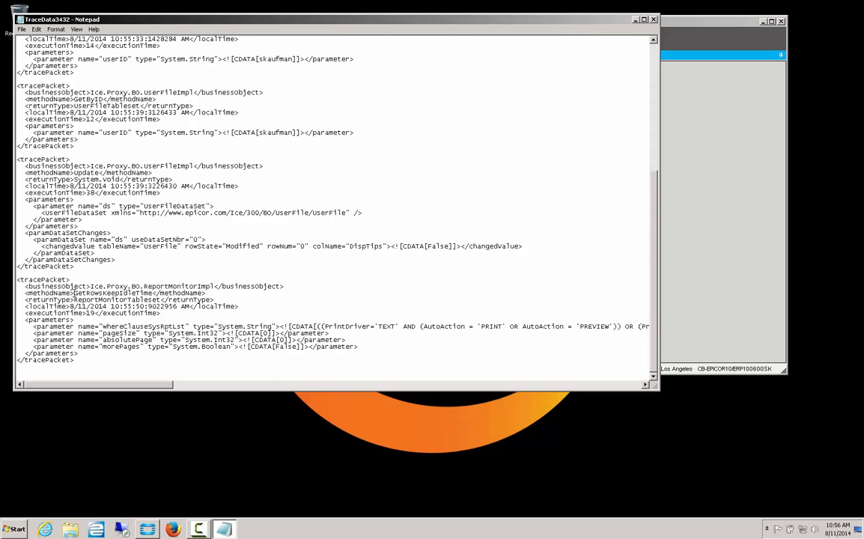
{"action": "double_click", "coordinate": [111, 292]}
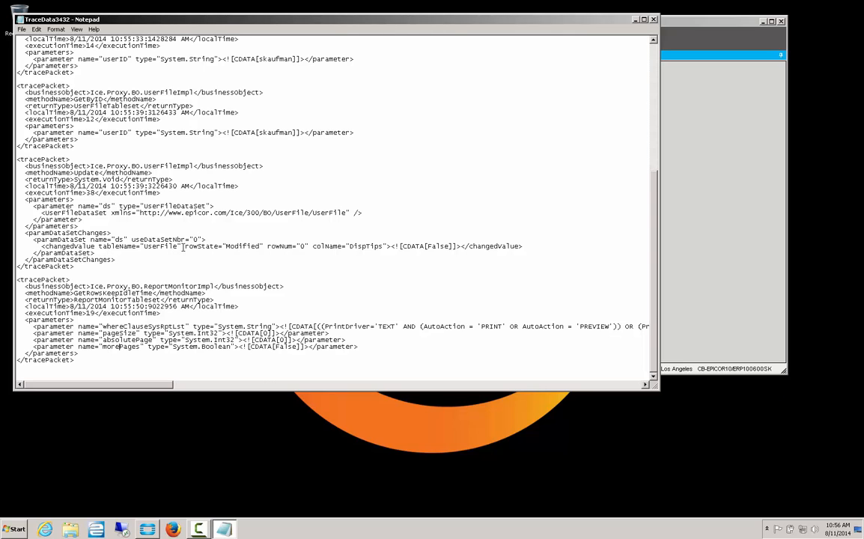
{"action": "left_click_drag", "start_coordinate": [42, 245], "coordinate": [225, 246]}
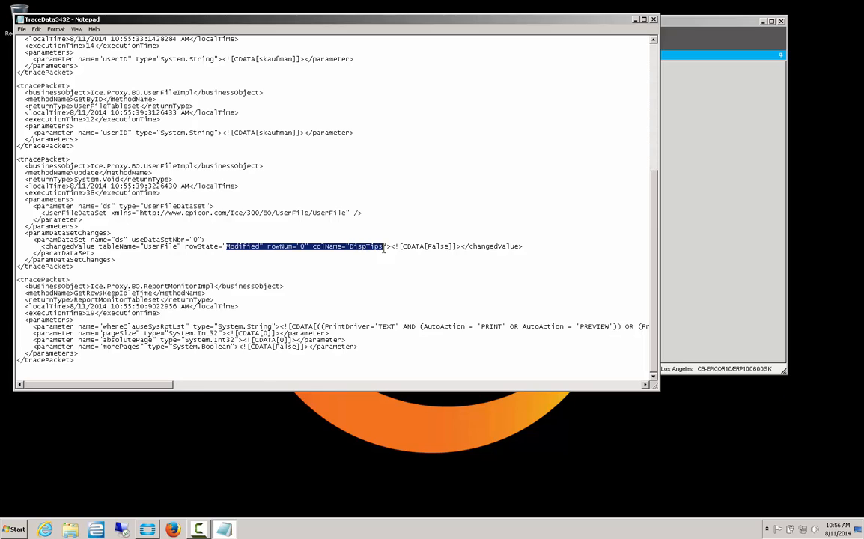
{"action": "mouse_move", "coordinate": [386, 249]}
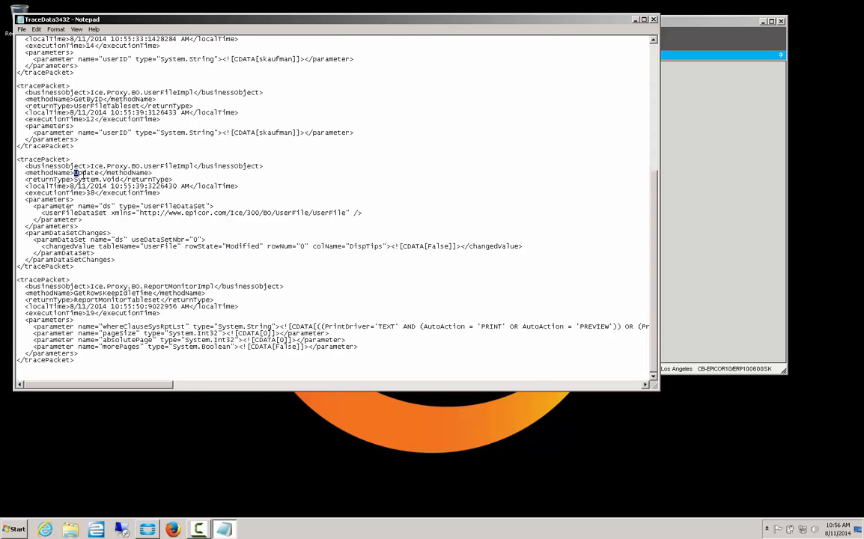
{"action": "double_click", "coordinate": [87, 174]}
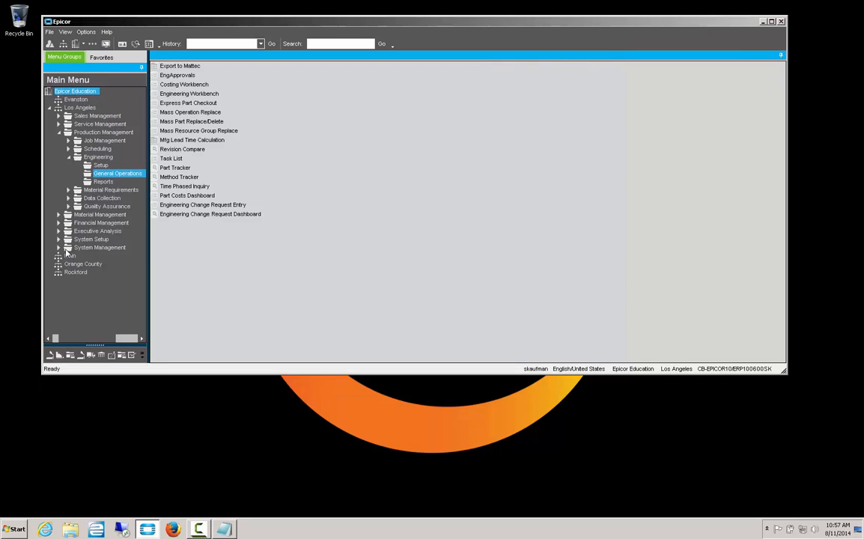
Open Method Directives Maintenance under Business Process Management and start the Method Search.
{"action": "left_click", "coordinate": [59, 247]}
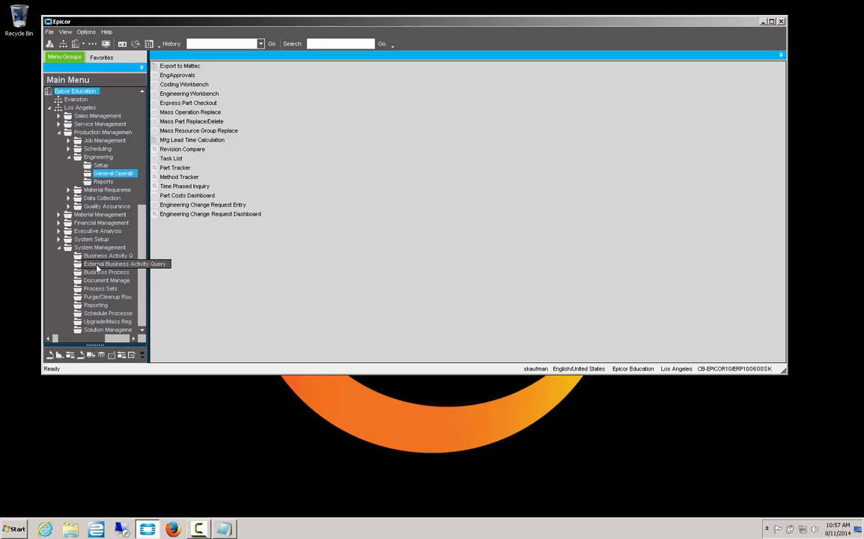
{"action": "left_click", "coordinate": [107, 273]}
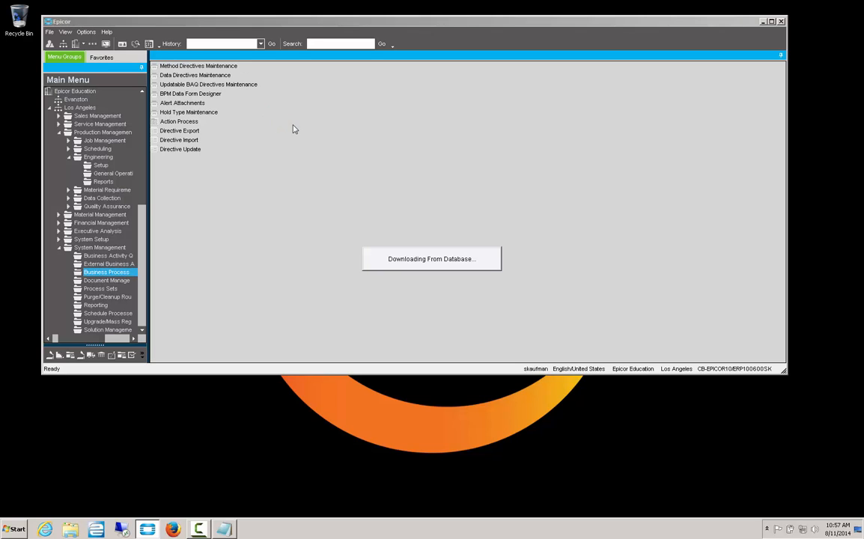
{"action": "left_click", "coordinate": [198, 66]}
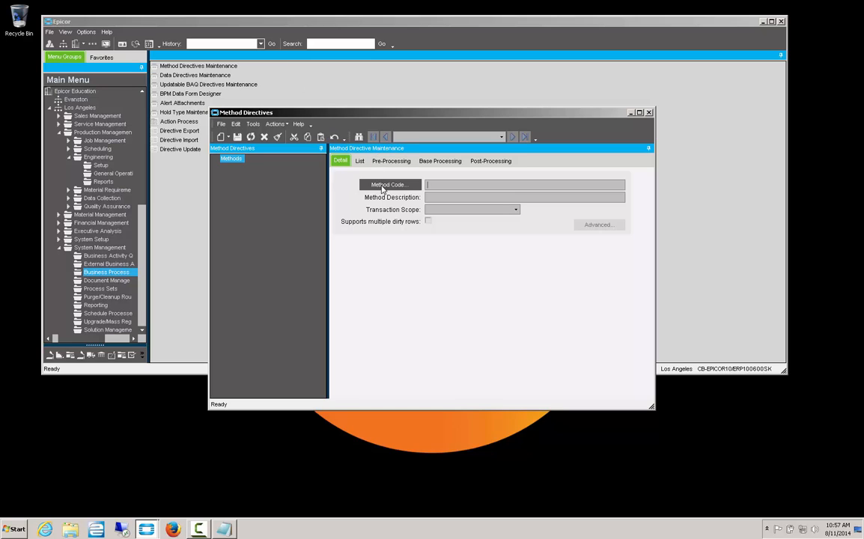
{"action": "left_click", "coordinate": [388, 184]}
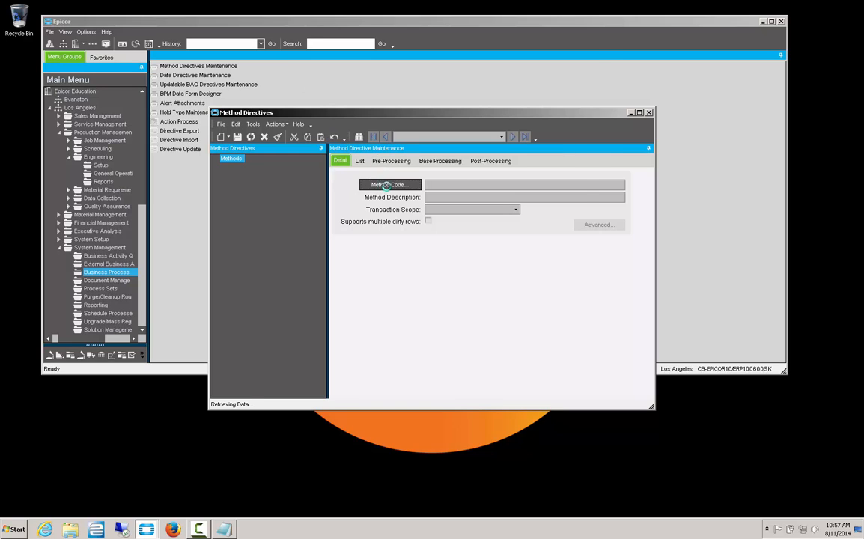
{"action": "left_click", "coordinate": [389, 186]}
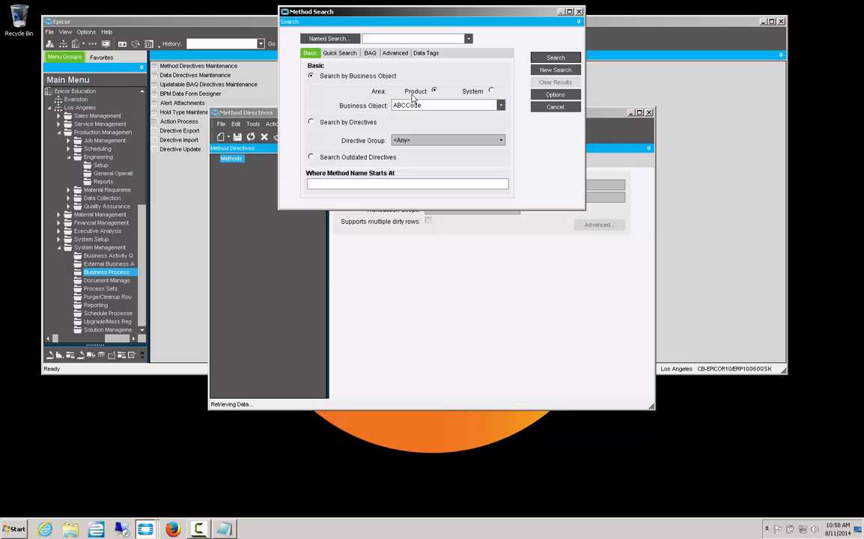
{"action": "mouse_move", "coordinate": [485, 95]}
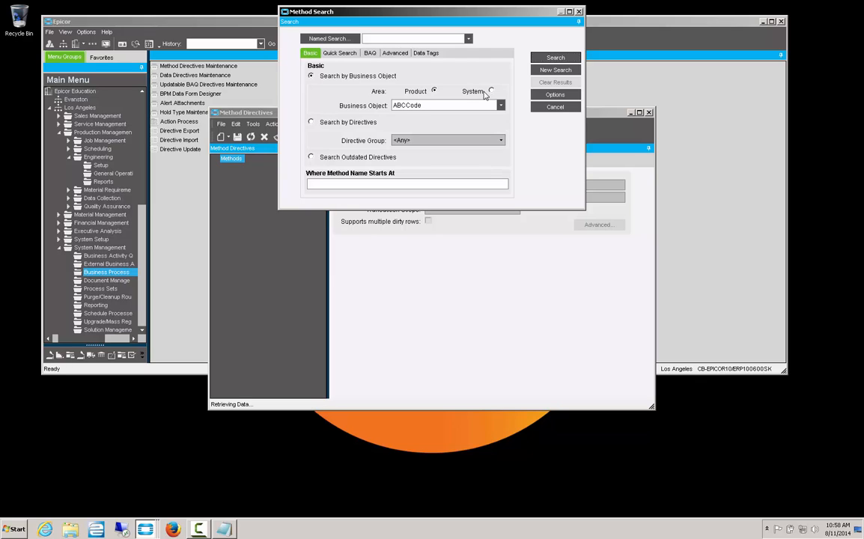
Search System business object UserFile and load its Update method into Method Directives.
{"action": "left_click", "coordinate": [491, 91]}
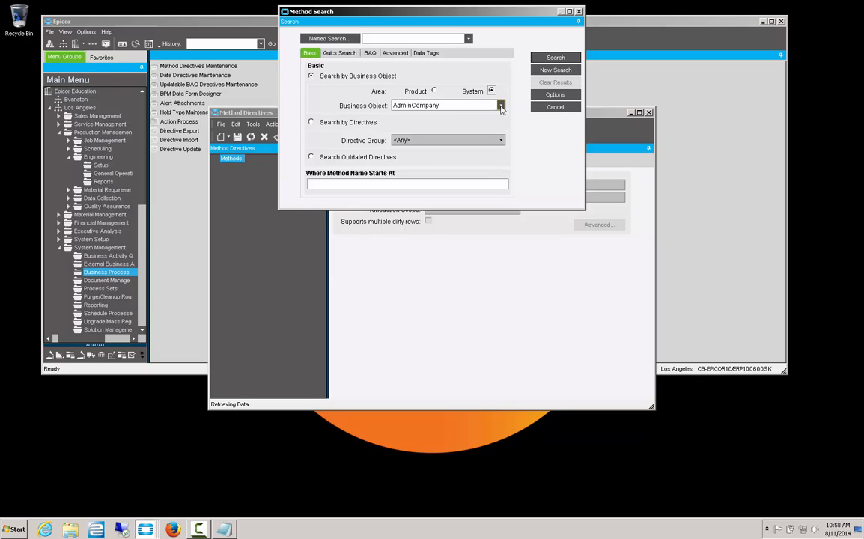
{"action": "left_click", "coordinate": [500, 104]}
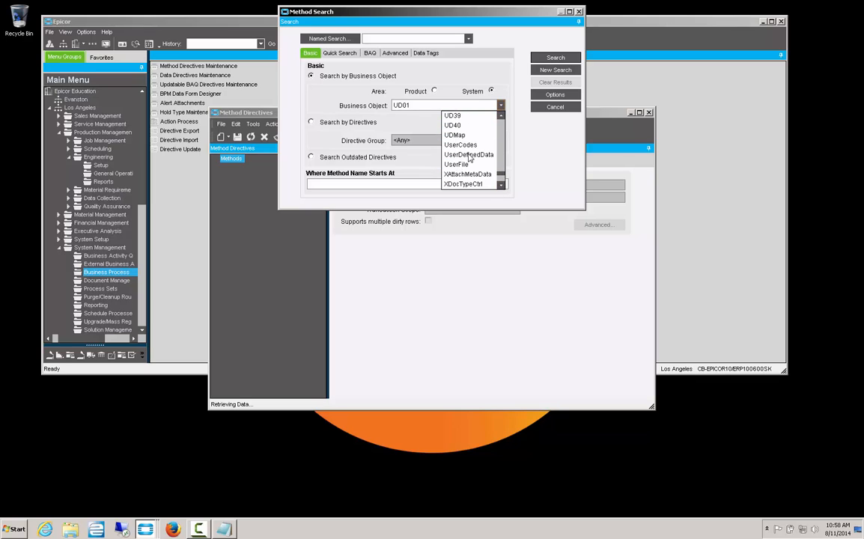
{"action": "left_click", "coordinate": [457, 163]}
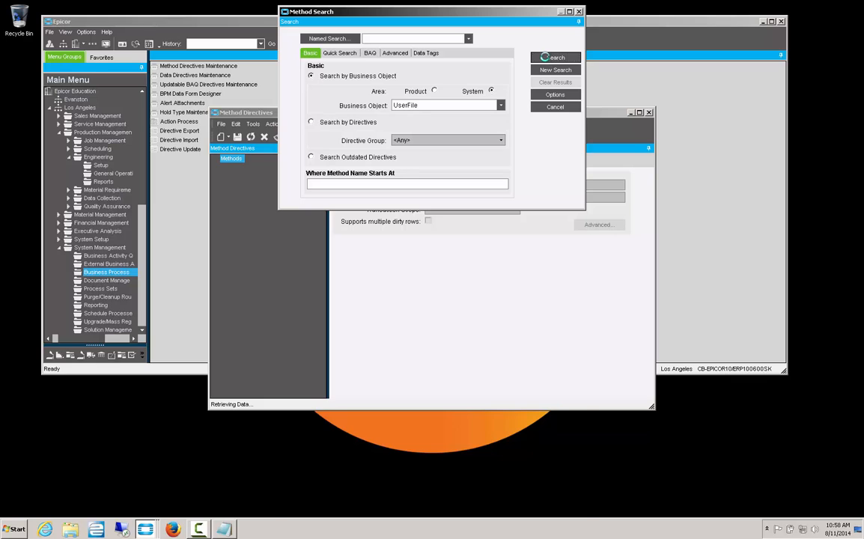
{"action": "left_click", "coordinate": [554, 57]}
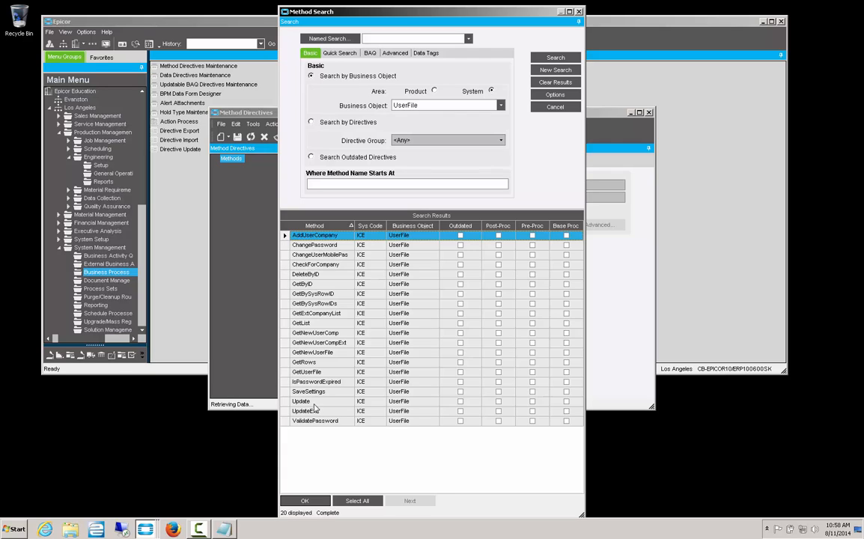
{"action": "left_click", "coordinate": [301, 401]}
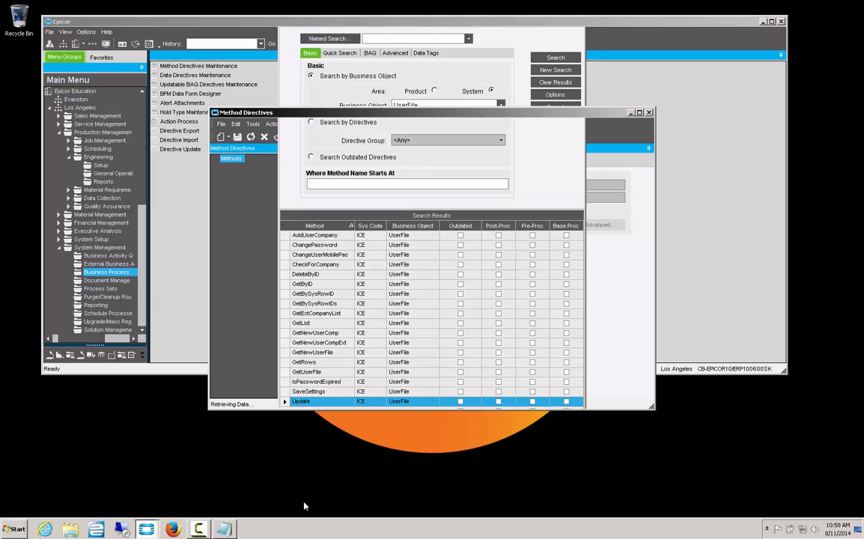
{"action": "double_click", "coordinate": [301, 401]}
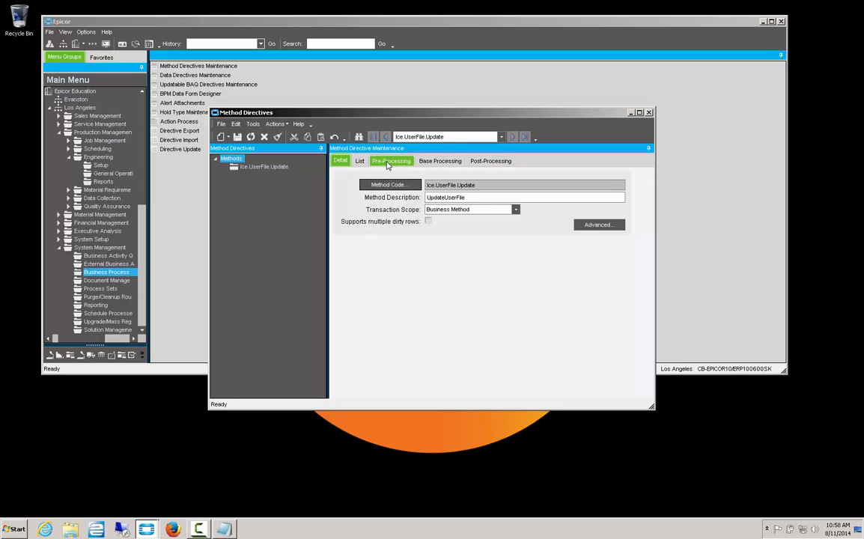
Add a pre-processing directive named TipsDisplay in group Tips and enable it.
{"action": "left_click", "coordinate": [389, 162]}
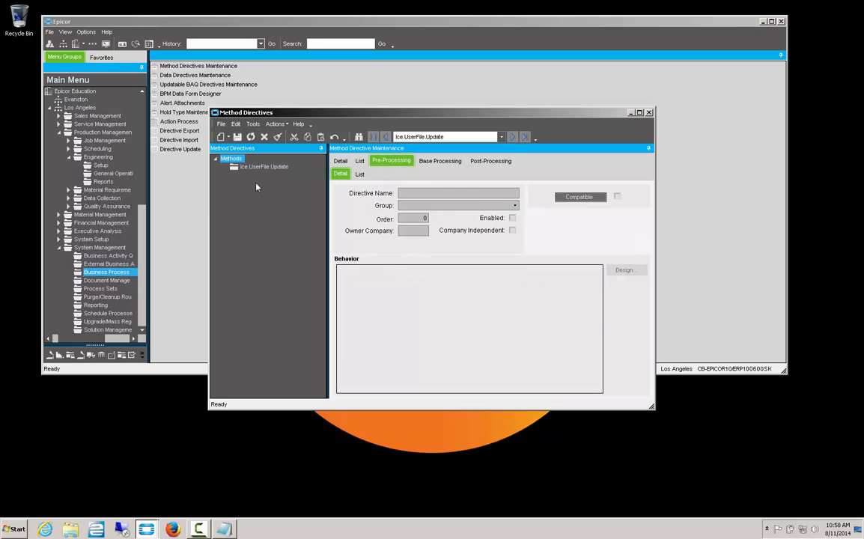
{"action": "mouse_move", "coordinate": [291, 159]}
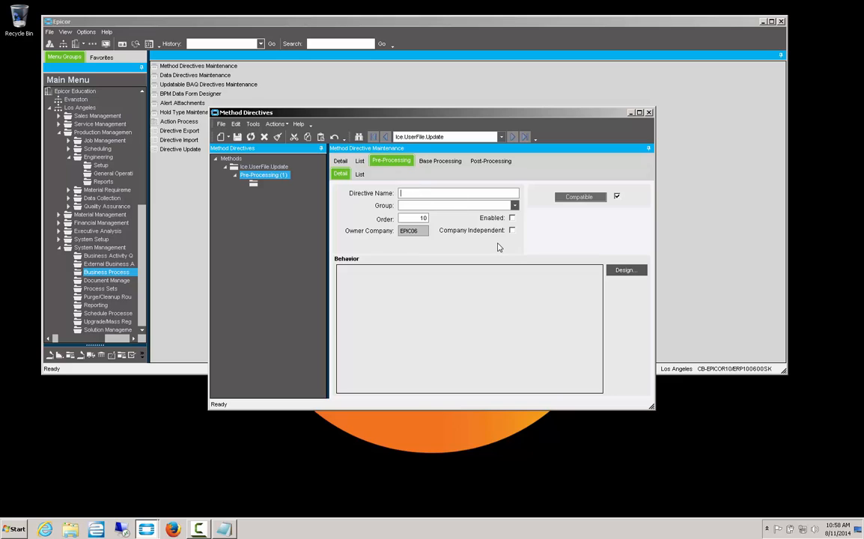
{"action": "type", "text": "1"}
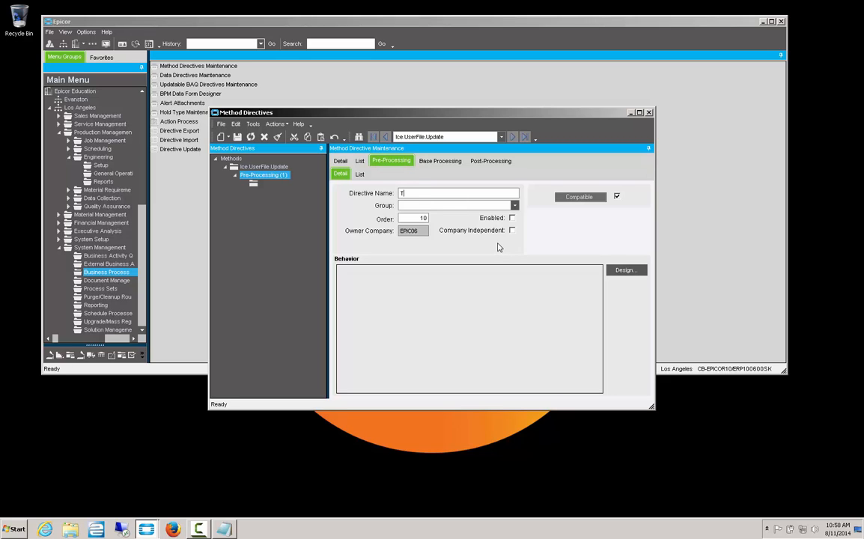
{"action": "type", "text": "TipsDisplay"}
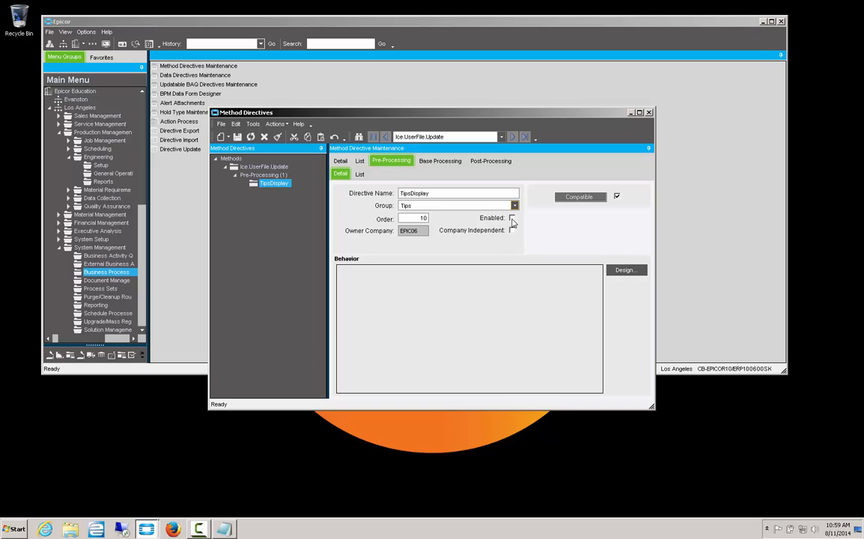
{"action": "left_click", "coordinate": [512, 219]}
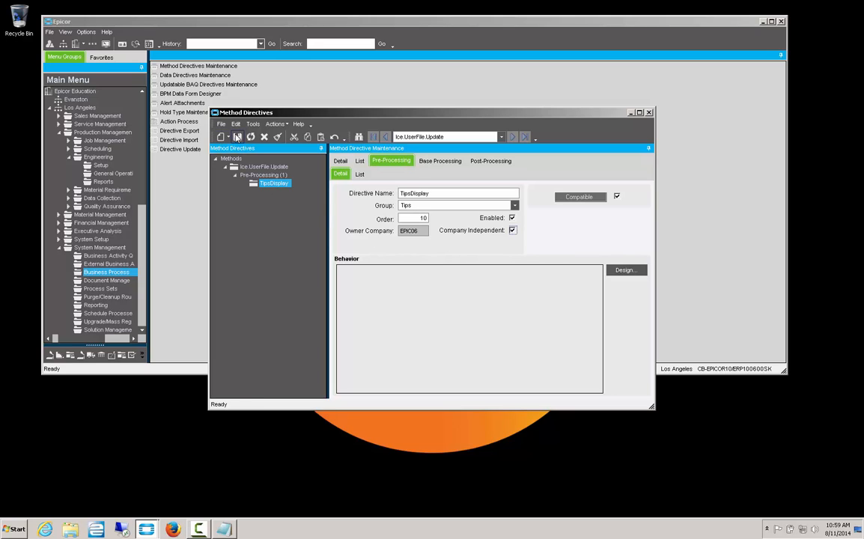
{"action": "mouse_move", "coordinate": [565, 270]}
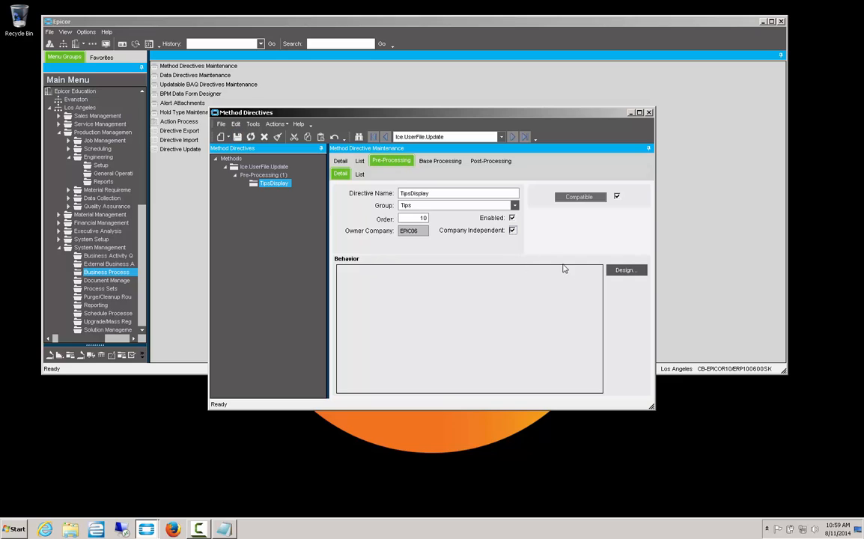
{"action": "mouse_move", "coordinate": [625, 270]}
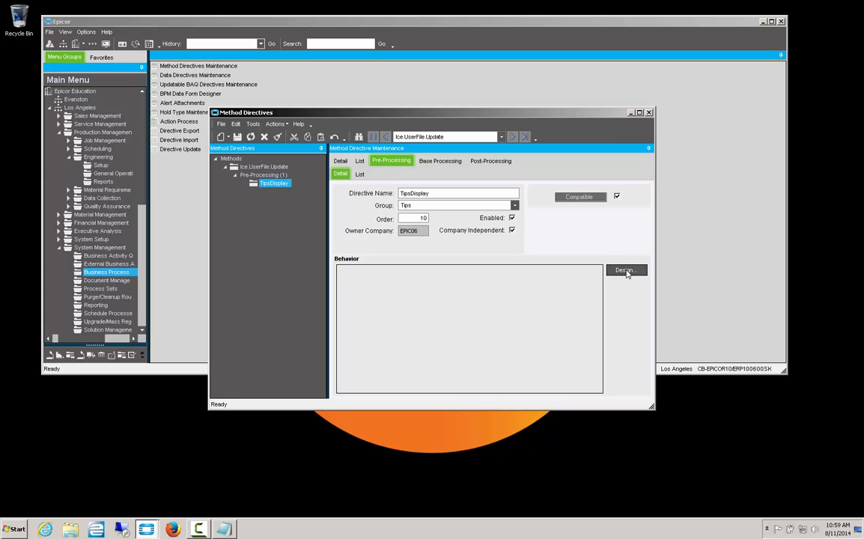
In the workflow designer place a Condition block right of Start and add a condition row.
{"action": "left_click", "coordinate": [626, 271]}
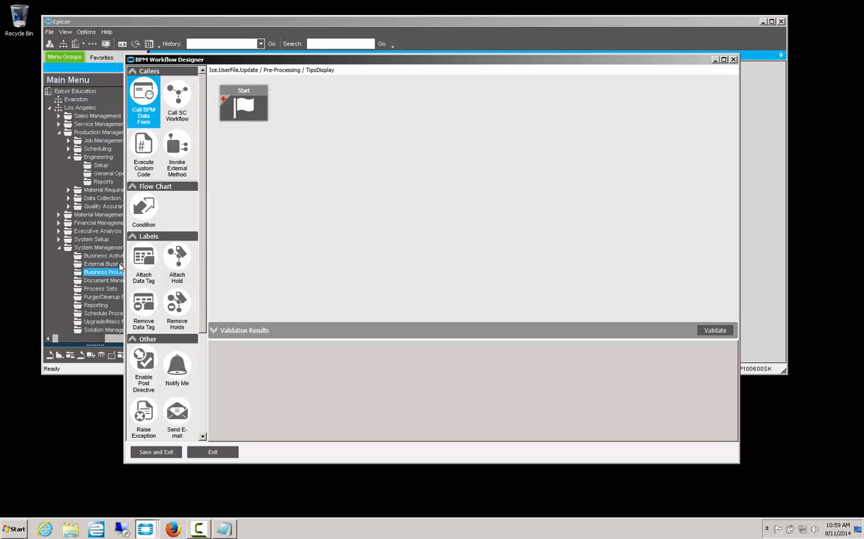
{"action": "mouse_move", "coordinate": [196, 309]}
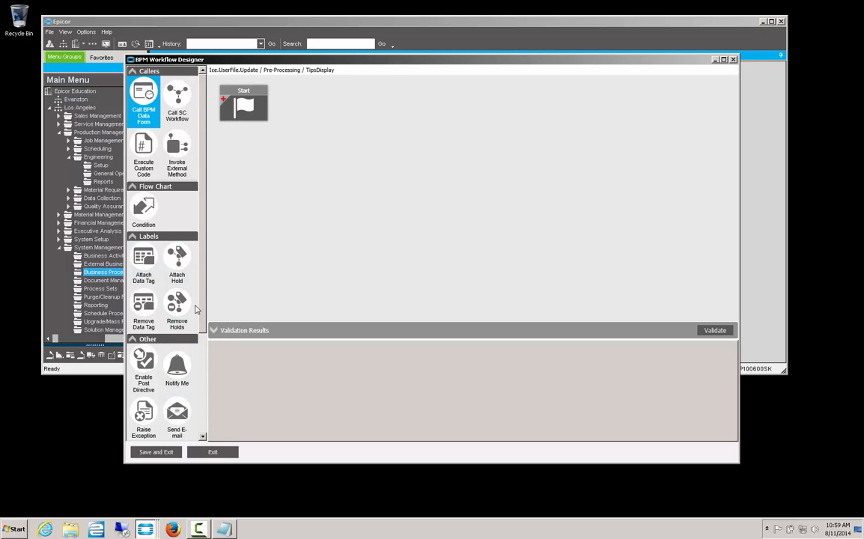
{"action": "left_click_drag", "start_coordinate": [144, 210], "coordinate": [286, 188]}
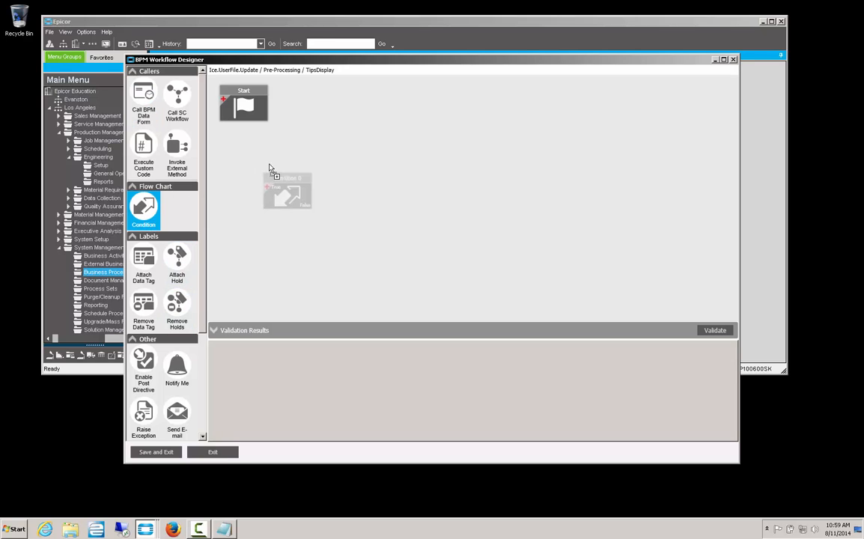
{"action": "left_click_drag", "start_coordinate": [288, 191], "coordinate": [358, 144]}
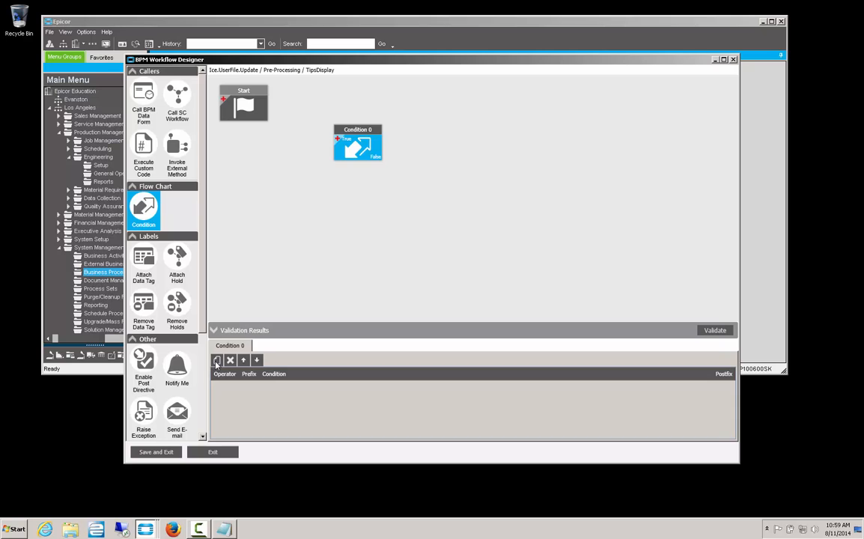
{"action": "left_click", "coordinate": [219, 359]}
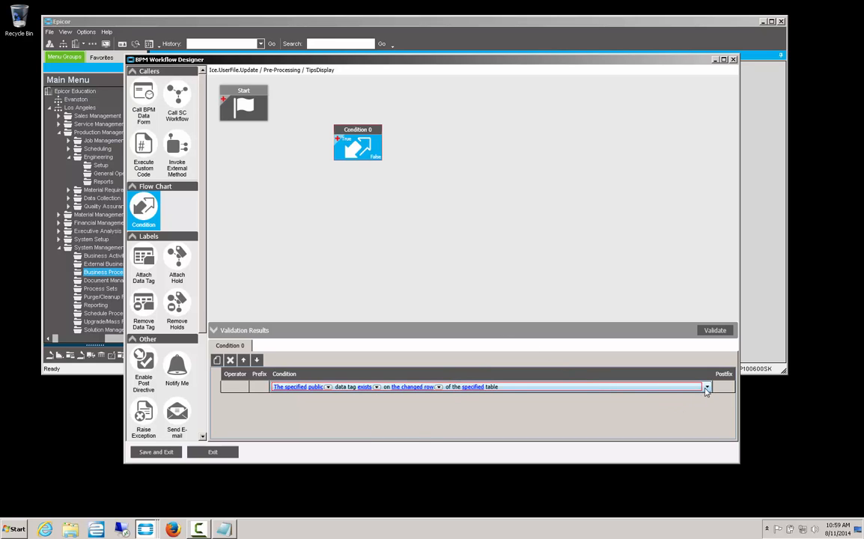
Use the 'field has been changed from any to another' condition on the DispTips field.
{"action": "left_click", "coordinate": [704, 387]}
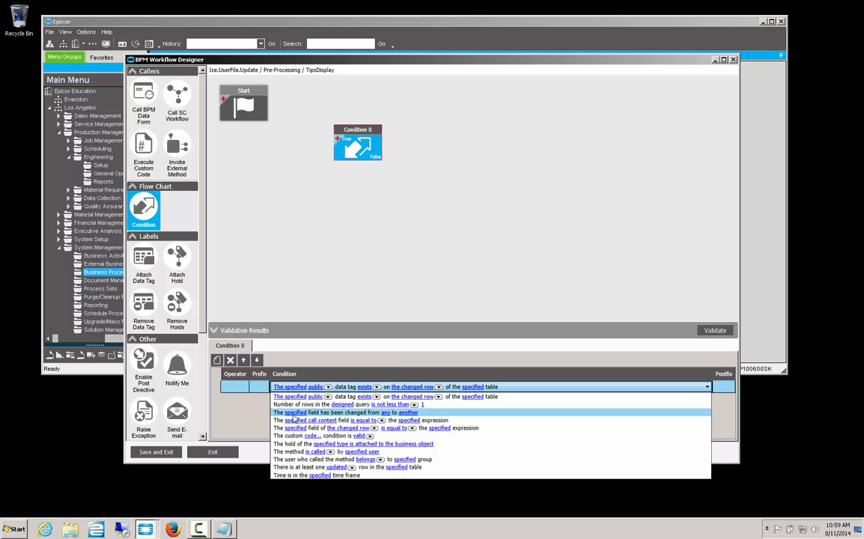
{"action": "mouse_move", "coordinate": [384, 413]}
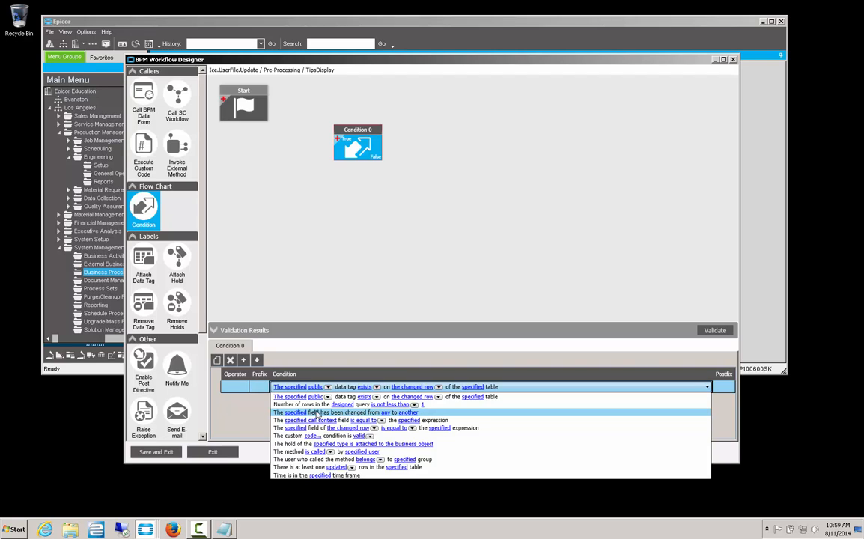
{"action": "left_click", "coordinate": [337, 413]}
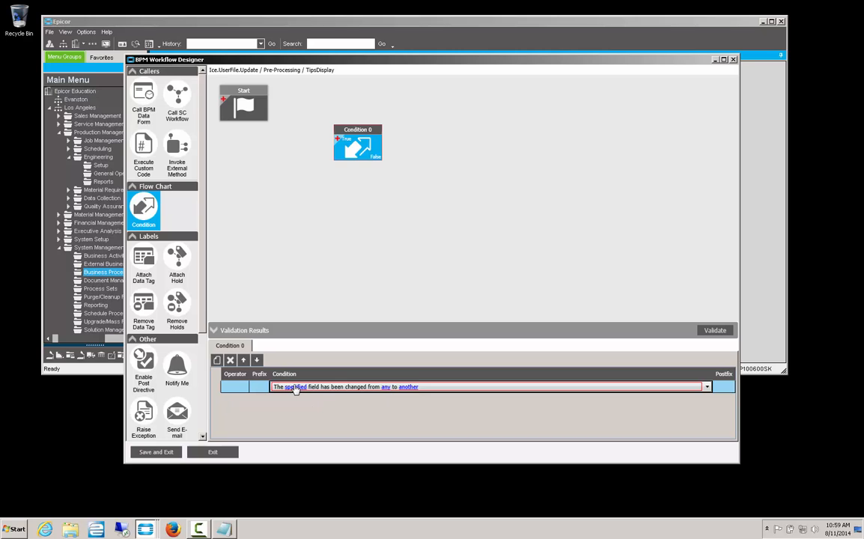
{"action": "left_click", "coordinate": [295, 386]}
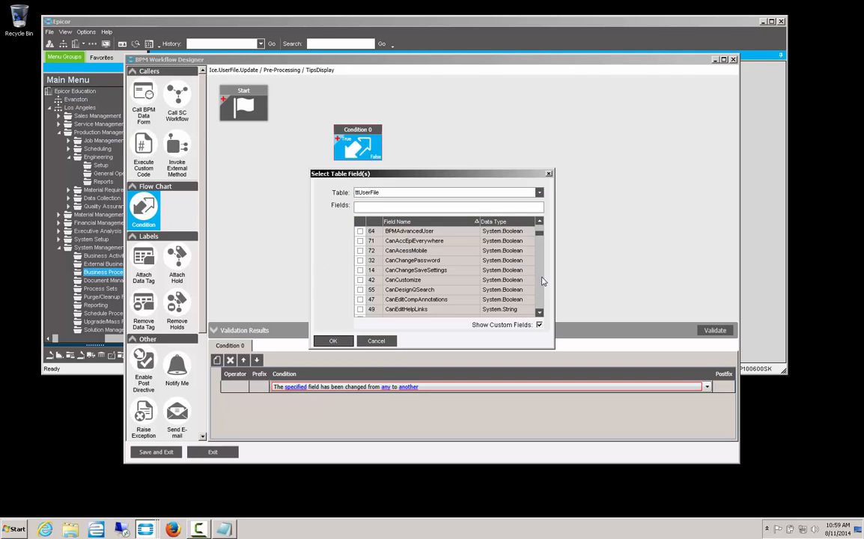
{"action": "scroll", "scroll_direction": "down", "scroll_amount": 3}
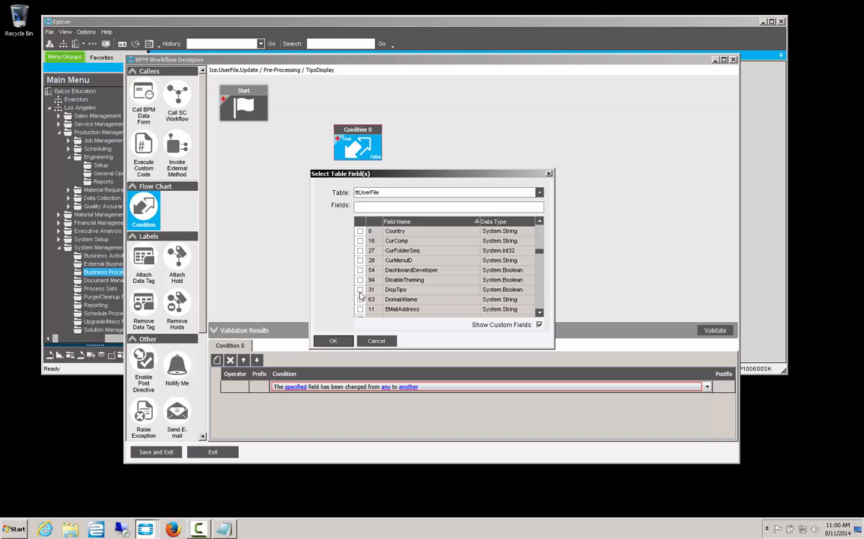
{"action": "left_click", "coordinate": [360, 291]}
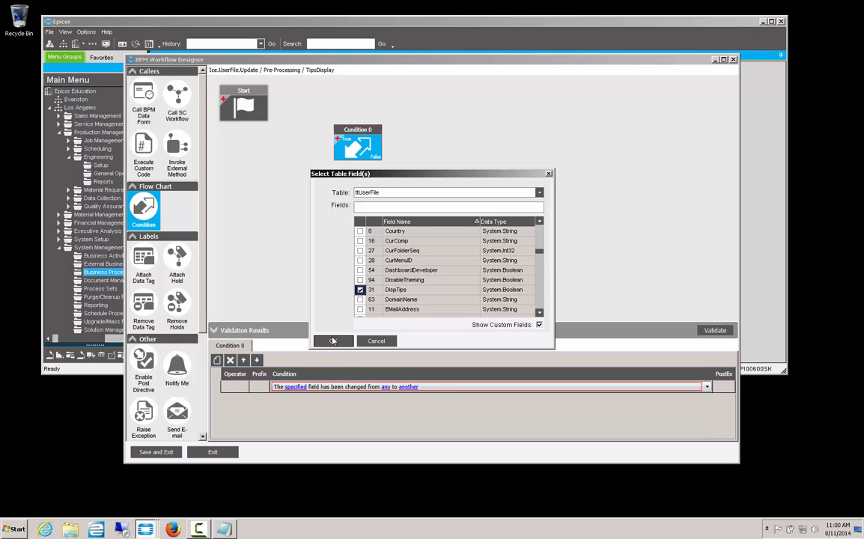
{"action": "left_click", "coordinate": [332, 342]}
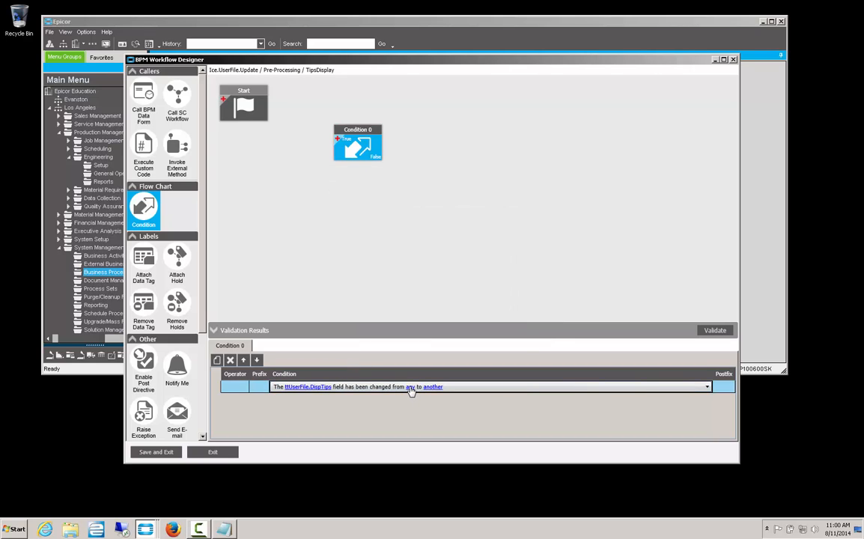
Set the condition's original value to True and its new value to False.
{"action": "left_click", "coordinate": [410, 386]}
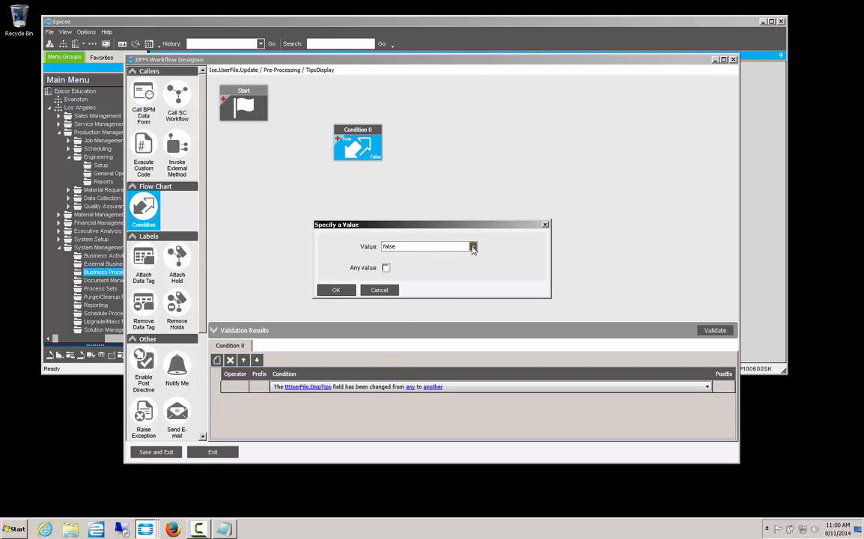
{"action": "left_click", "coordinate": [474, 245]}
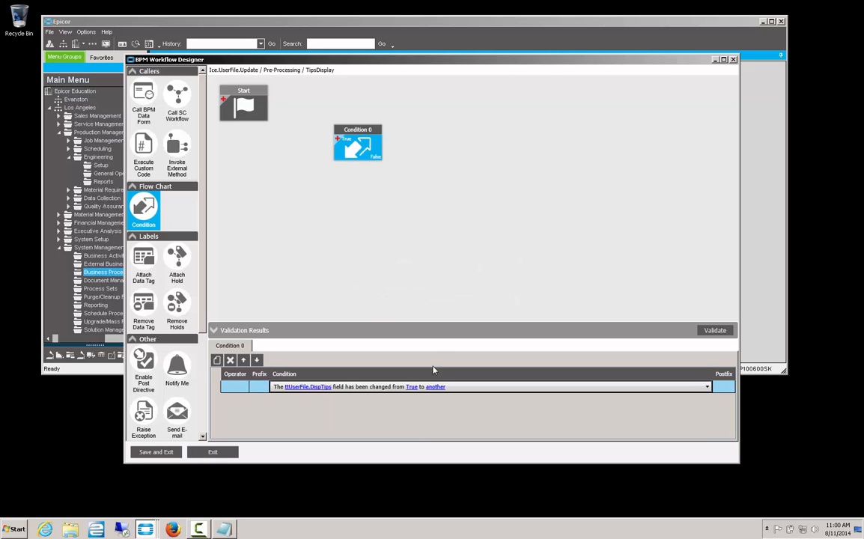
{"action": "left_click", "coordinate": [434, 386]}
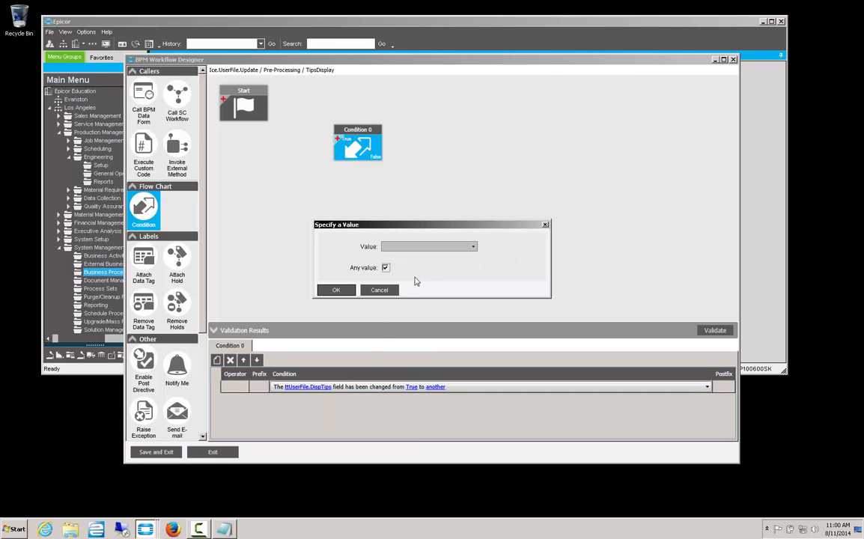
{"action": "left_click", "coordinate": [386, 267]}
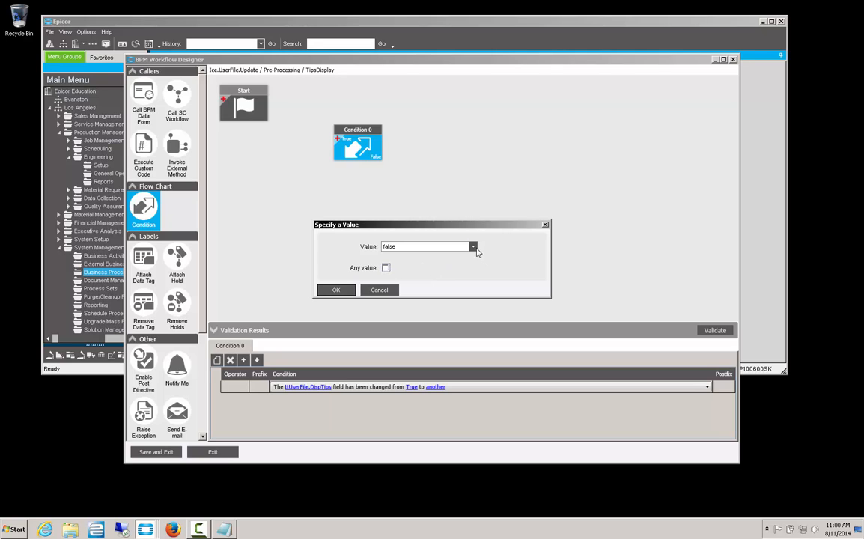
{"action": "left_click", "coordinate": [335, 290]}
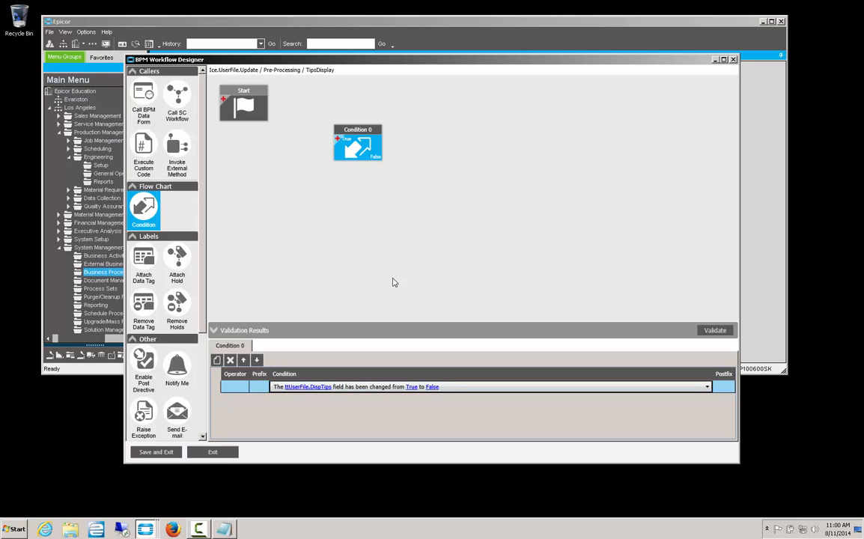
{"action": "mouse_move", "coordinate": [176, 366]}
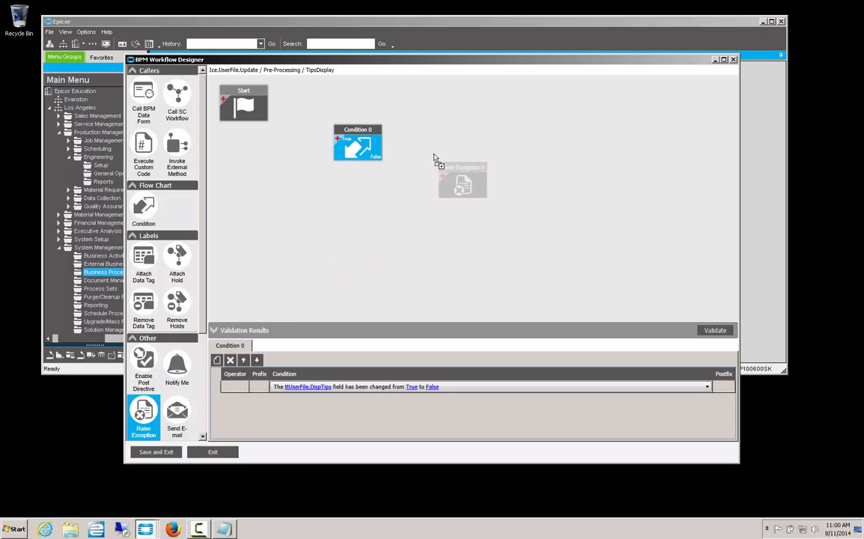
Add a Raise Exception step with template DispTips saying users may not change if Tips are displayed.
{"action": "left_click", "coordinate": [464, 177]}
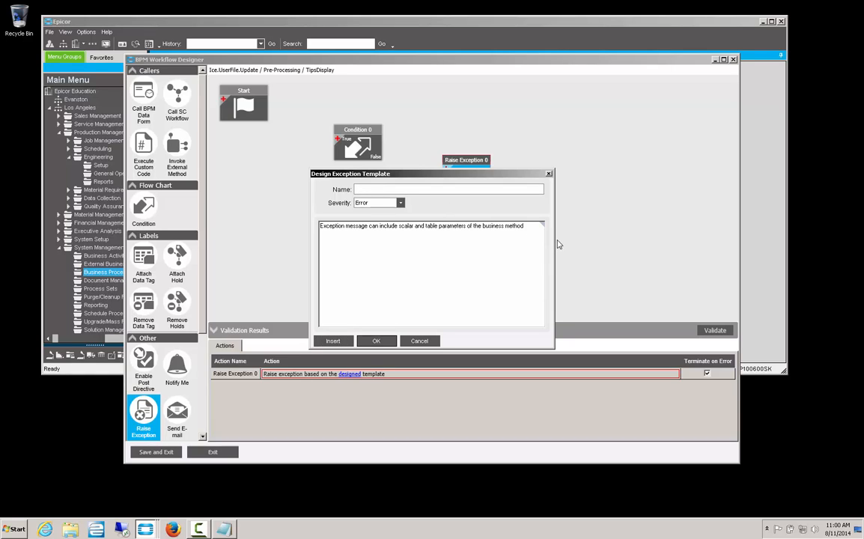
{"action": "type", "text": "Displ"}
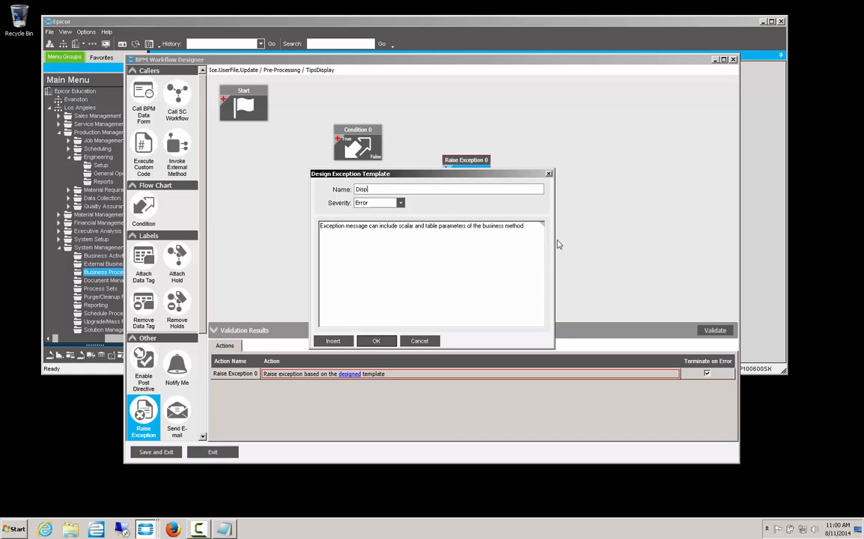
{"action": "type", "text": "Tips"}
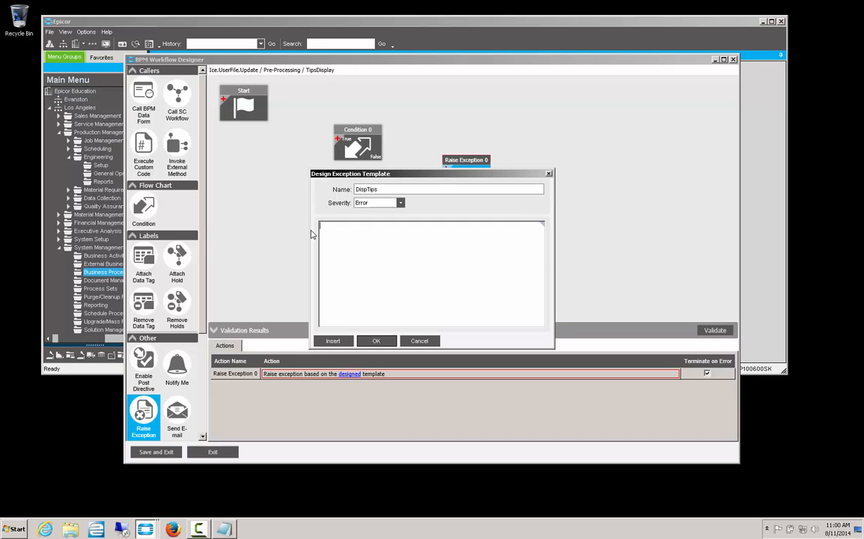
{"action": "type", "text": "Users are not permitted to"}
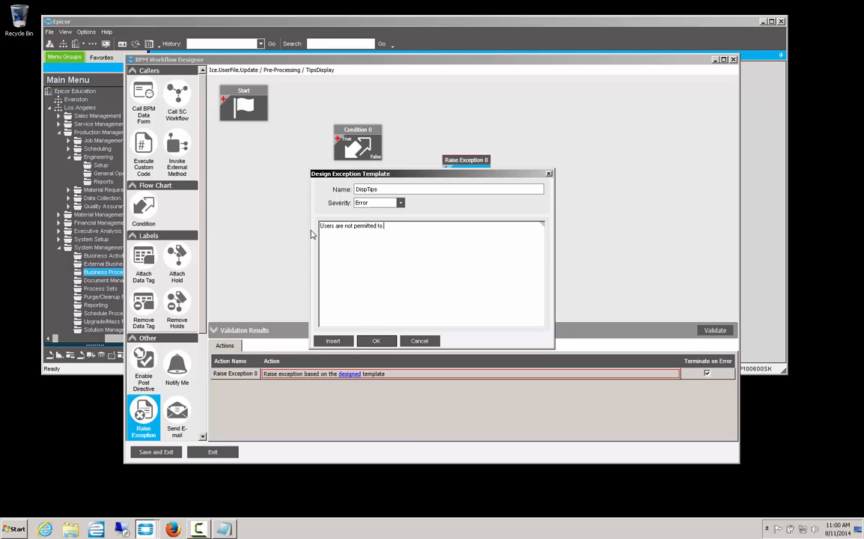
{"action": "type", "text": "change it"}
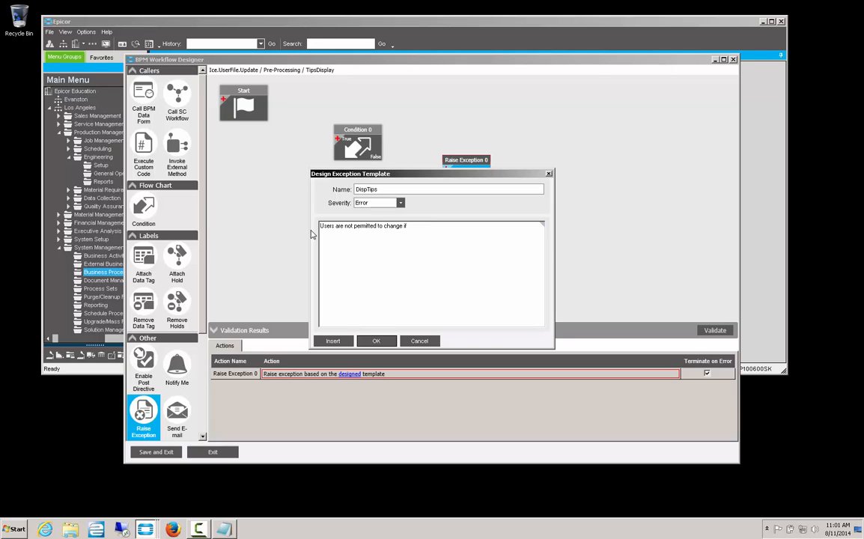
{"action": "type", "text": "Tips are"}
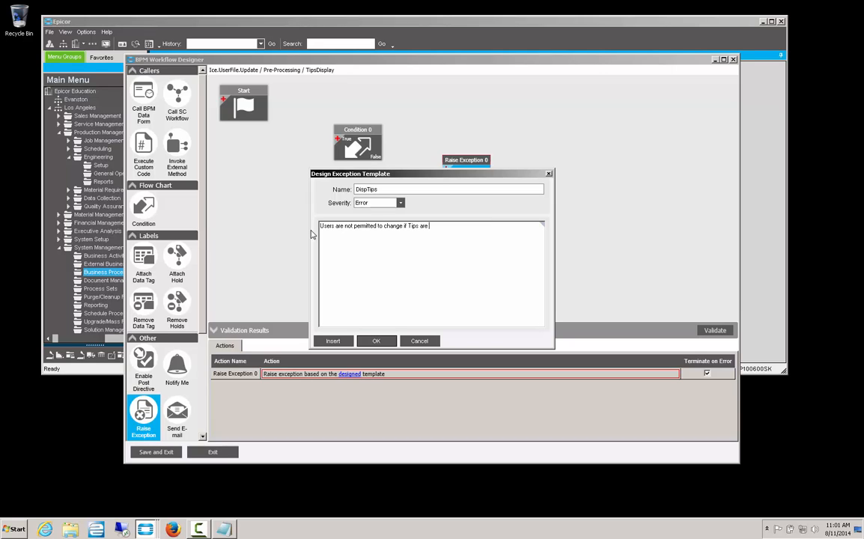
{"action": "type", "text": "displayed."}
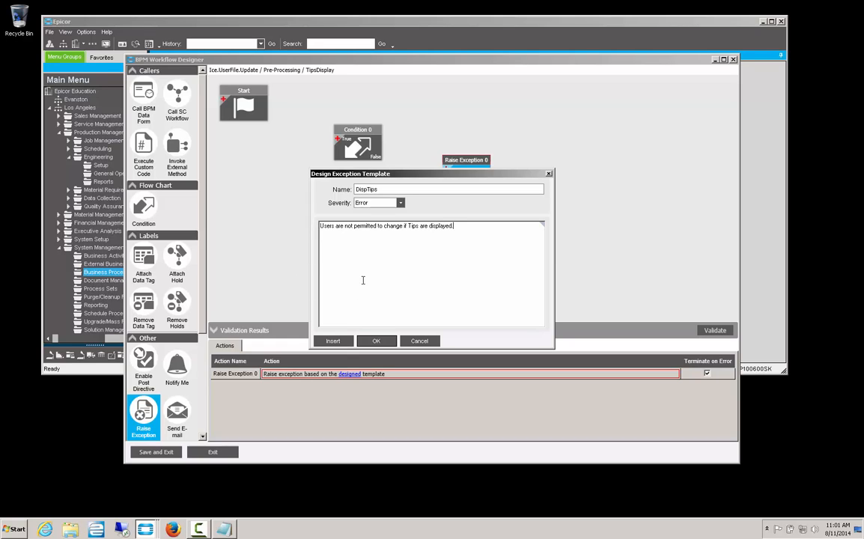
{"action": "left_click", "coordinate": [376, 341]}
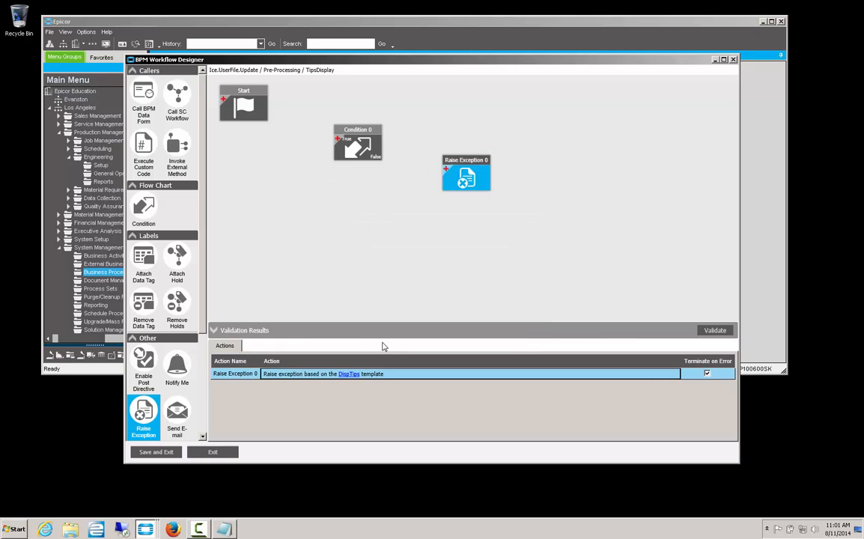
Connect Start to Condition 0 and Condition 0 to Raise Exception 0, then save and exit the designer.
{"action": "left_click", "coordinate": [242, 102]}
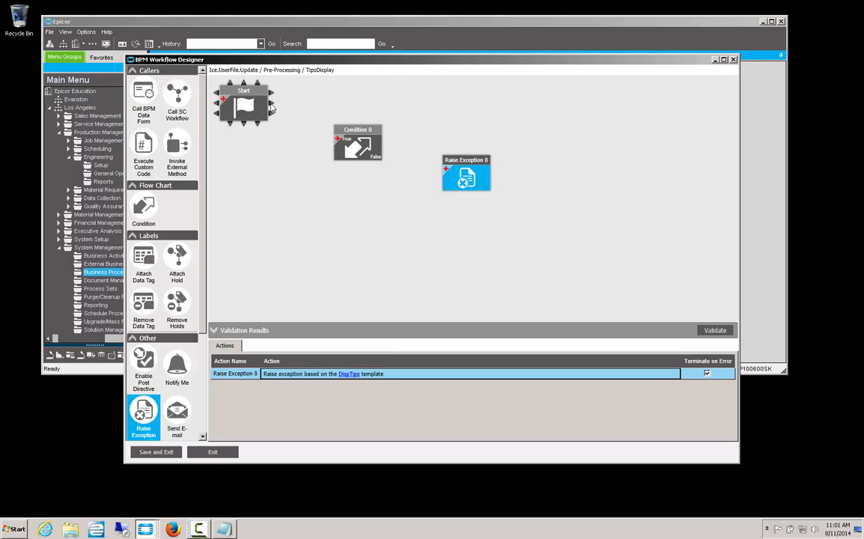
{"action": "left_click_drag", "start_coordinate": [272, 102], "coordinate": [332, 153]}
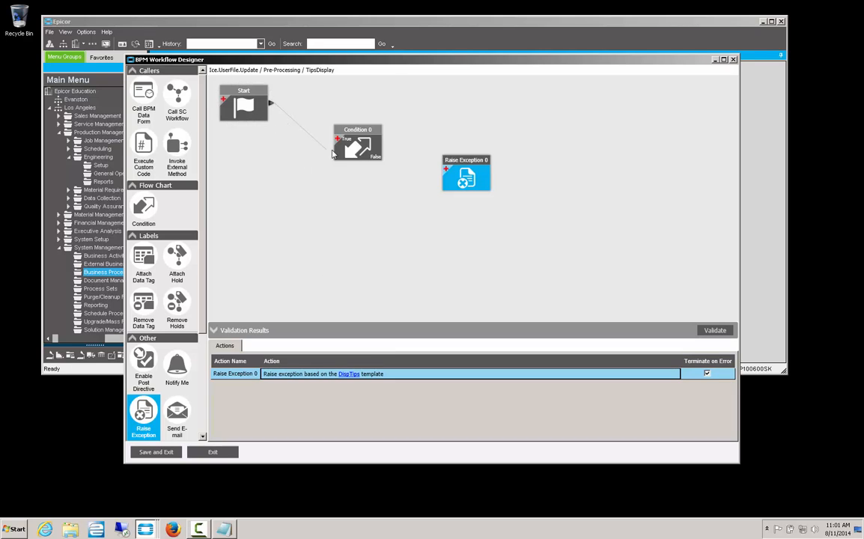
{"action": "left_click", "coordinate": [358, 143]}
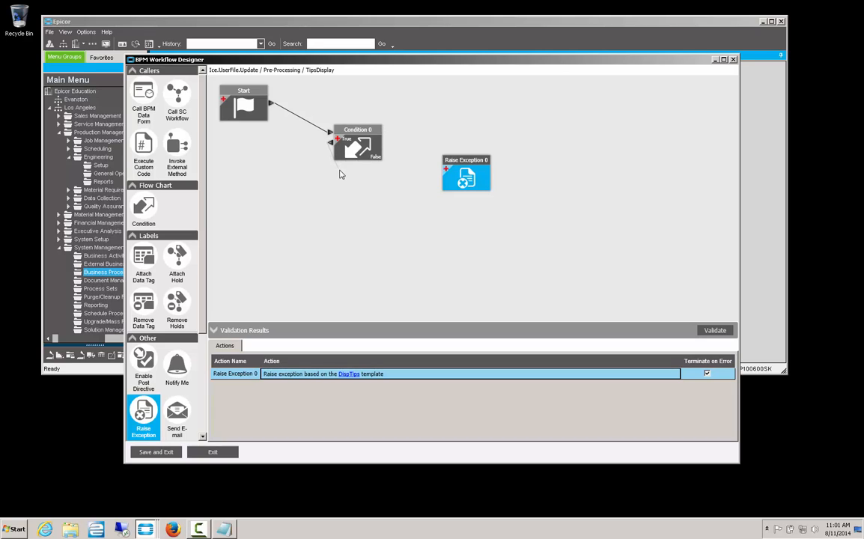
{"action": "left_click", "coordinate": [466, 178]}
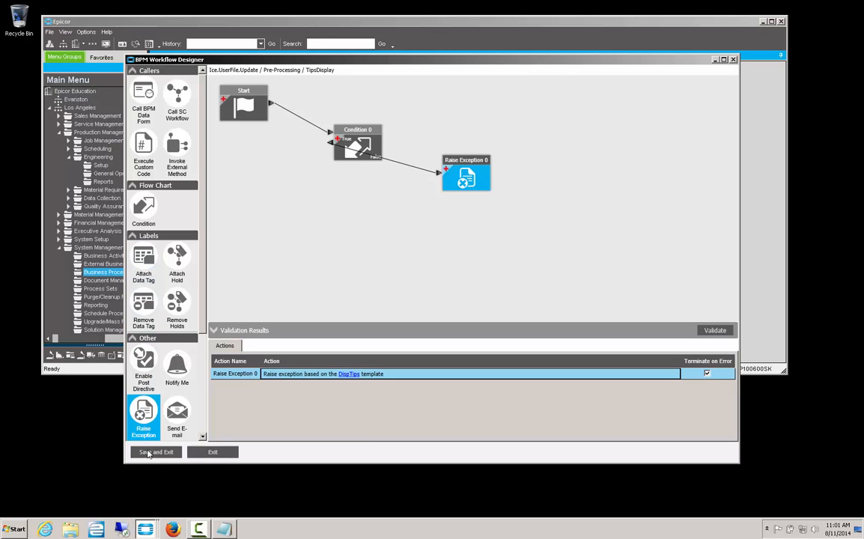
{"action": "left_click", "coordinate": [156, 453]}
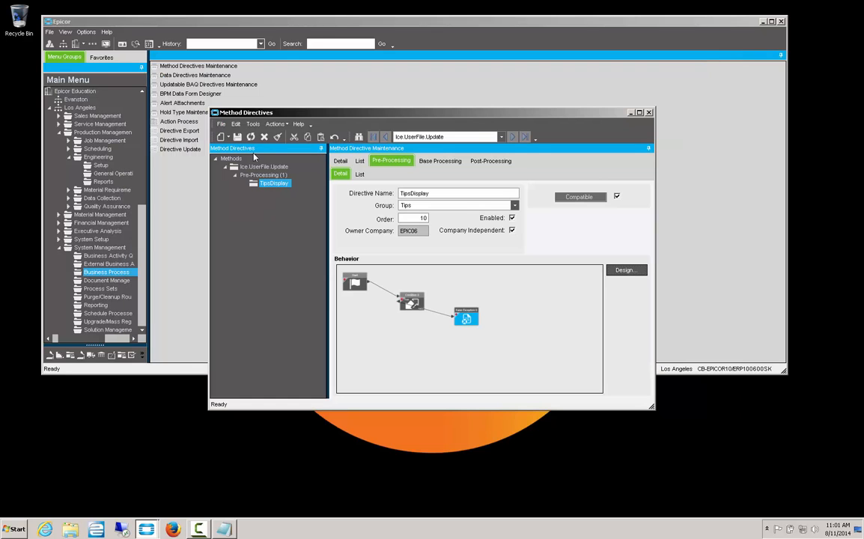
{"action": "mouse_move", "coordinate": [238, 137]}
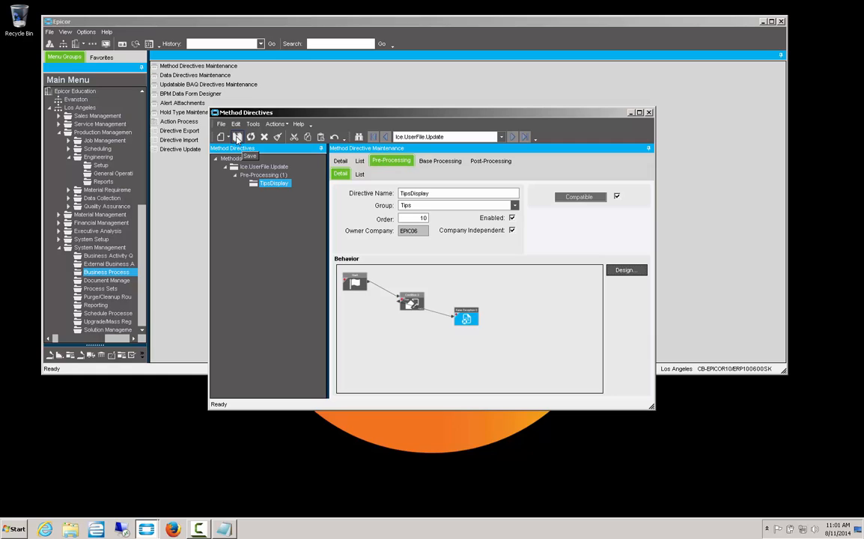
Save the TipsDisplay method directive and close Method Directives Maintenance.
{"action": "left_click", "coordinate": [236, 136]}
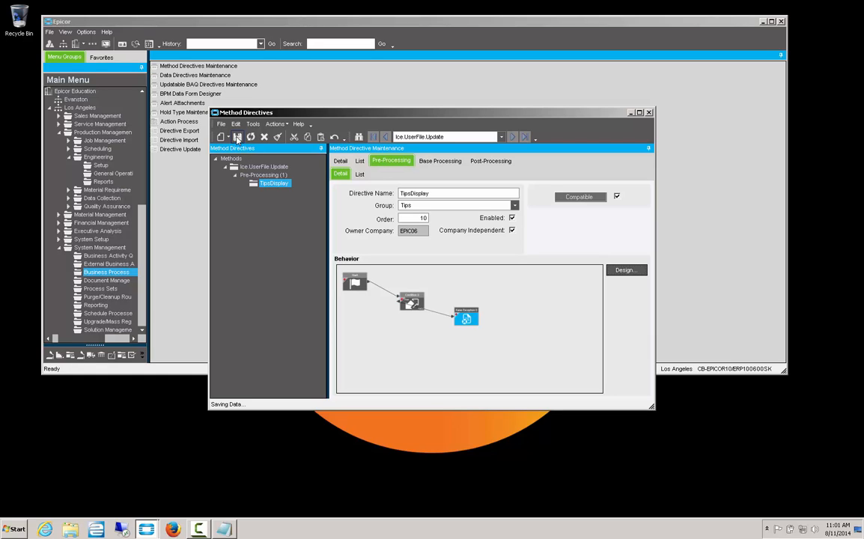
{"action": "left_click", "coordinate": [236, 136]}
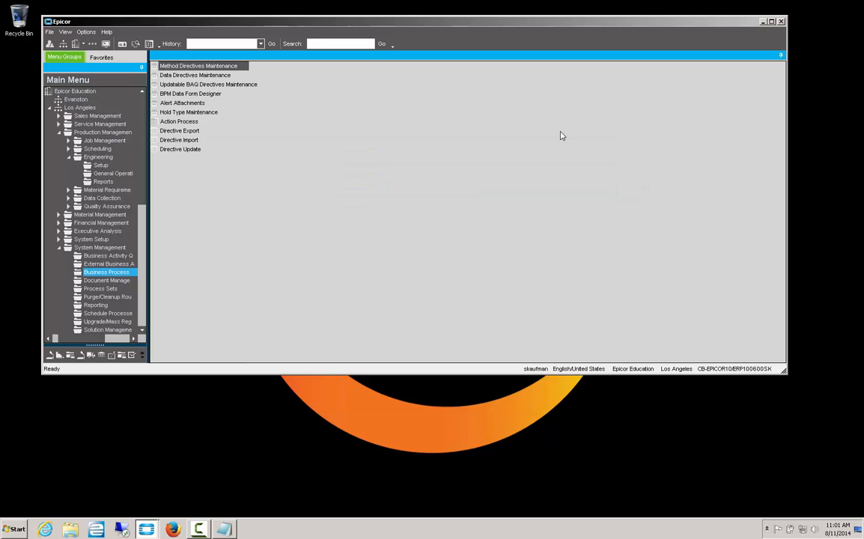
Enable Show tips at startup in Help > Tip of the Day and close it.
{"action": "left_click", "coordinate": [106, 32]}
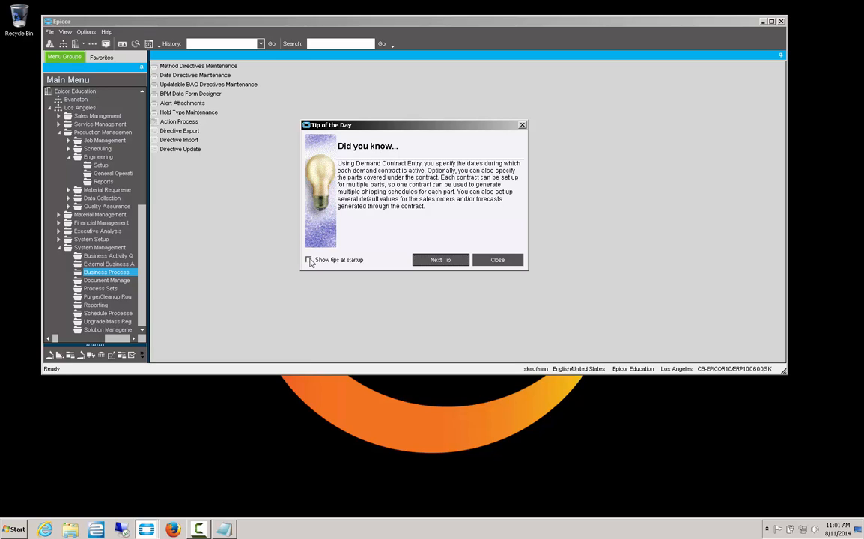
{"action": "left_click", "coordinate": [308, 261]}
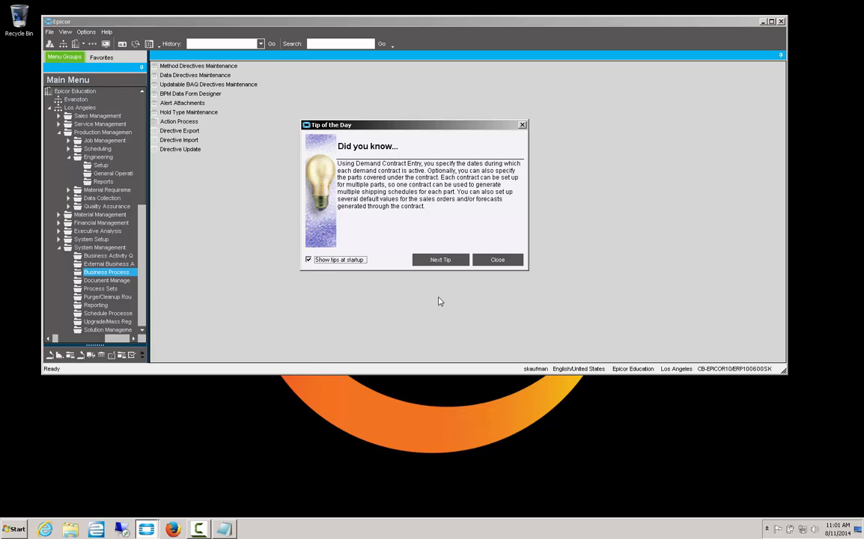
{"action": "mouse_move", "coordinate": [497, 261]}
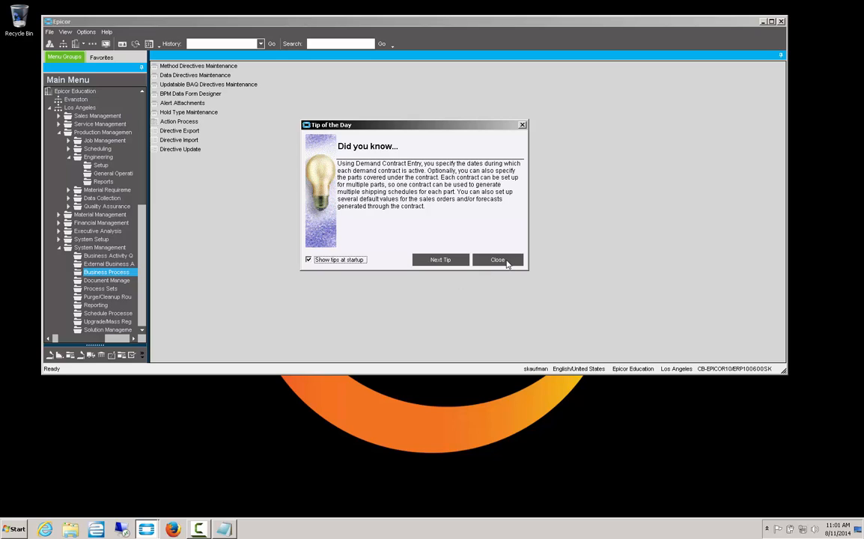
{"action": "left_click", "coordinate": [497, 261]}
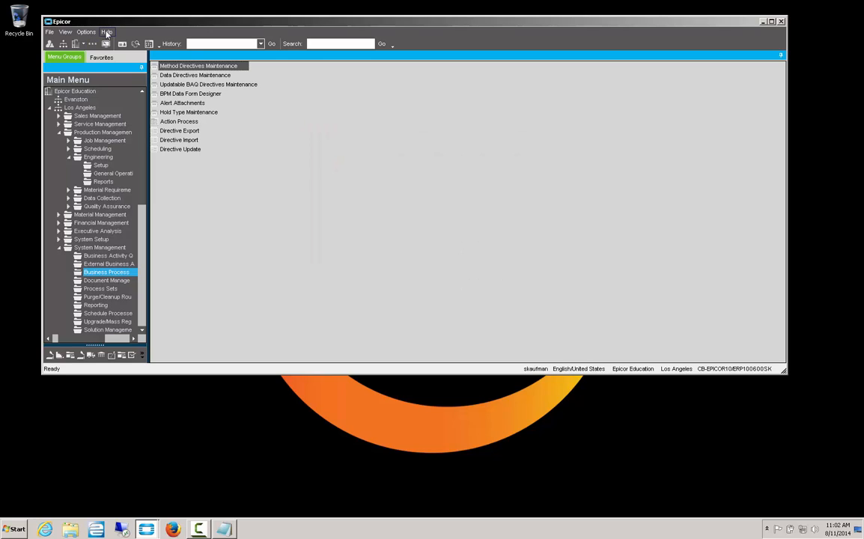
Reopen Tip of the Day, attempt to untick startup tips, and acknowledge the Business Logic Error.
{"action": "left_click", "coordinate": [108, 31]}
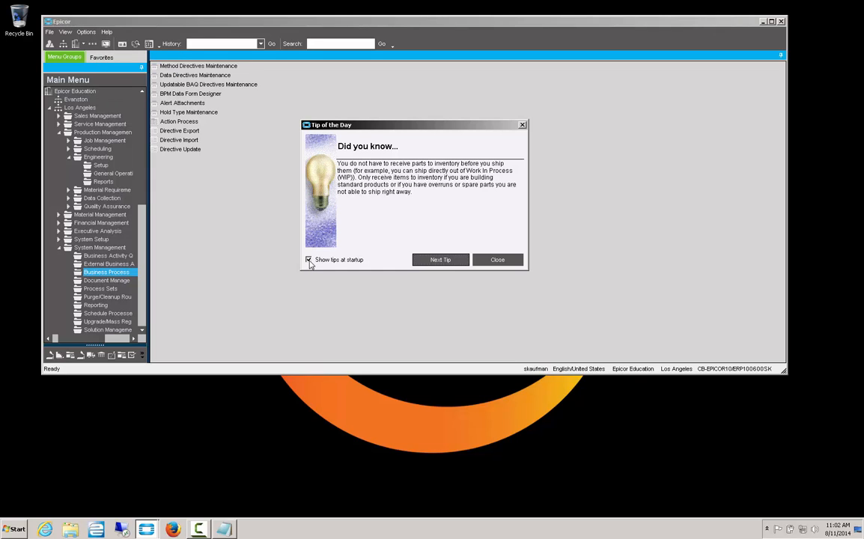
{"action": "left_click", "coordinate": [308, 261]}
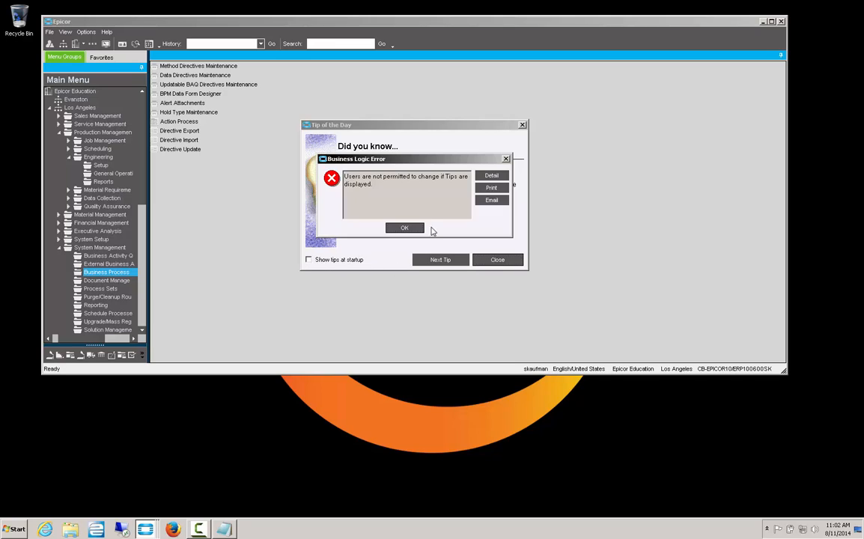
{"action": "mouse_move", "coordinate": [473, 238]}
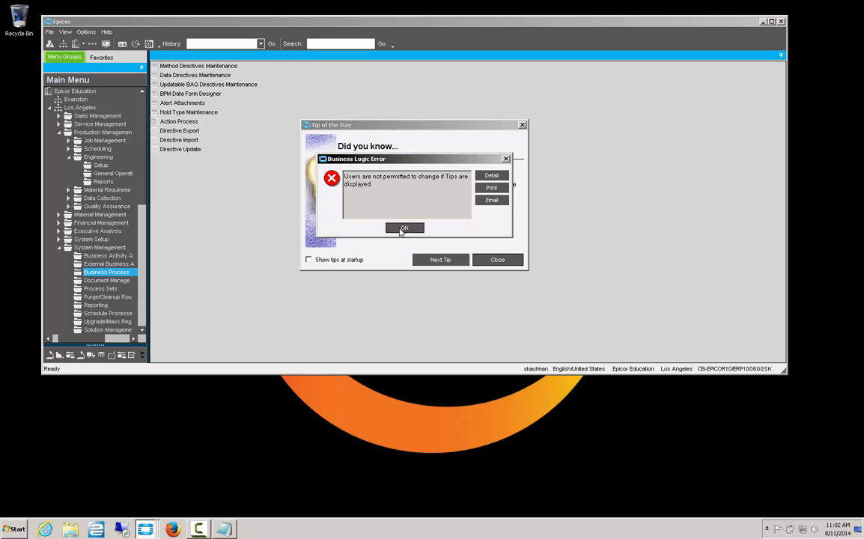
{"action": "left_click", "coordinate": [404, 228]}
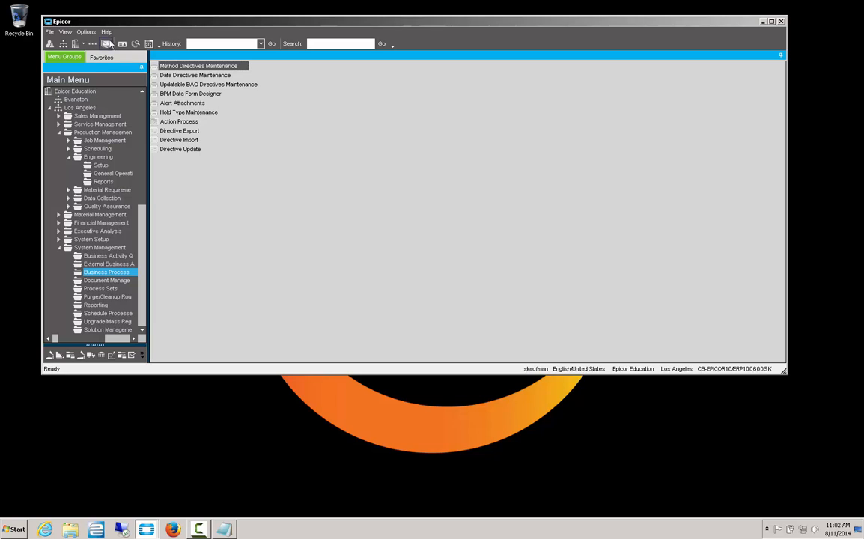
{"action": "left_click", "coordinate": [106, 33]}
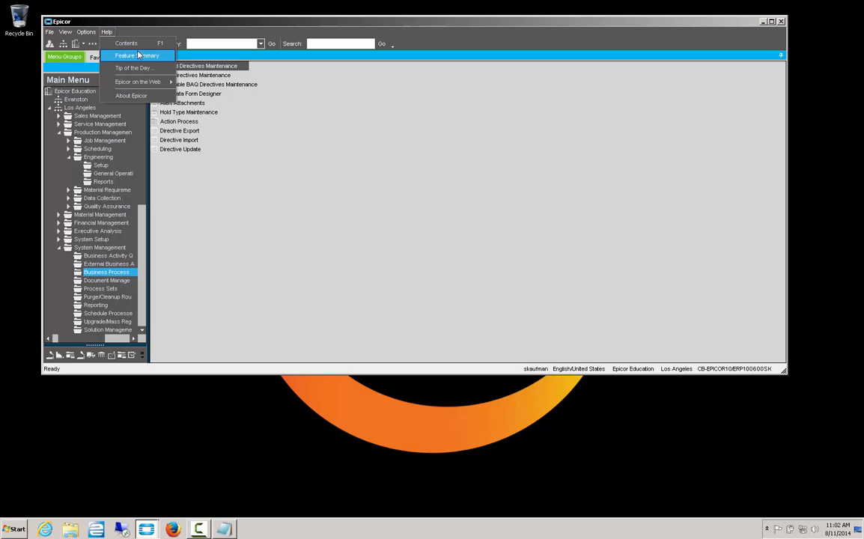
{"action": "left_click", "coordinate": [135, 67]}
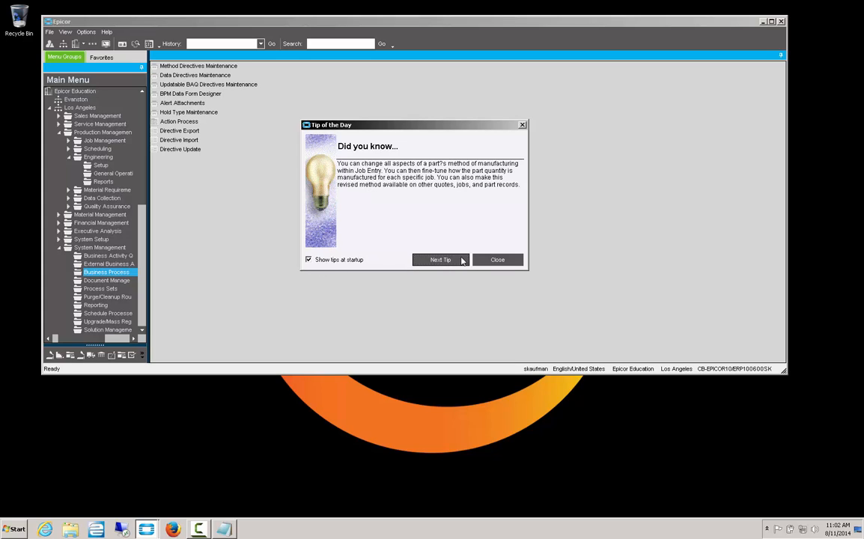
{"action": "left_click", "coordinate": [497, 261]}
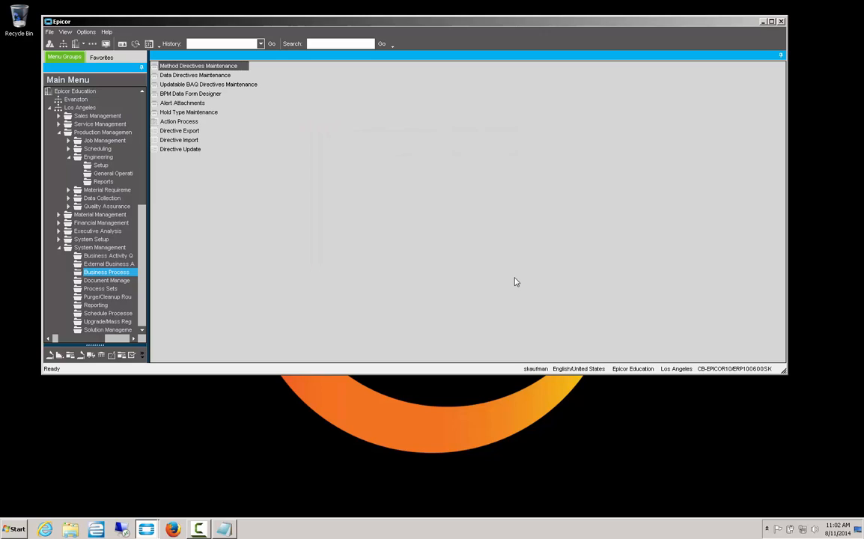
{"action": "mouse_move", "coordinate": [496, 224]}
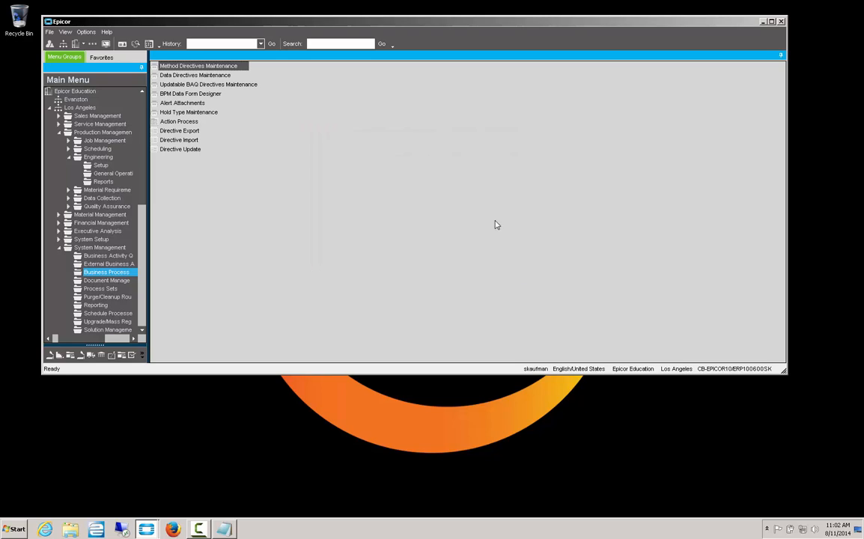
{"action": "mouse_move", "coordinate": [500, 238]}
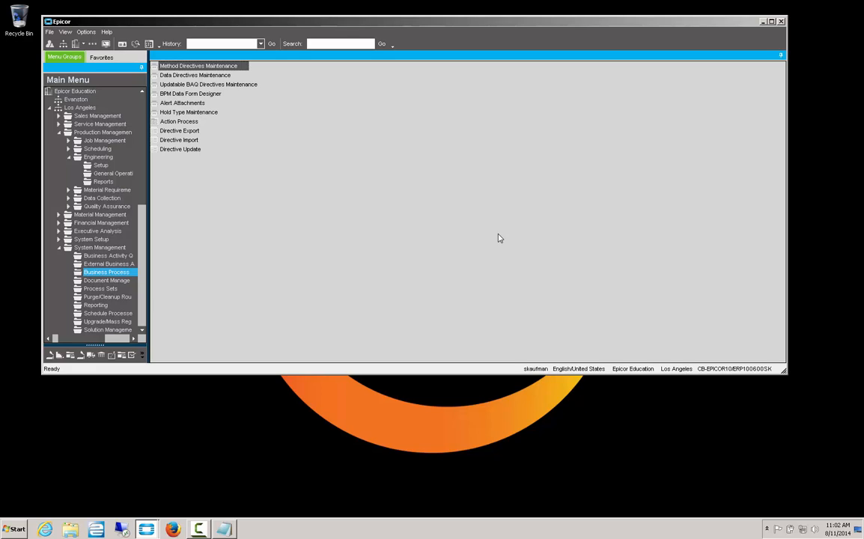
{"action": "mouse_move", "coordinate": [501, 235]}
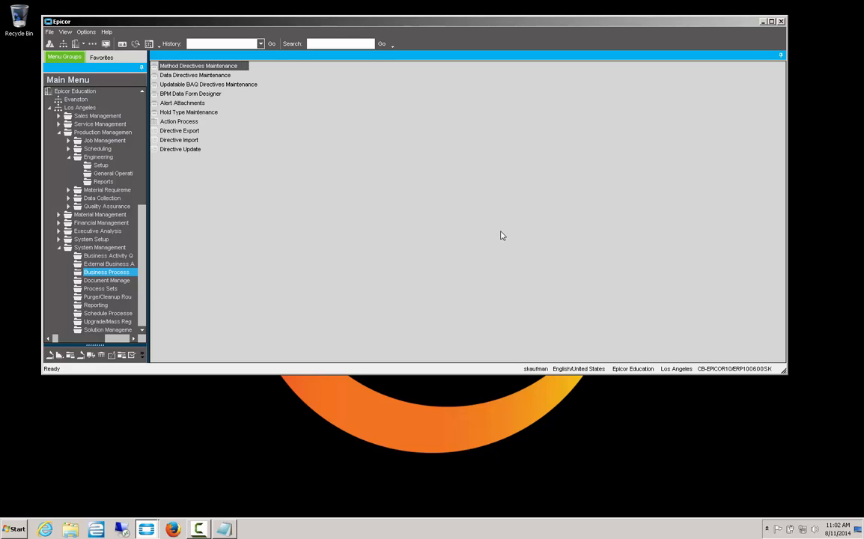
{"action": "mouse_move", "coordinate": [502, 375]}
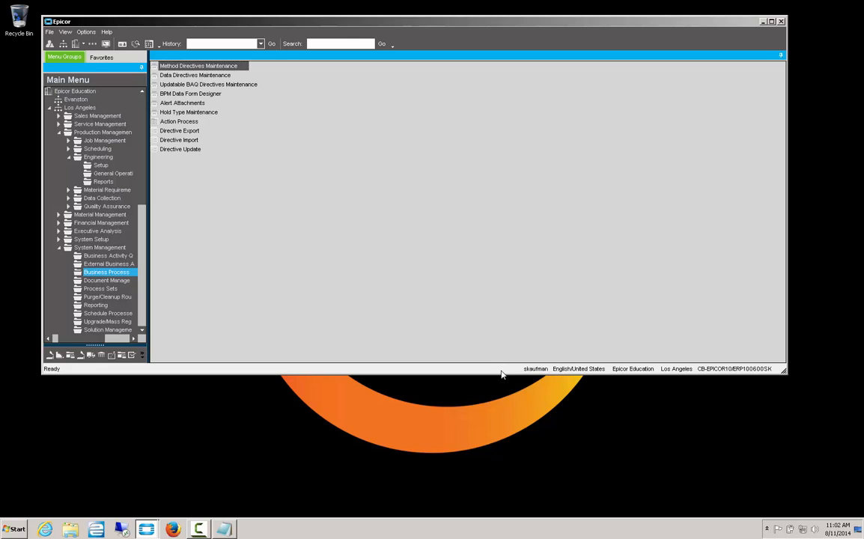
{"action": "mouse_move", "coordinate": [417, 383]}
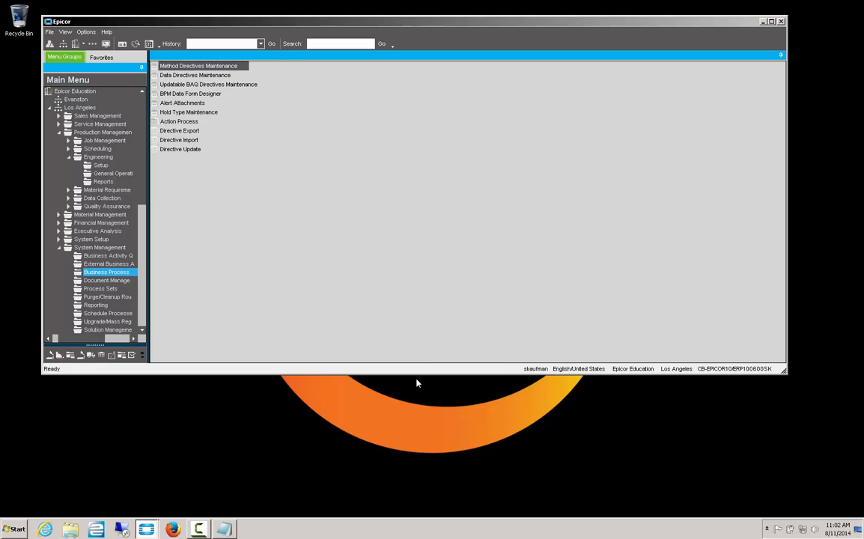
{"action": "mouse_move", "coordinate": [94, 247]}
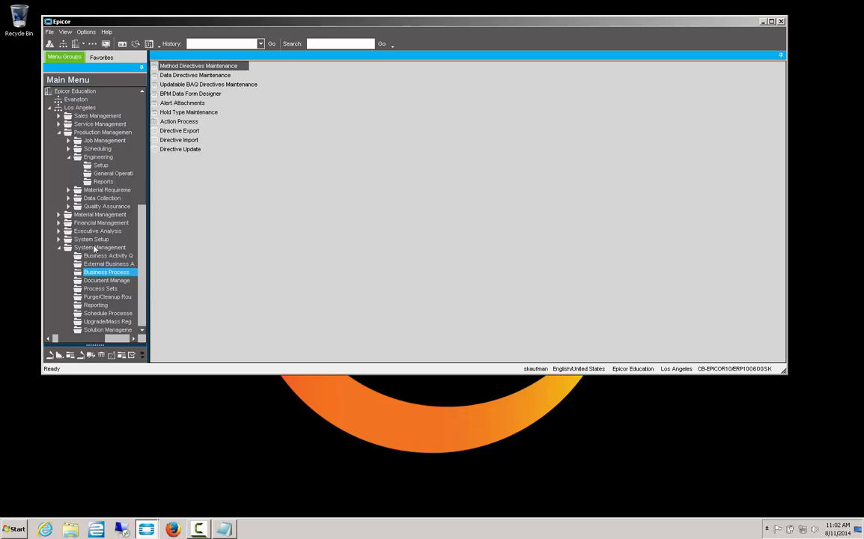
{"action": "mouse_move", "coordinate": [85, 264]}
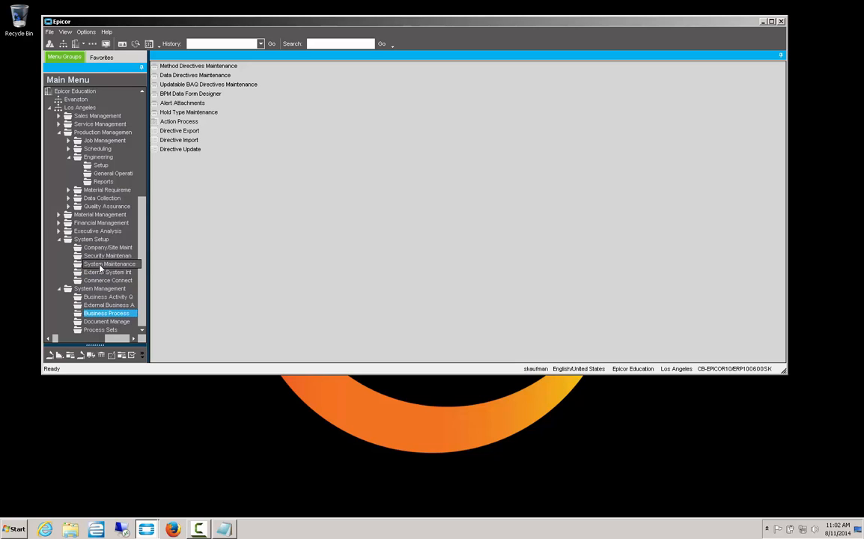
Show the System Maintenance programs list under System Setup in the main menu.
{"action": "left_click", "coordinate": [111, 263]}
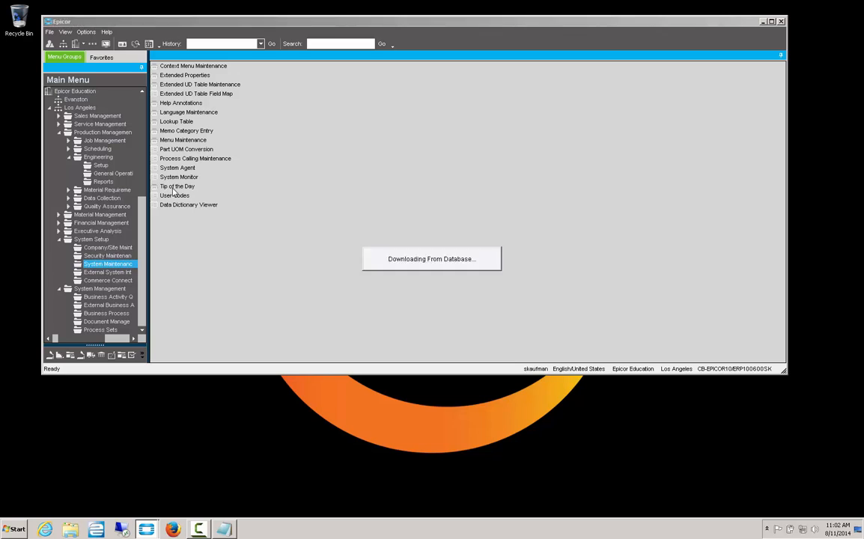
Open Tip of the Day Maintenance and search with all rows returned to list every existing tip.
{"action": "double_click", "coordinate": [177, 186]}
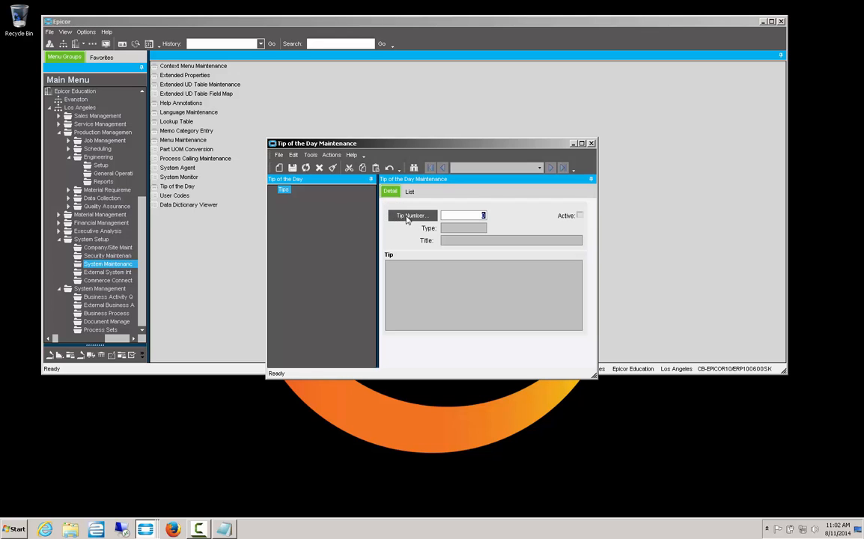
{"action": "left_click", "coordinate": [410, 216]}
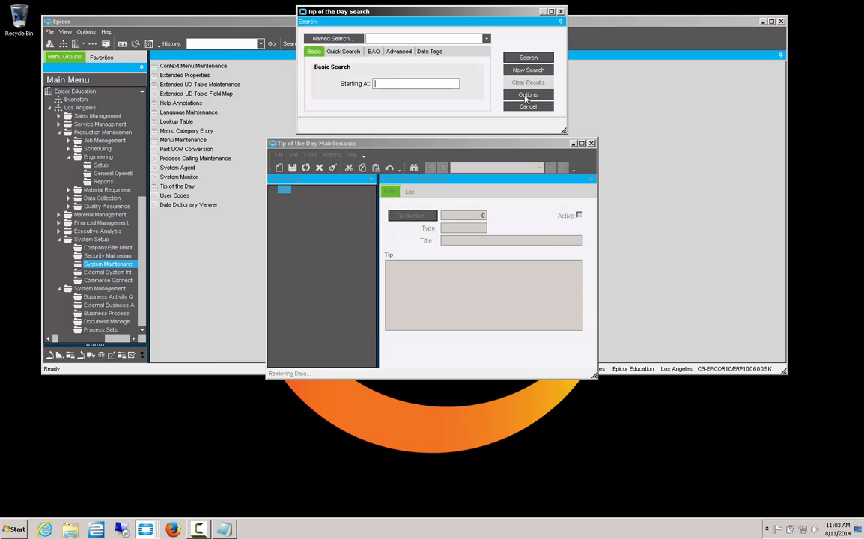
{"action": "left_click", "coordinate": [527, 95]}
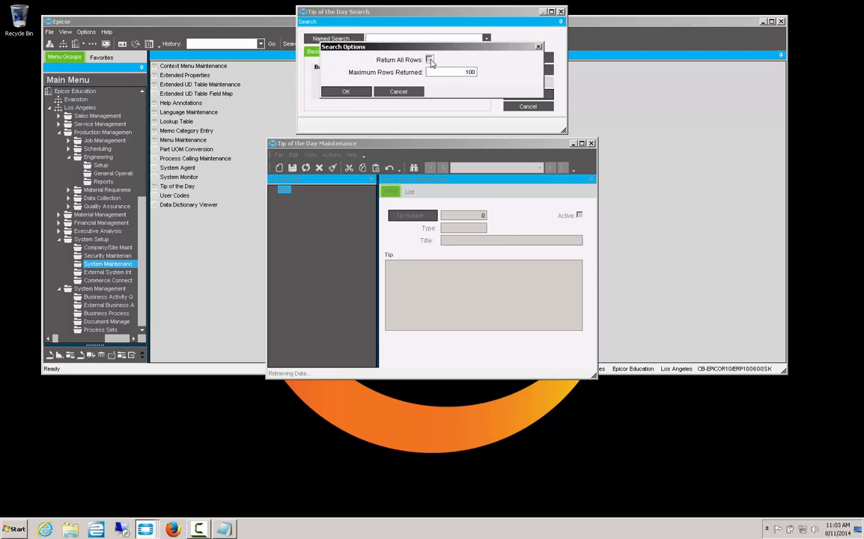
{"action": "left_click", "coordinate": [346, 91]}
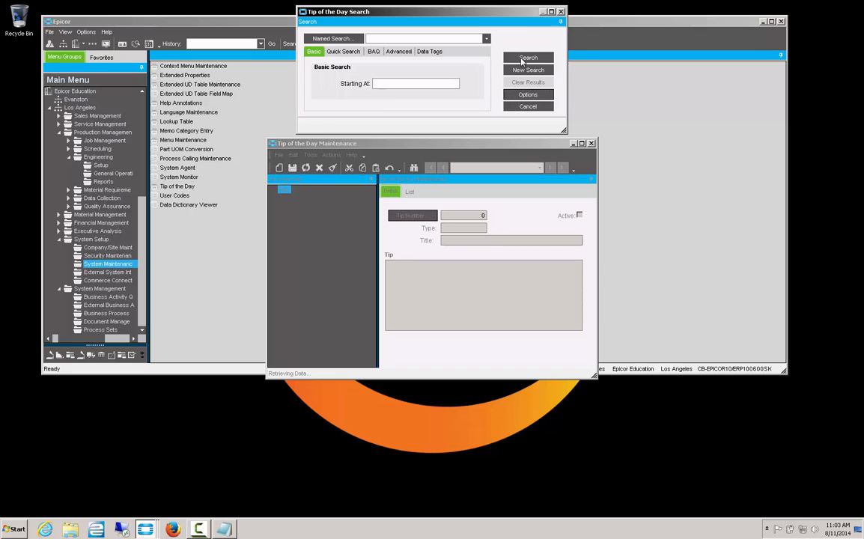
{"action": "left_click", "coordinate": [527, 57]}
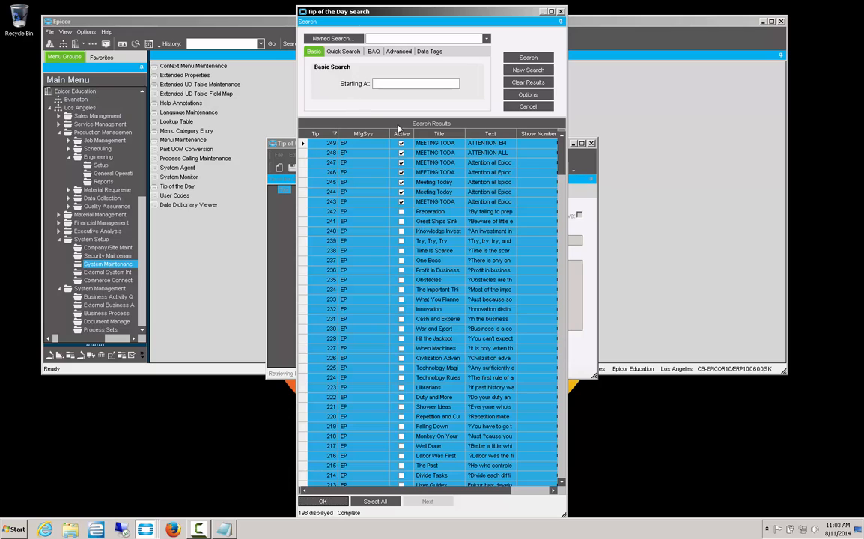
{"action": "left_click", "coordinate": [439, 174]}
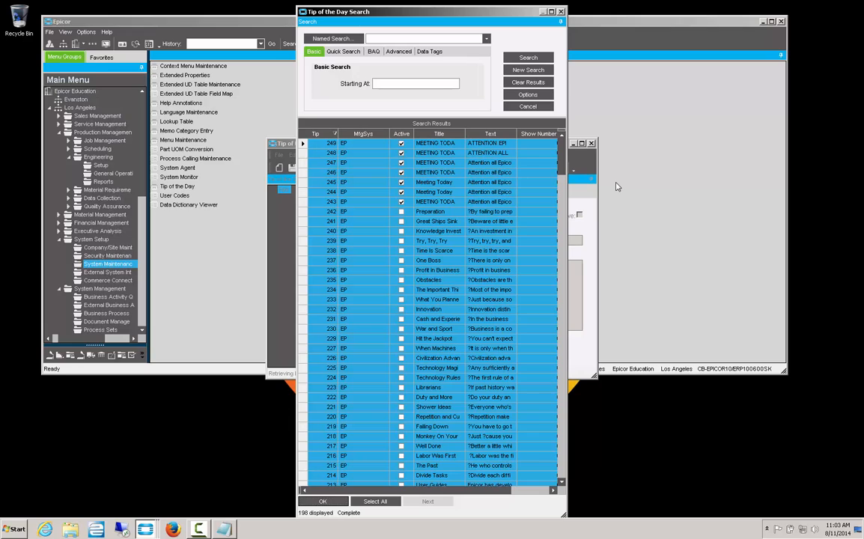
{"action": "mouse_move", "coordinate": [407, 267]}
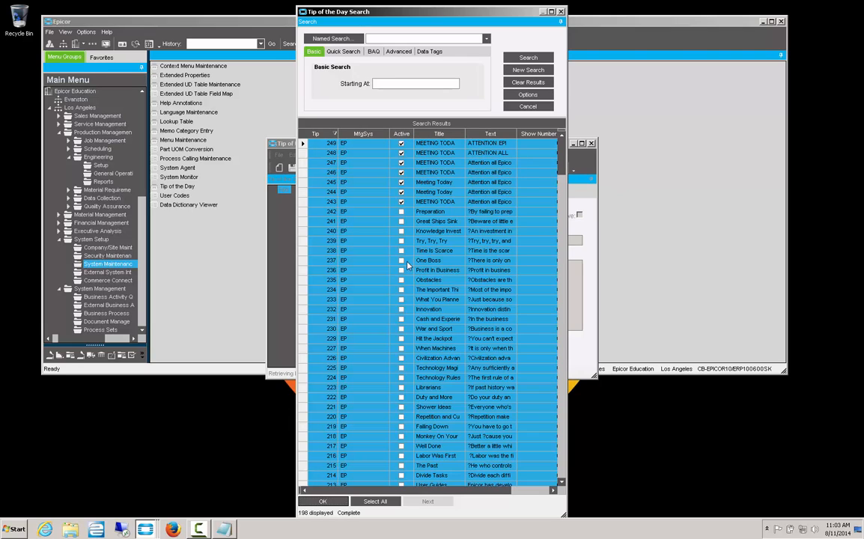
{"action": "mouse_move", "coordinate": [651, 192]}
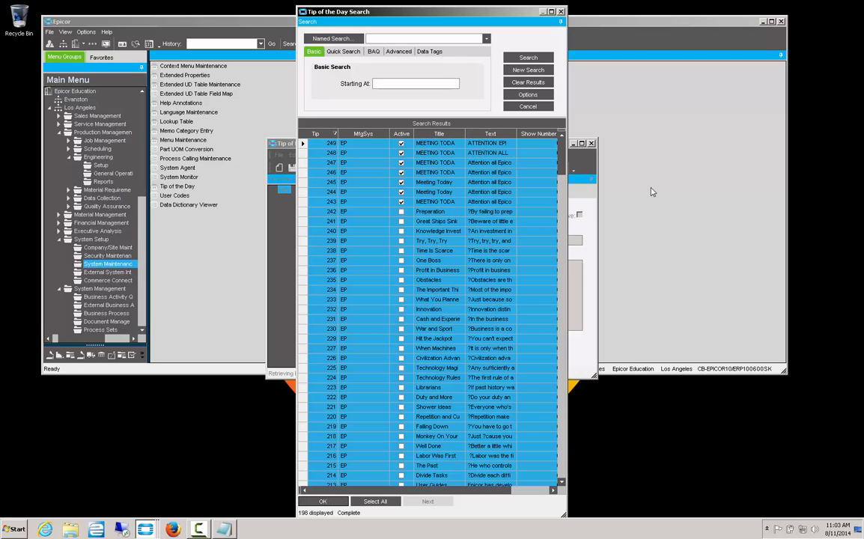
{"action": "mouse_move", "coordinate": [654, 218]}
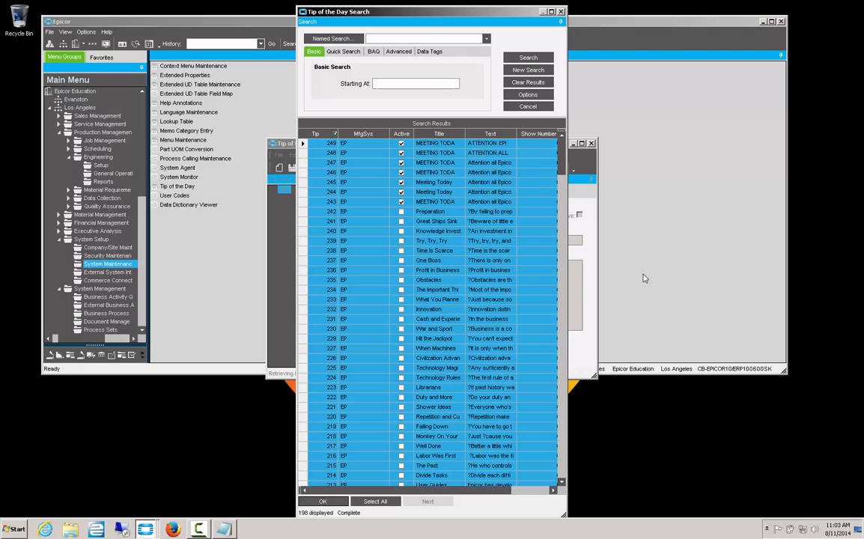
{"action": "mouse_move", "coordinate": [689, 243]}
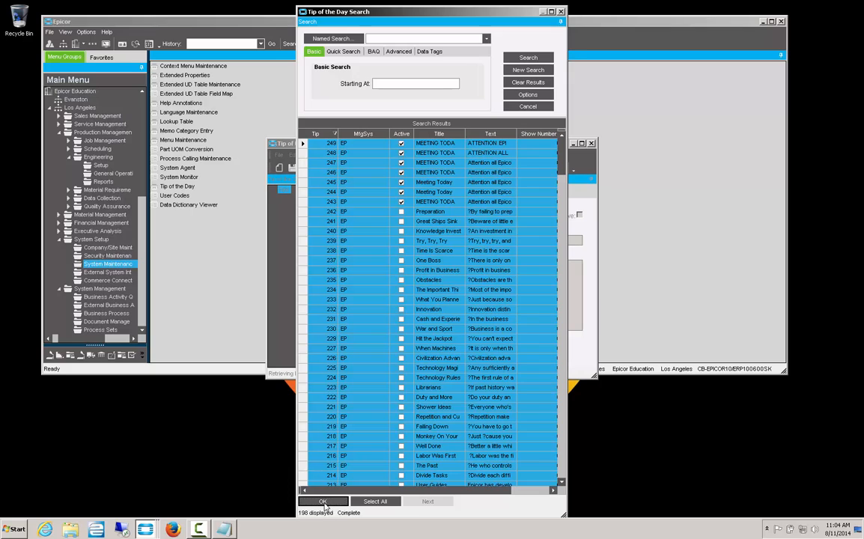
Load the found tips, select and copy the MEETING TODAY tip message, and start a new tip record.
{"action": "left_click", "coordinate": [322, 500]}
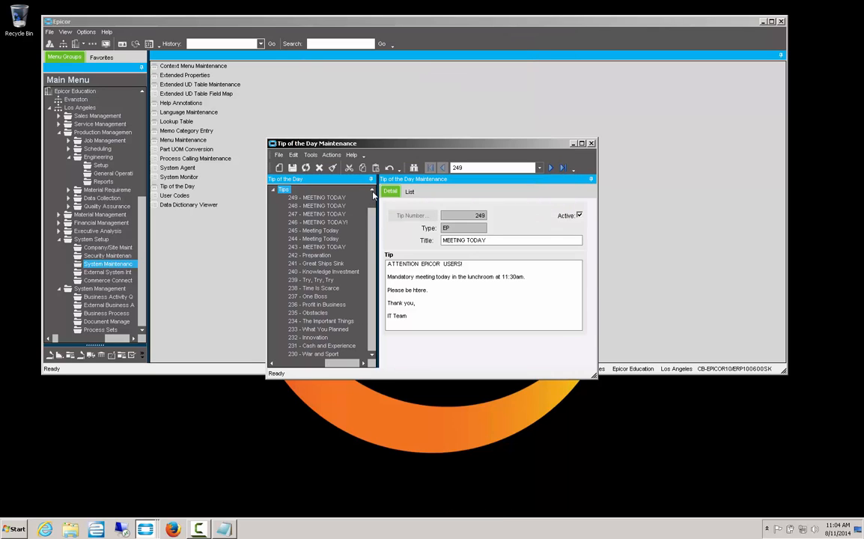
{"action": "left_click_drag", "start_coordinate": [387, 277], "coordinate": [422, 307]}
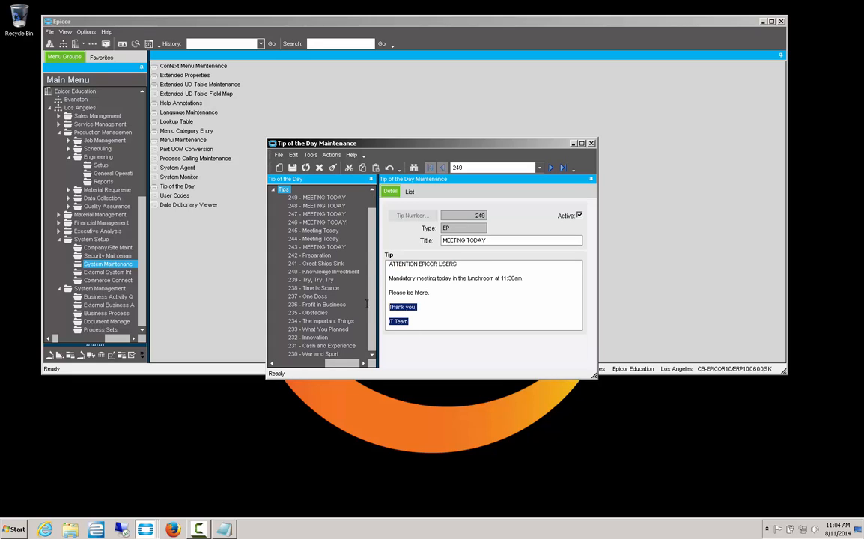
{"action": "right_click", "coordinate": [455, 277]}
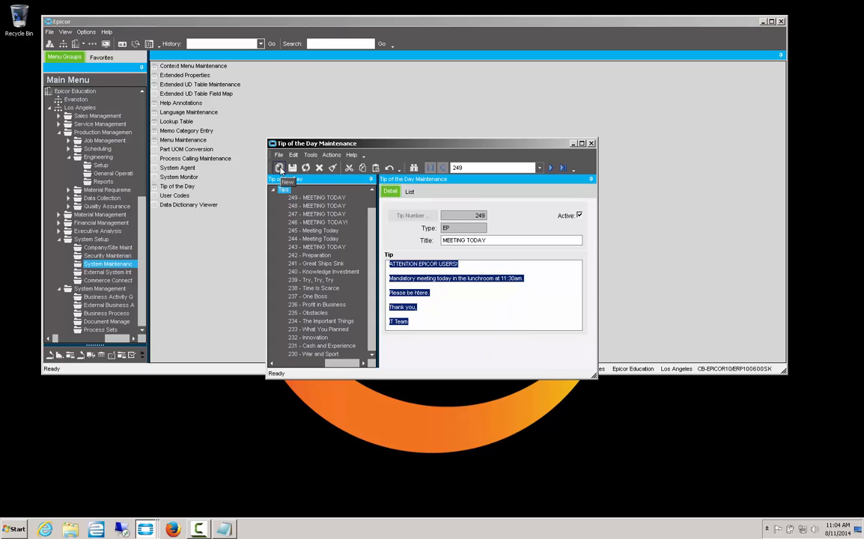
{"action": "left_click", "coordinate": [278, 167]}
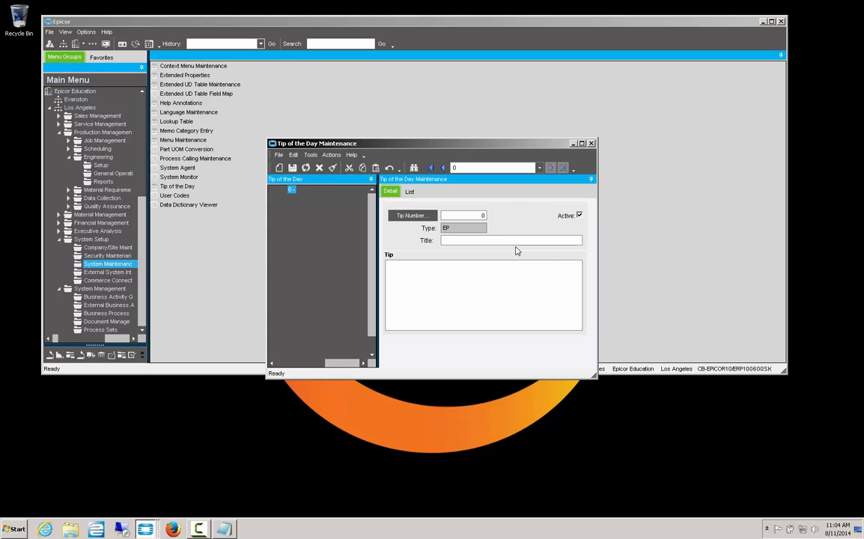
Title the new tip 'Metting Today', enter the 'ATTENTION EPICOR USERS!' meeting message, save it and close maintenance.
{"action": "type", "text": "Me"}
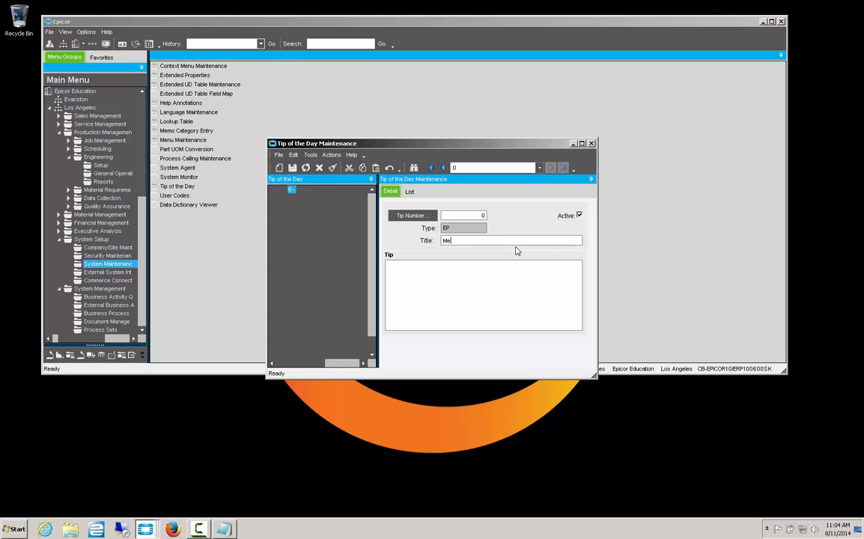
{"action": "type", "text": "Metting Tool"}
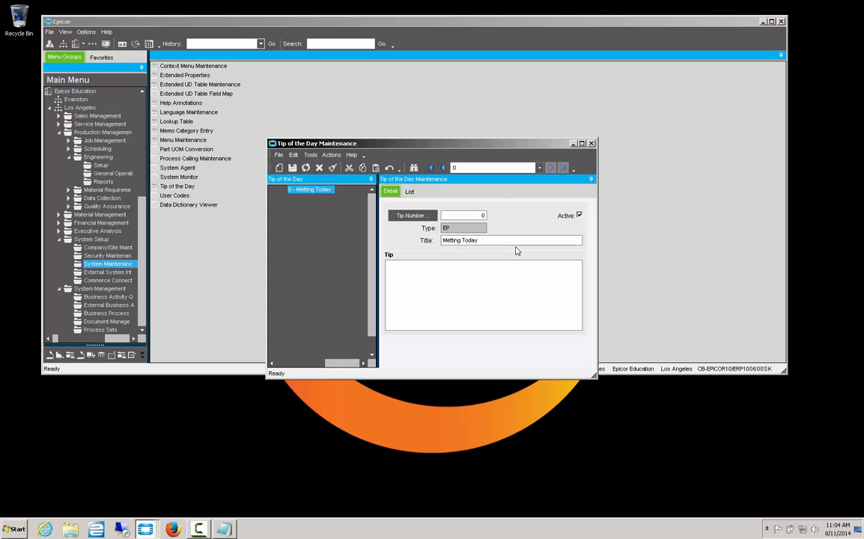
{"action": "type", "text": "ATTENTION EPICOR USERS!"}
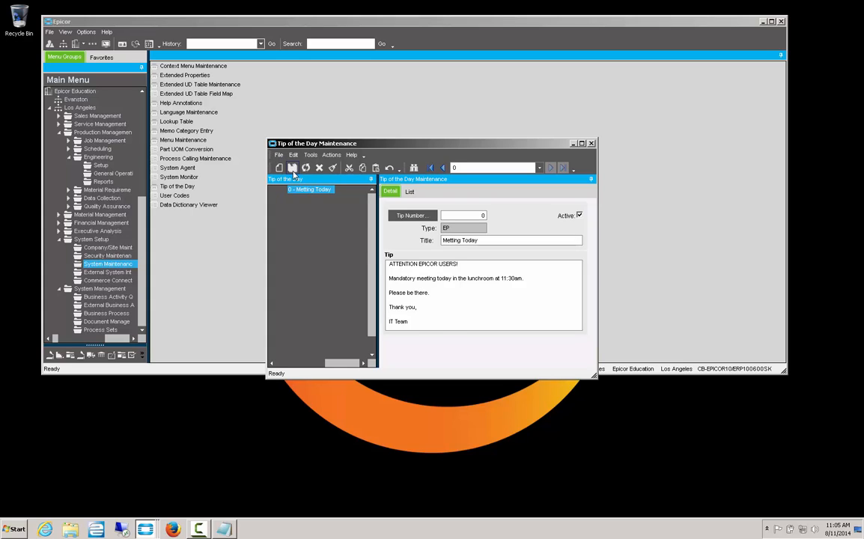
{"action": "left_click", "coordinate": [292, 168]}
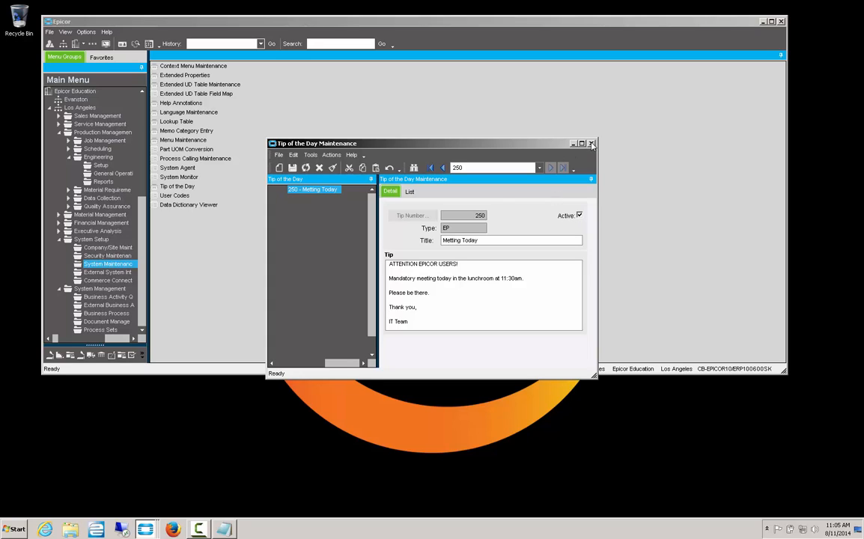
{"action": "left_click", "coordinate": [592, 144]}
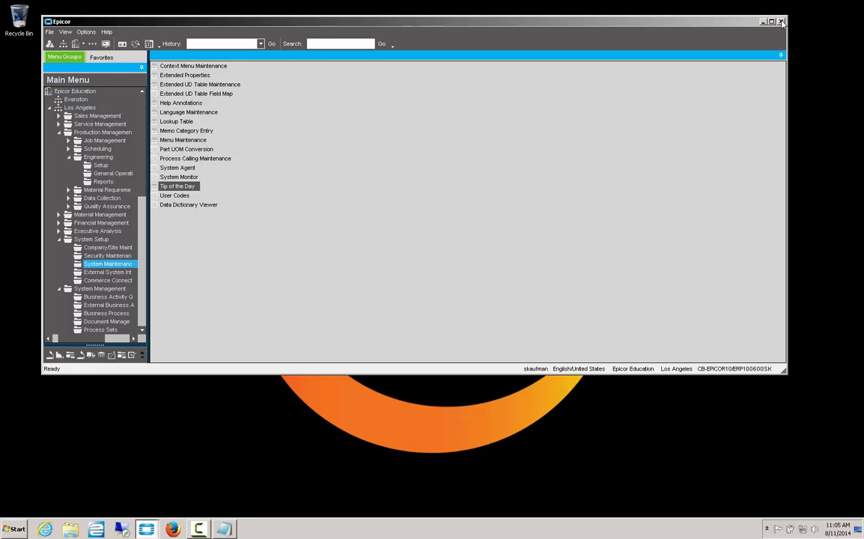
Exit Epicor and relaunch it from the taskbar so the Tip of the Day appears at startup.
{"action": "left_click", "coordinate": [782, 23]}
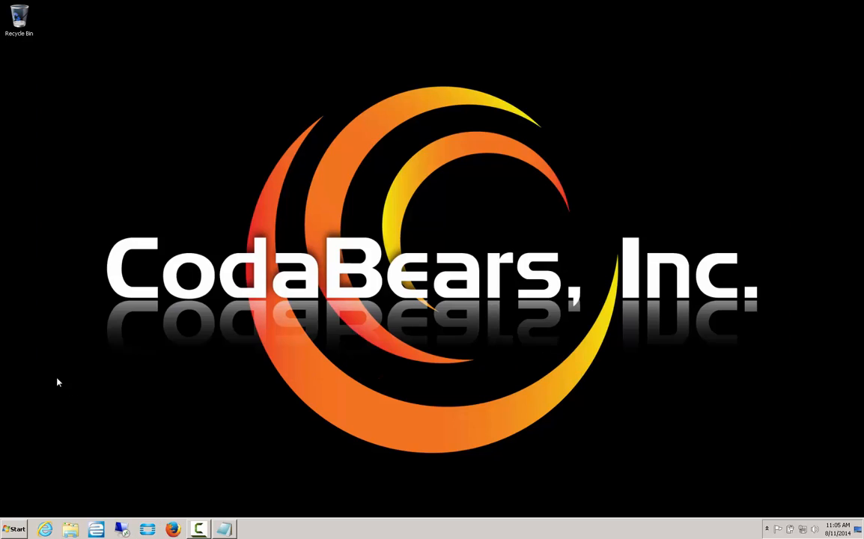
{"action": "left_click", "coordinate": [13, 530]}
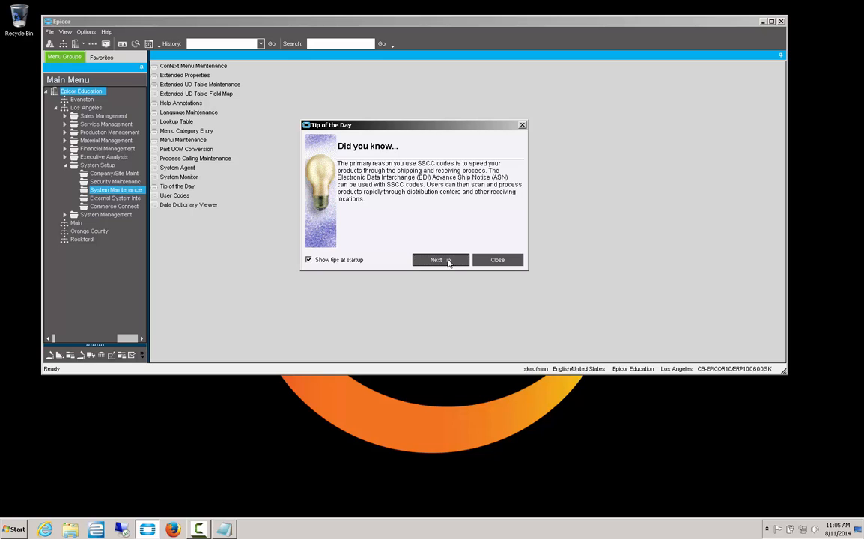
Advance two tips to reach the new lunchroom meeting announcement.
{"action": "left_click", "coordinate": [439, 261]}
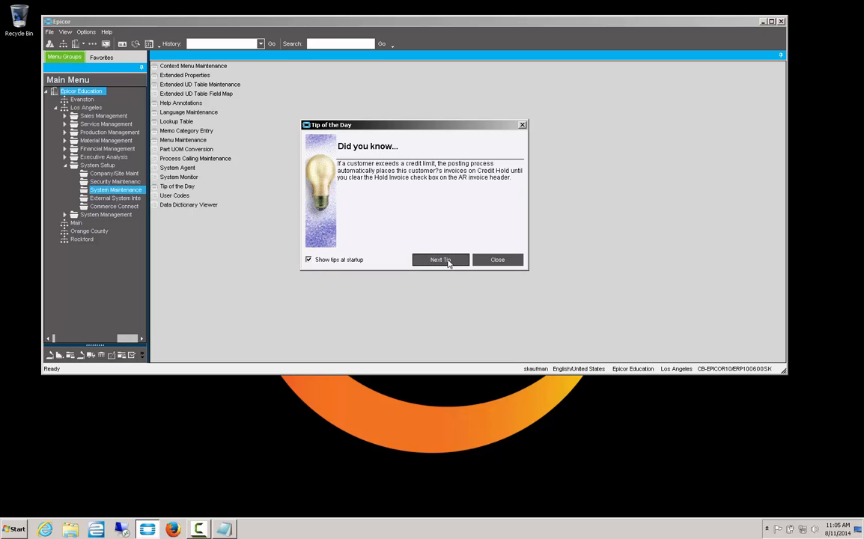
{"action": "left_click", "coordinate": [440, 261]}
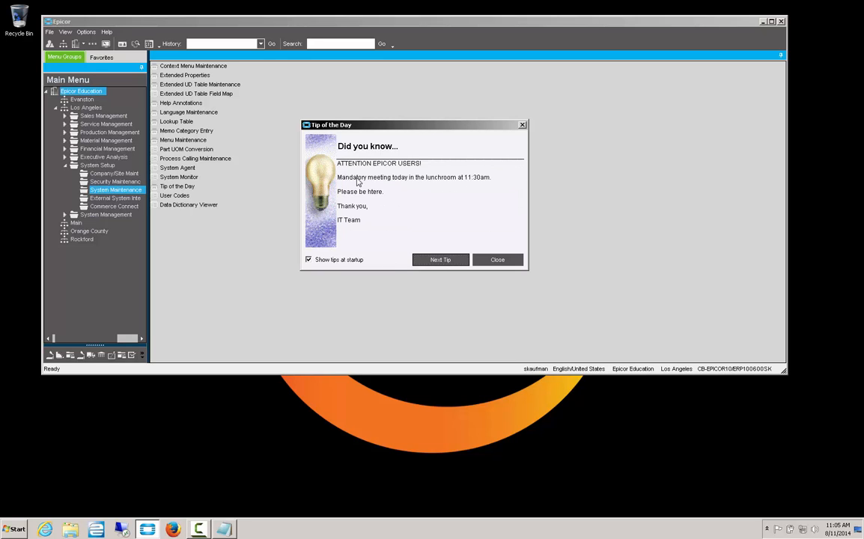
{"action": "mouse_move", "coordinate": [530, 221]}
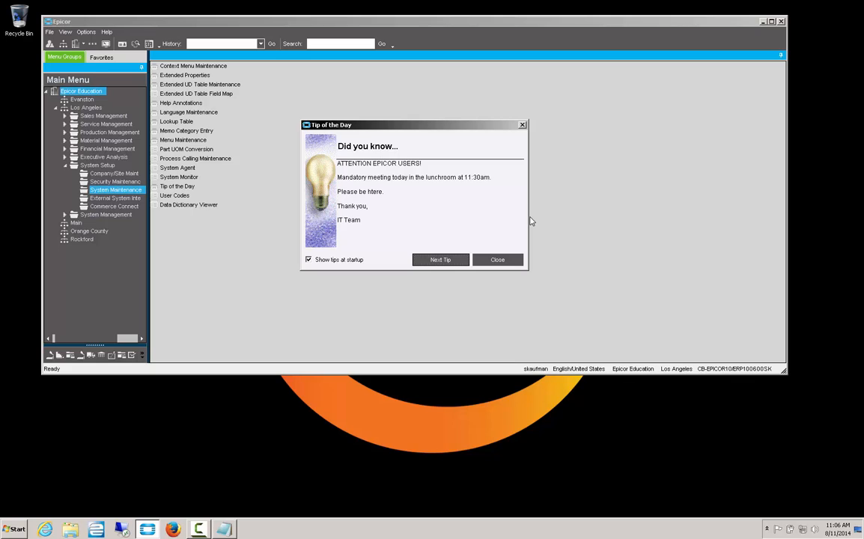
{"action": "mouse_move", "coordinate": [352, 175]}
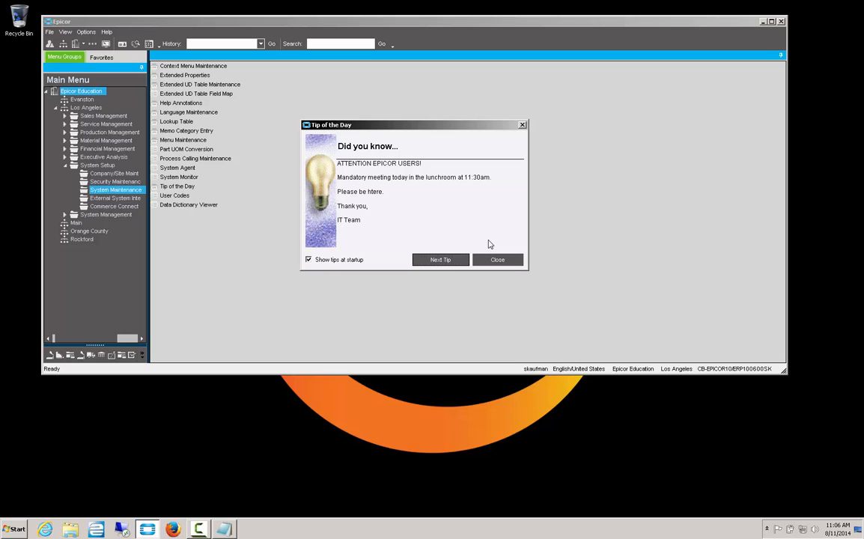
{"action": "mouse_move", "coordinate": [537, 143]}
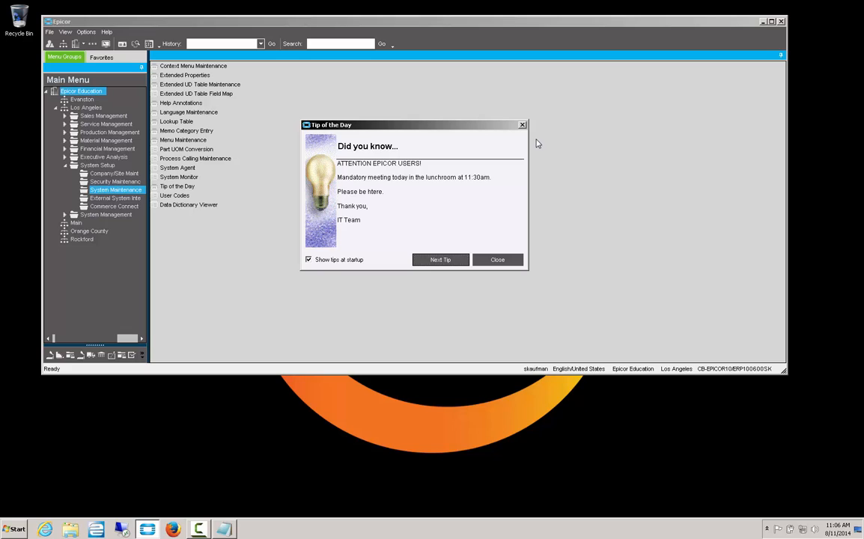
{"action": "mouse_move", "coordinate": [530, 142]}
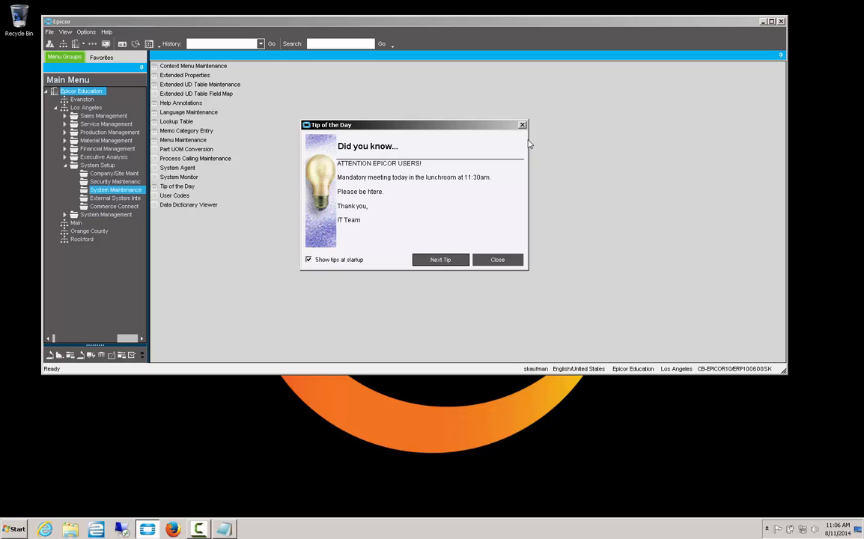
{"action": "mouse_move", "coordinate": [249, 104]}
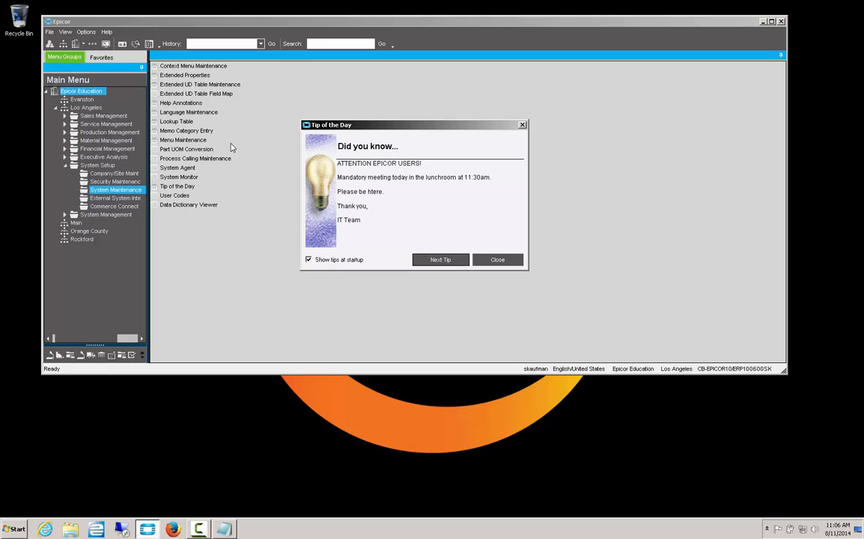
{"action": "mouse_move", "coordinate": [239, 140]}
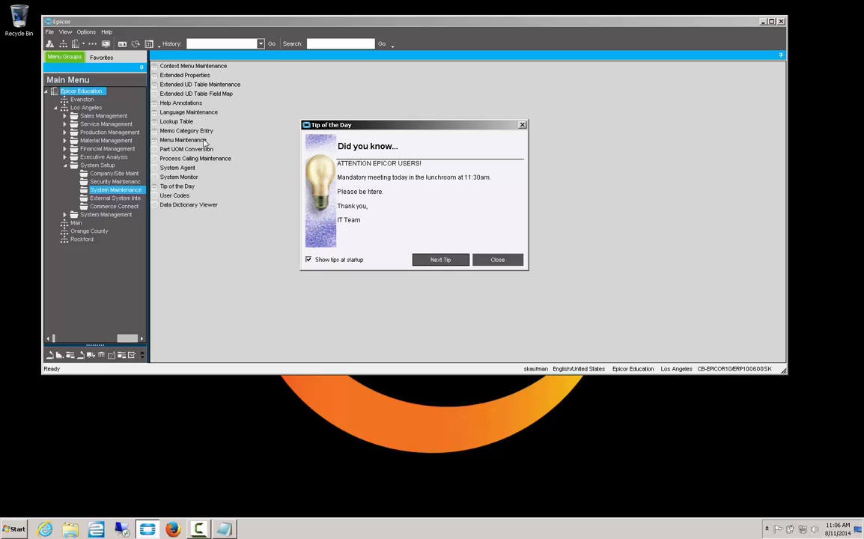
{"action": "mouse_move", "coordinate": [316, 243]}
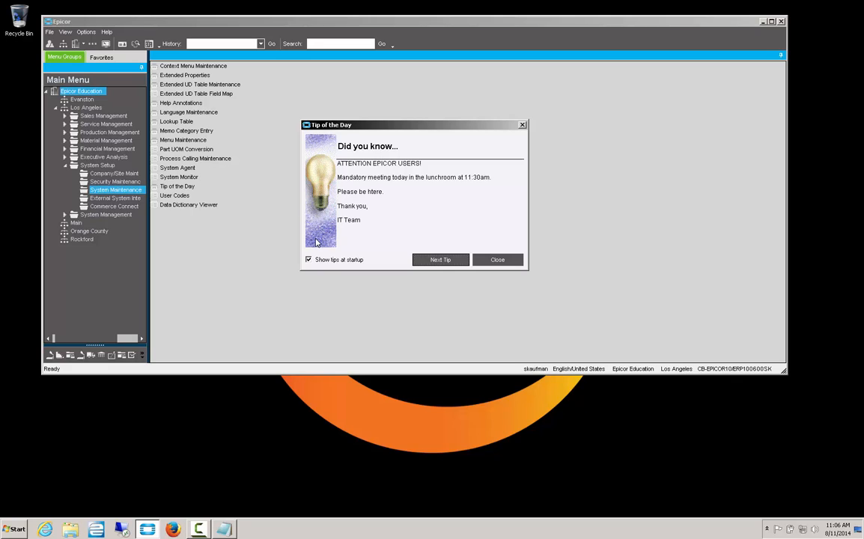
{"action": "mouse_move", "coordinate": [448, 309]}
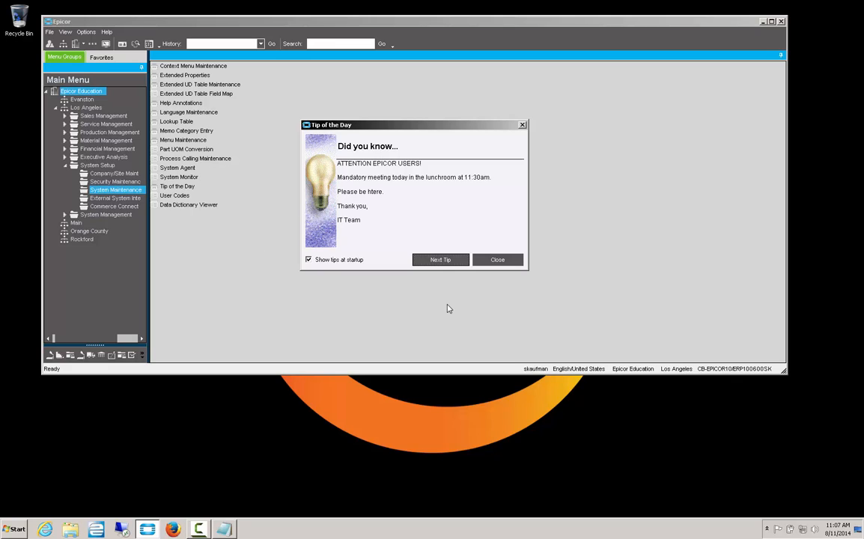
Close the Tip of the Day dialog, leaving the main menu.
{"action": "left_click", "coordinate": [497, 261]}
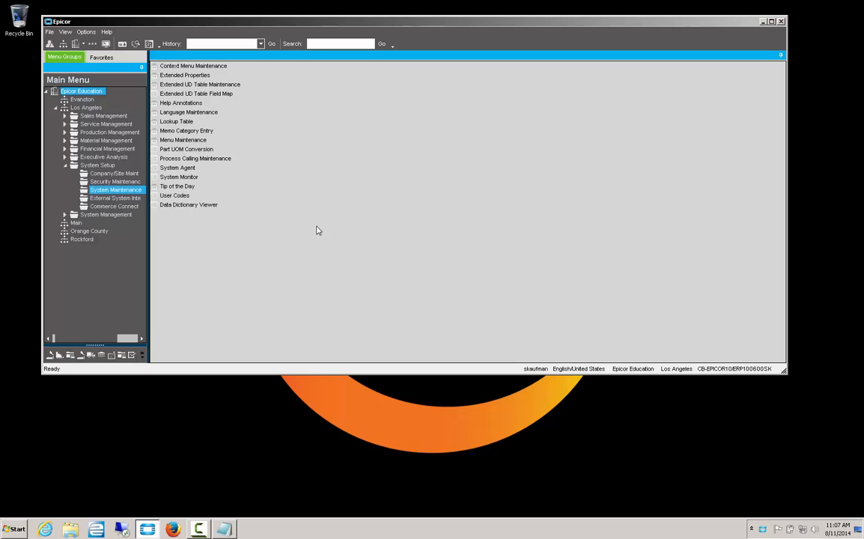
{"action": "mouse_move", "coordinate": [395, 275]}
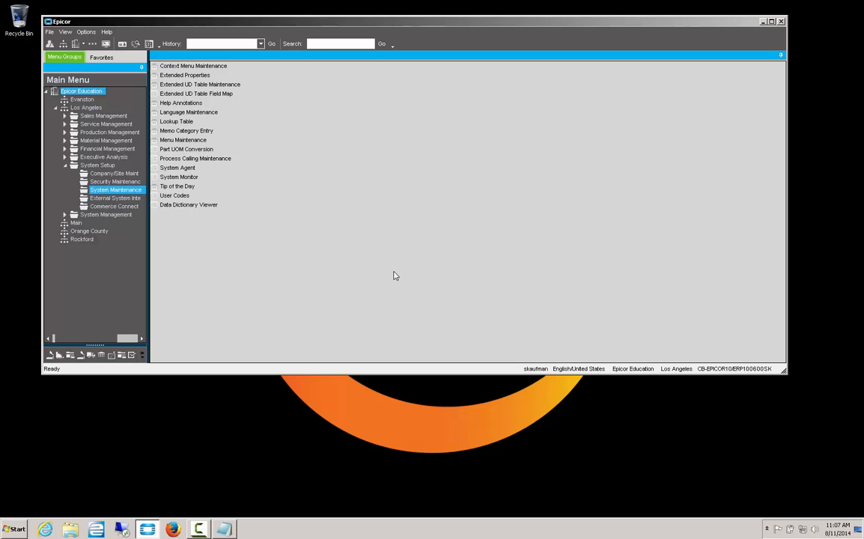